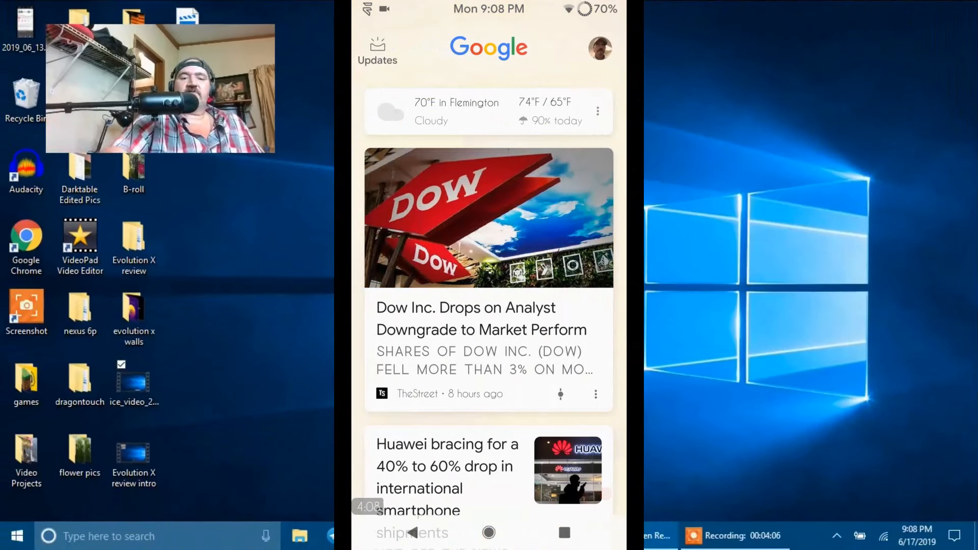
# Scroll through the Google news feed, then return to the home screen
pyautogui.scroll(-3)
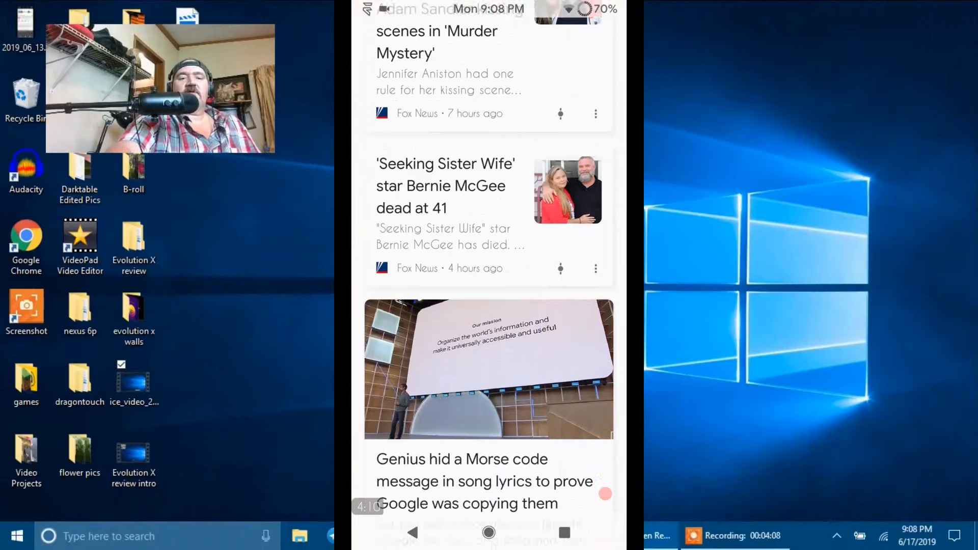
pyautogui.scroll(-3)
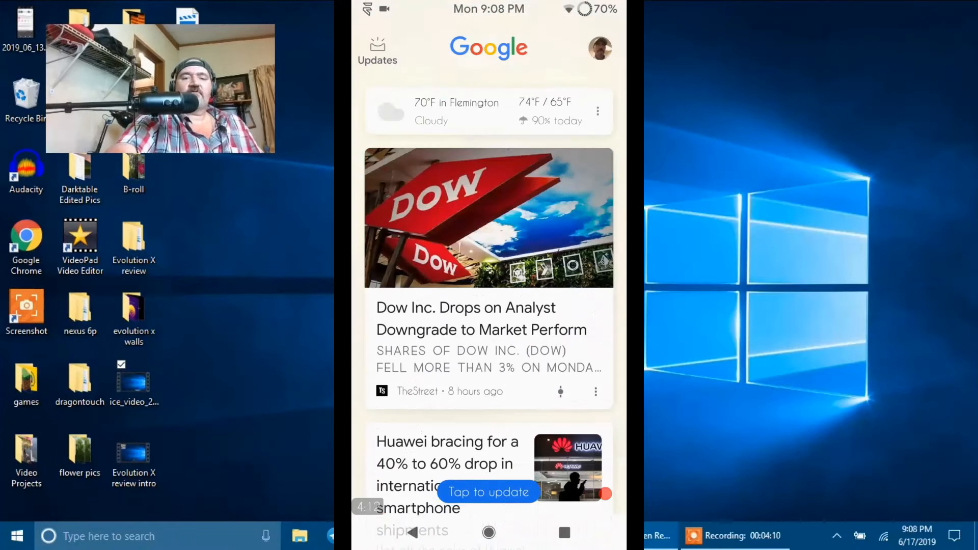
pyautogui.click(489, 532)
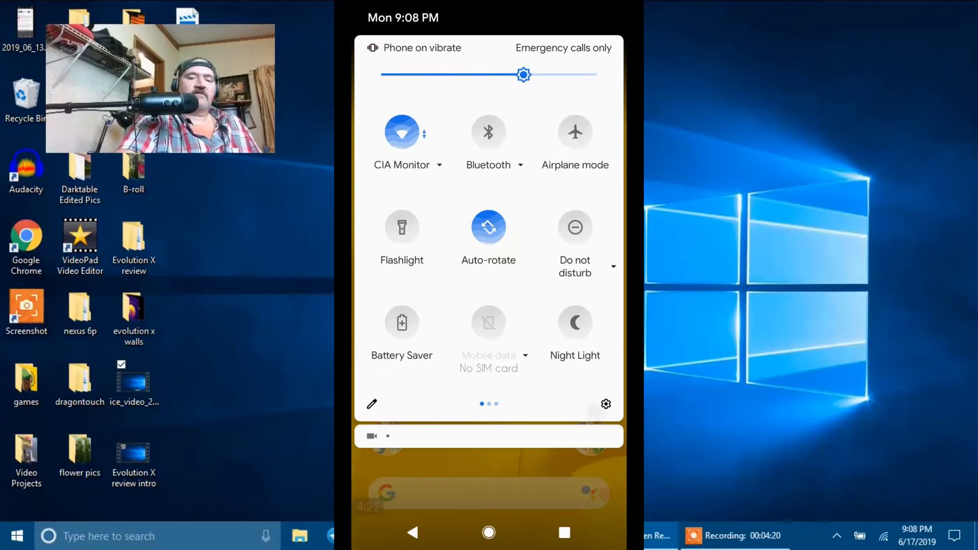
# In Display settings, set Device theme to Dark and Dark theme style to Black
pyautogui.click(605, 403)
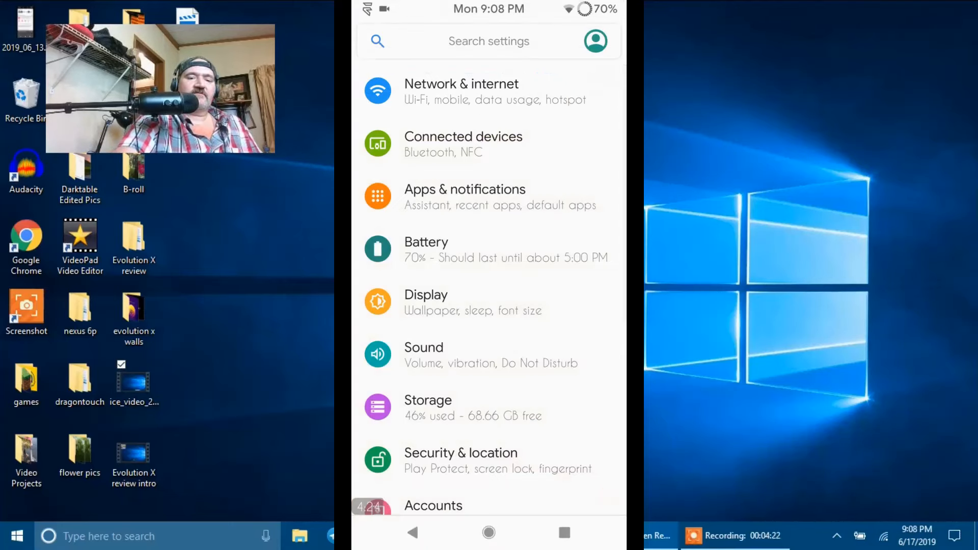
pyautogui.click(426, 302)
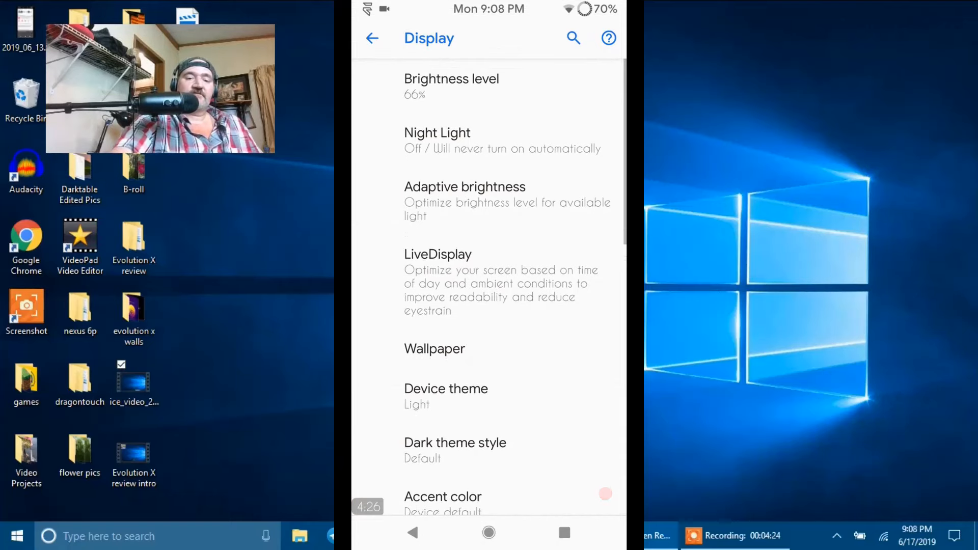
pyautogui.scroll(-3)
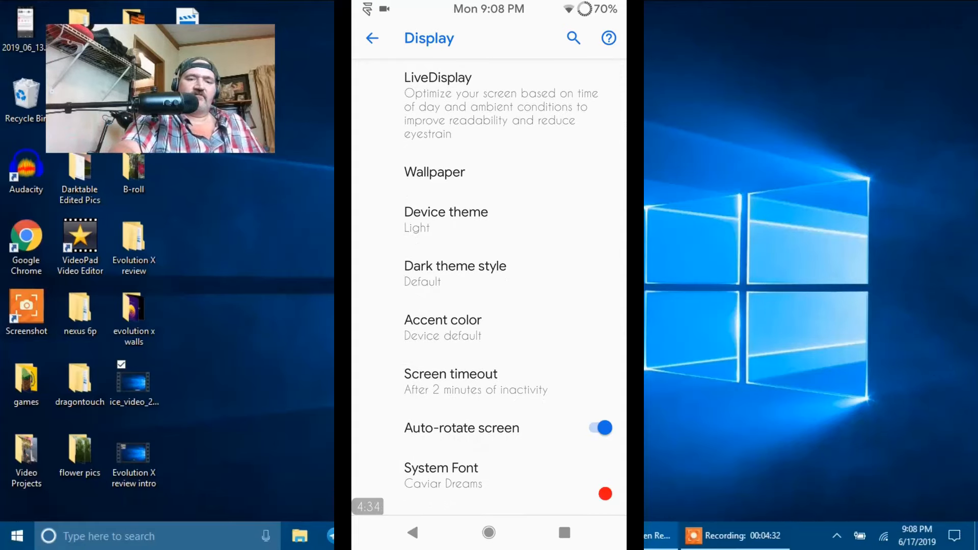
pyautogui.click(446, 212)
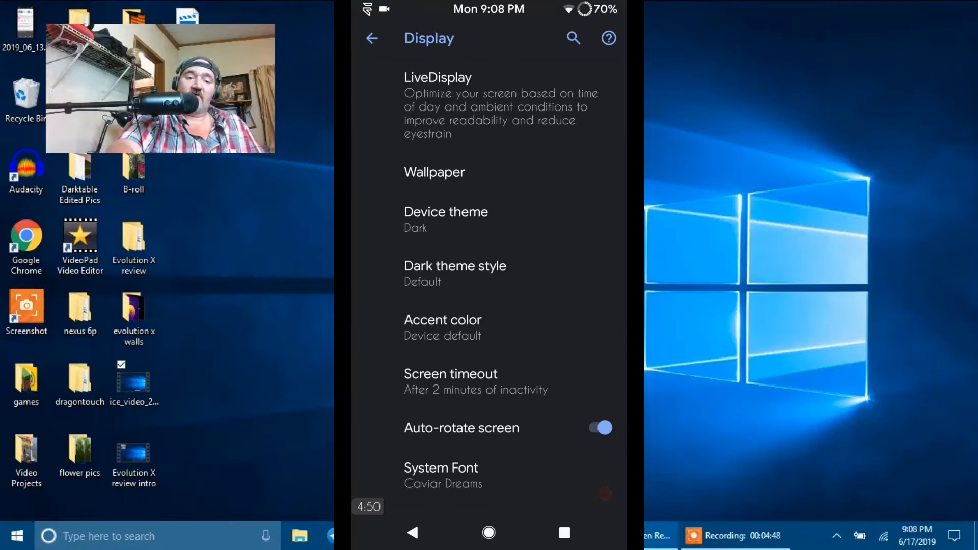
pyautogui.click(454, 265)
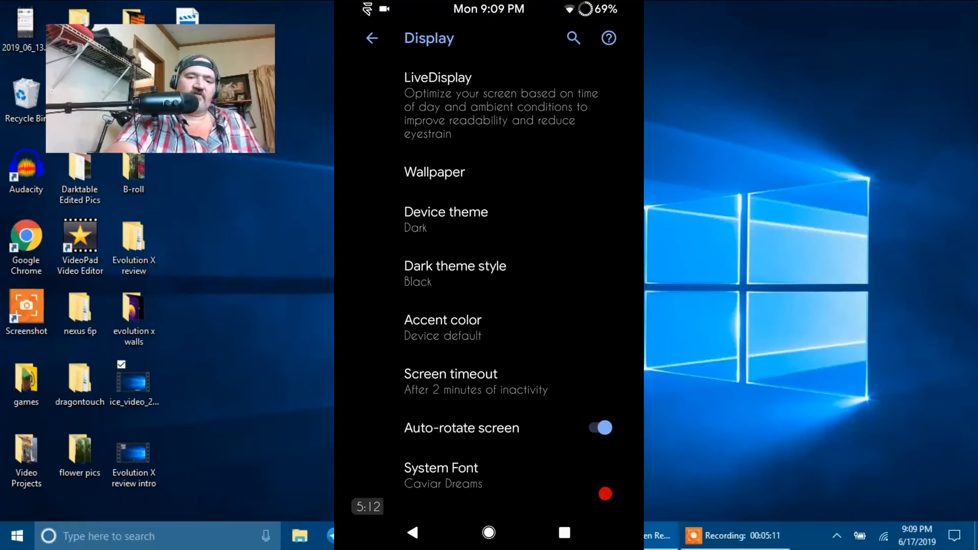
pyautogui.scroll(-3)
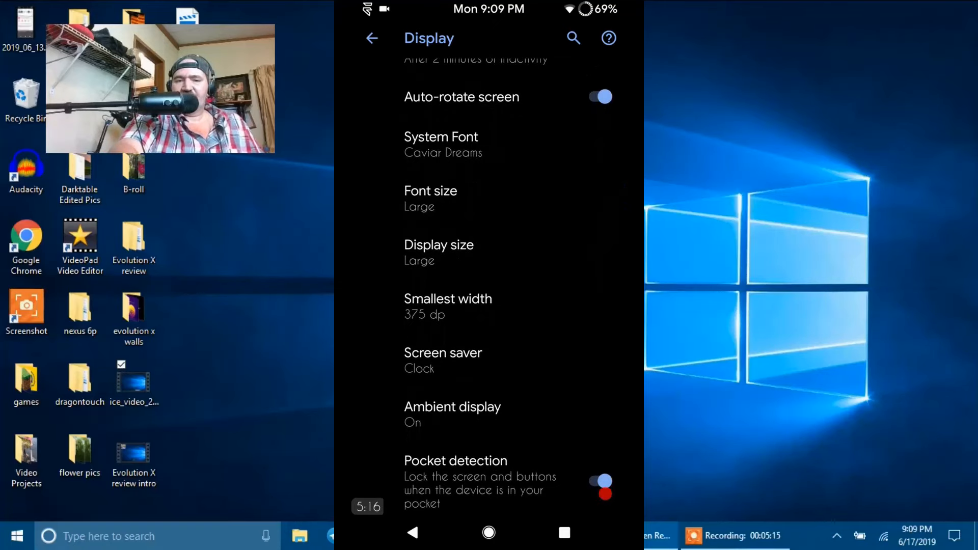
pyautogui.click(440, 145)
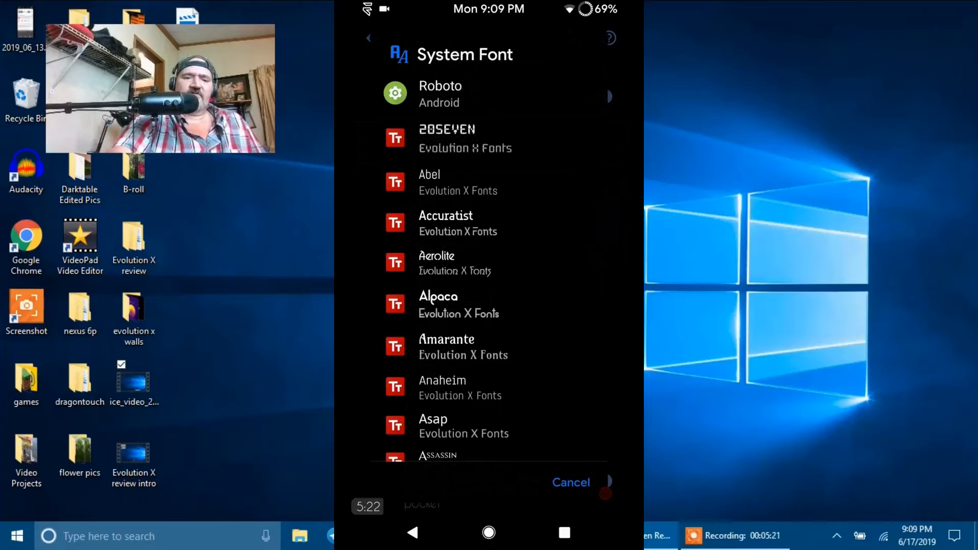
pyautogui.scroll(-3)
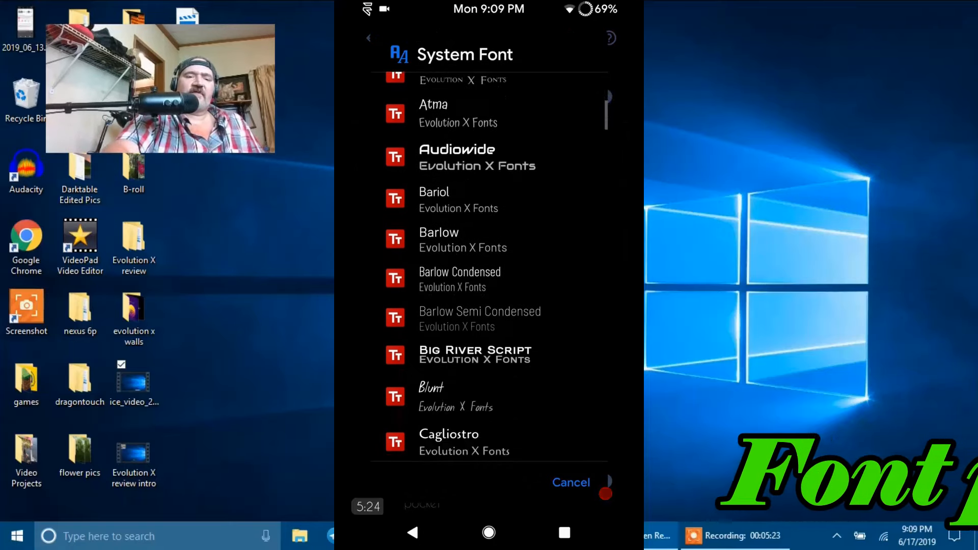
pyautogui.scroll(-3)
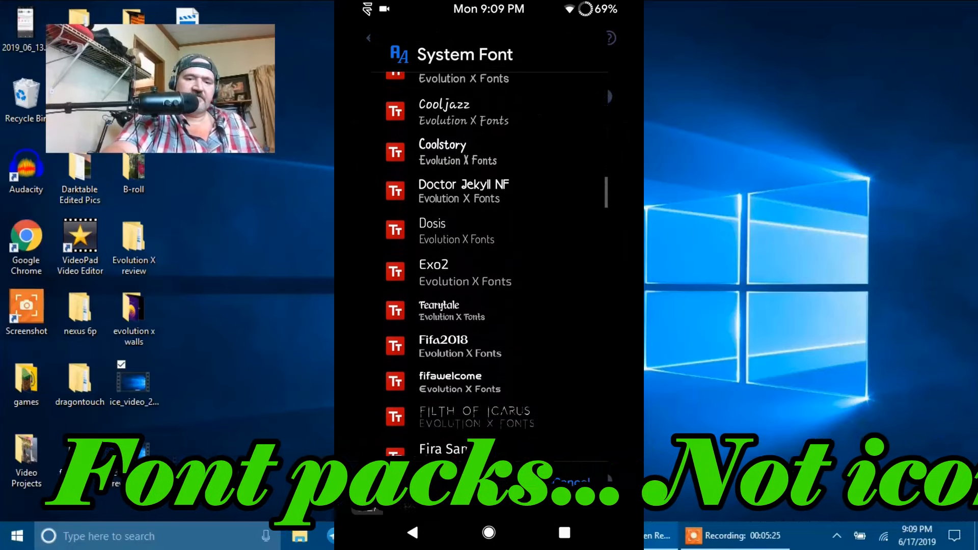
pyautogui.scroll(-3)
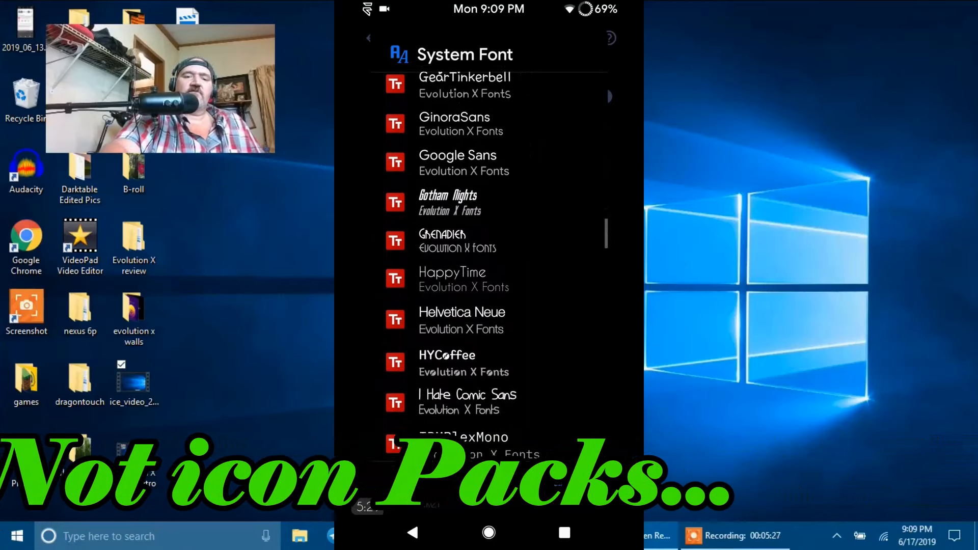
pyautogui.scroll(-3)
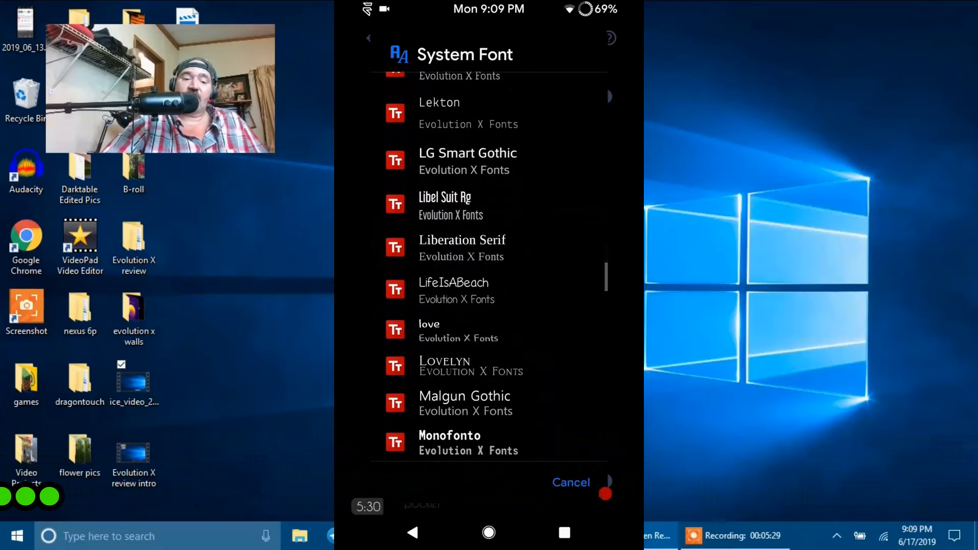
pyautogui.scroll(-3)
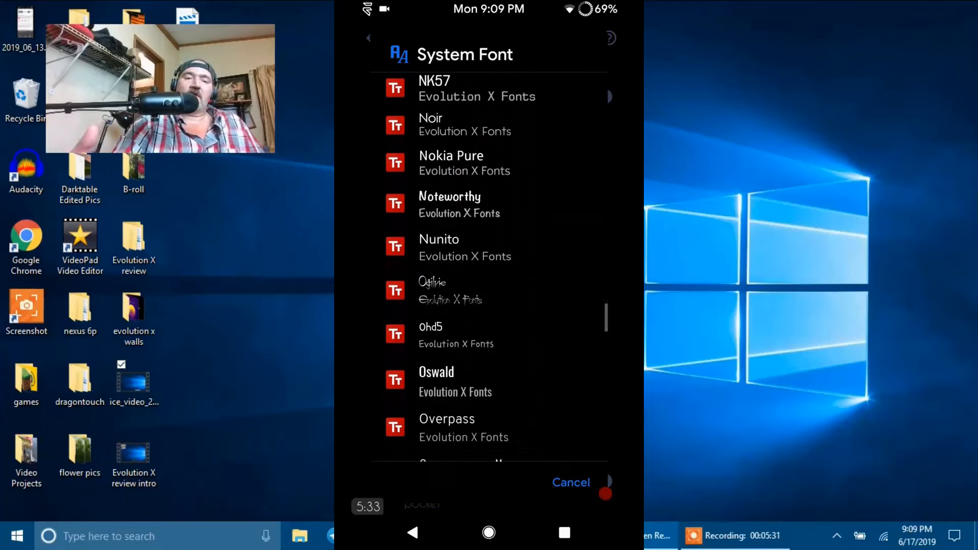
pyautogui.scroll(-3)
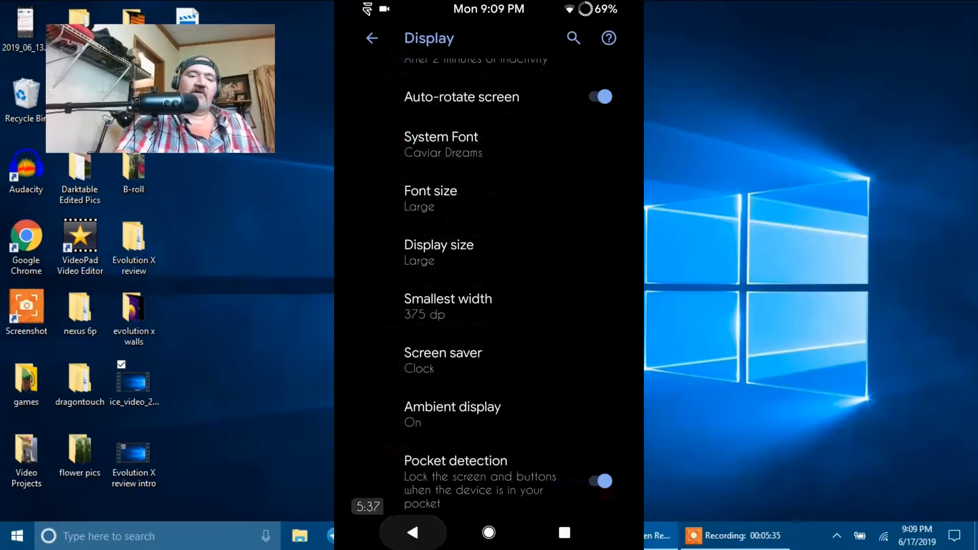
pyautogui.scroll(-3)
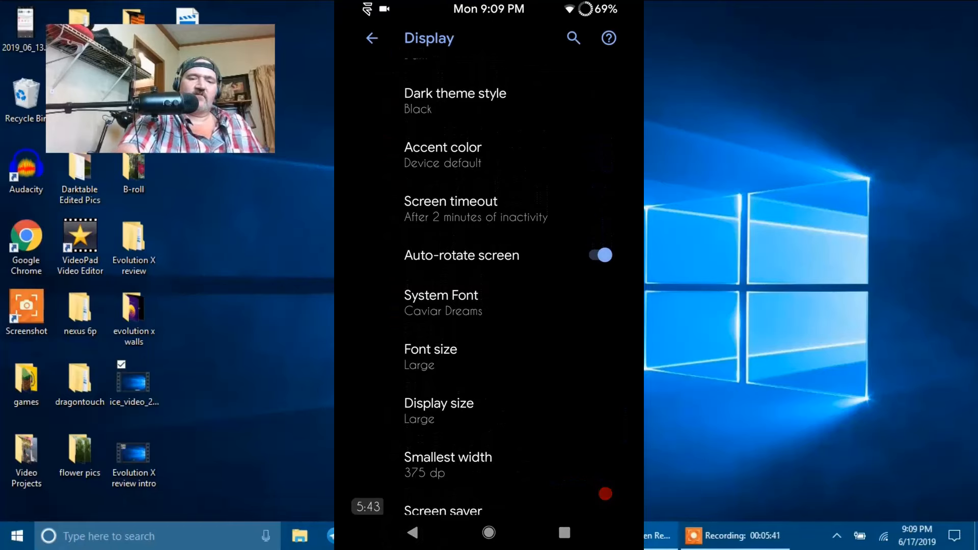
pyautogui.scroll(-3)
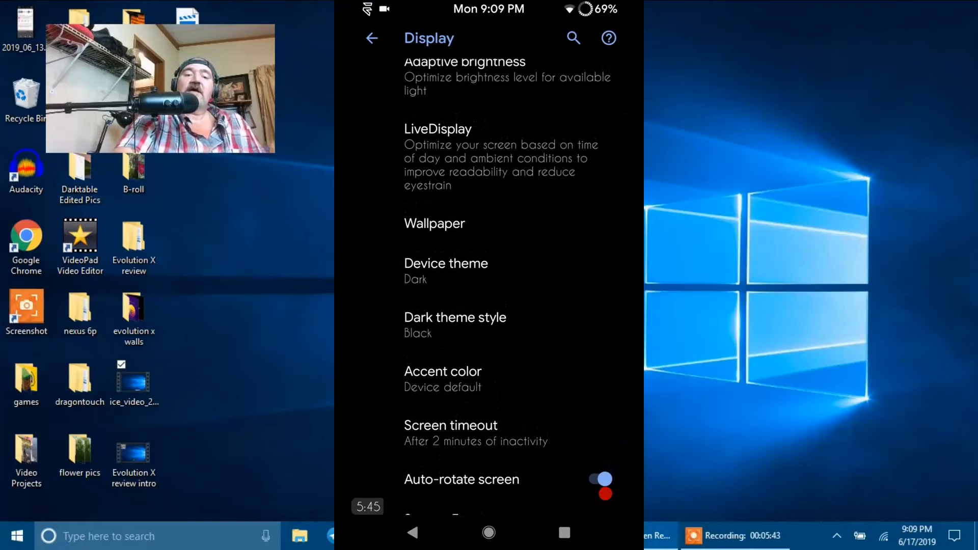
# From the home screen, launch EvoXPapers and scroll through the ALL wallpaper gallery
pyautogui.click(372, 39)
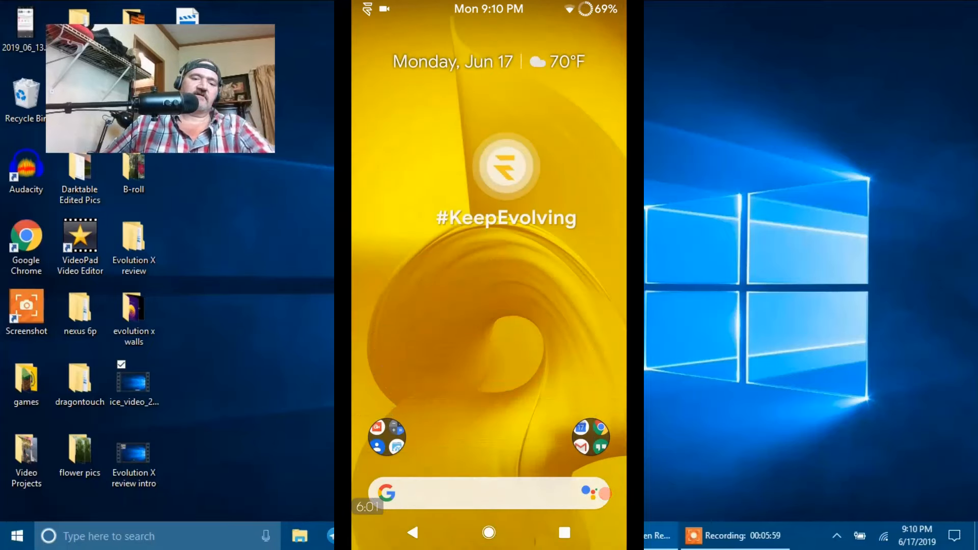
pyautogui.click(507, 169)
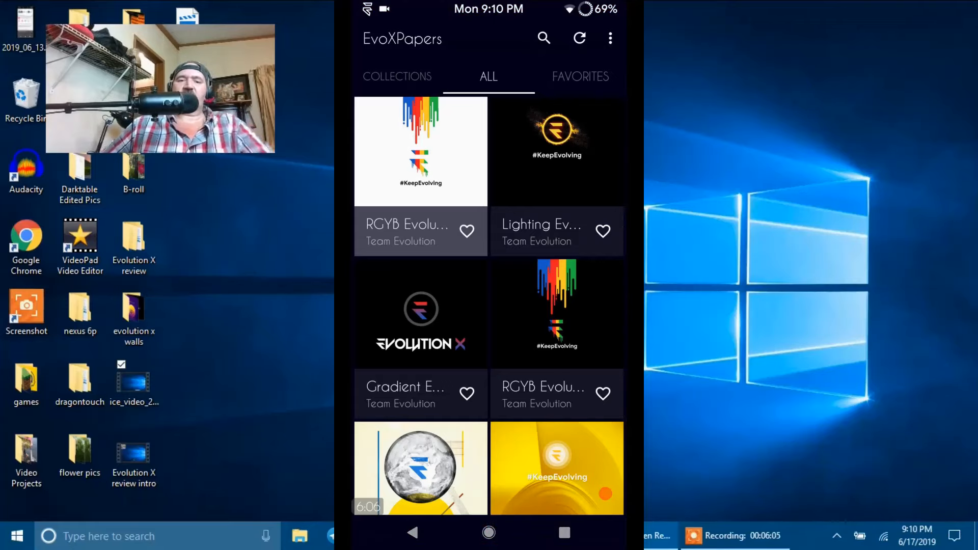
pyautogui.scroll(-3)
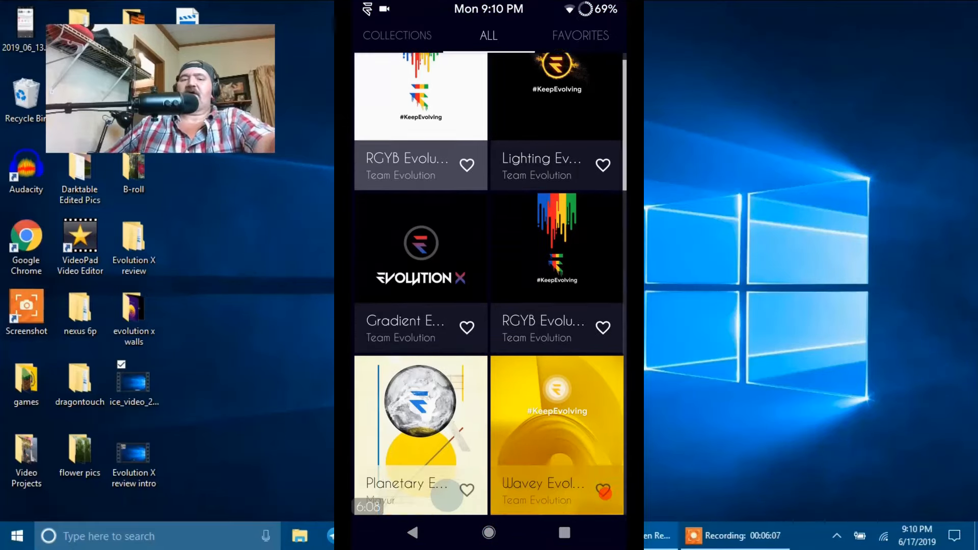
pyautogui.scroll(-3)
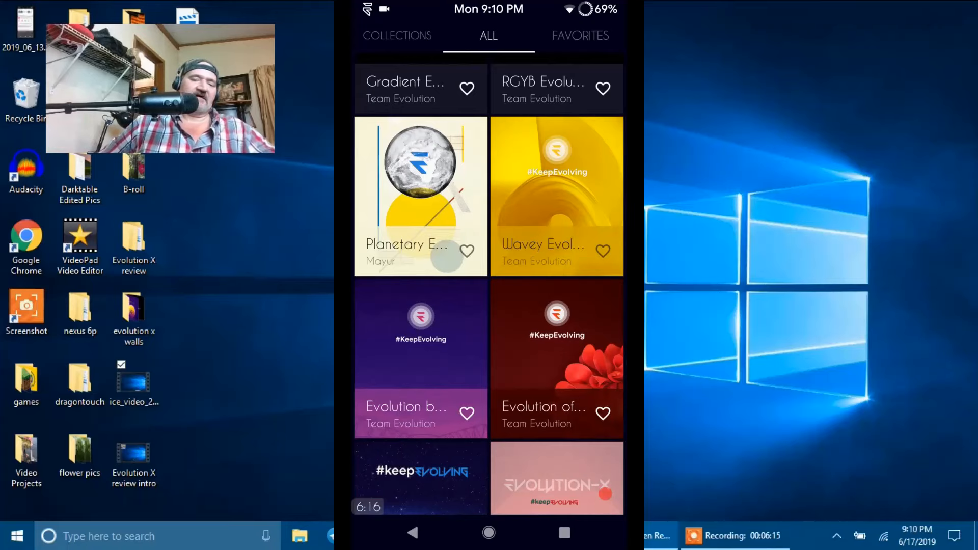
pyautogui.scroll(-3)
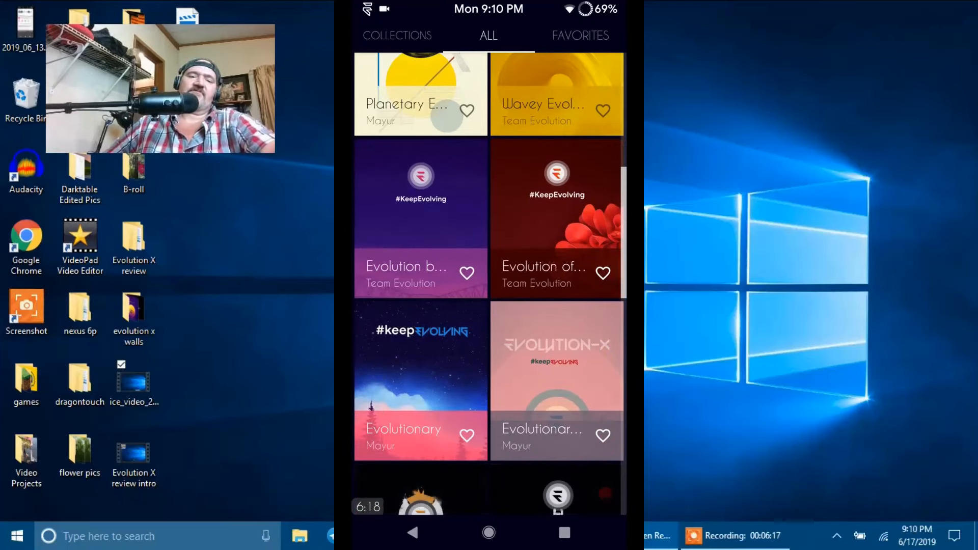
pyautogui.scroll(-3)
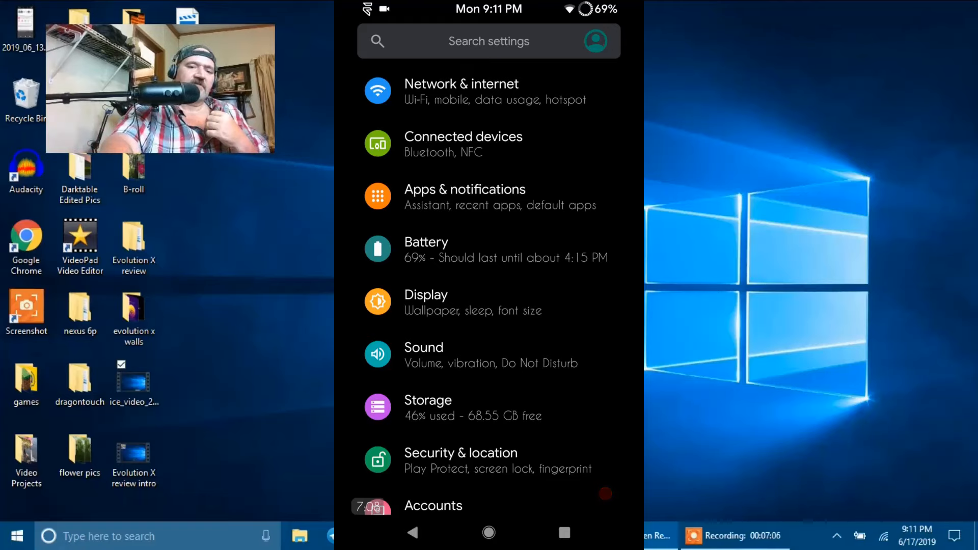
pyautogui.click(423, 354)
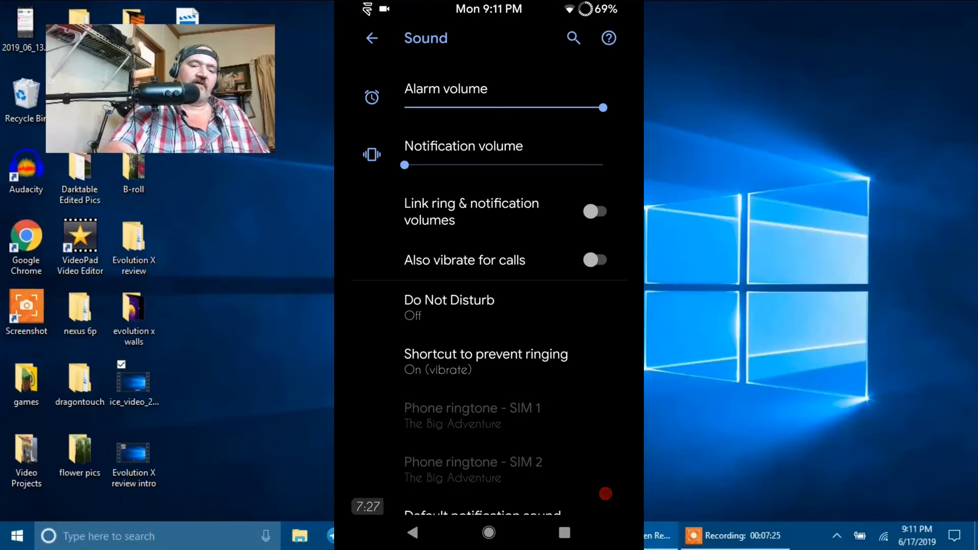
pyautogui.click(371, 39)
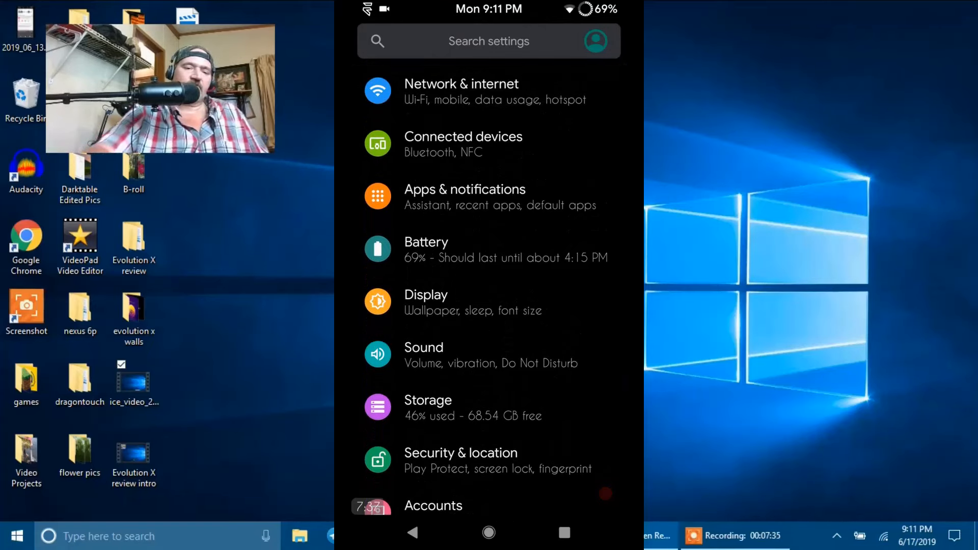
# Scroll the main Settings list down to Evolution X, System and About phone
pyautogui.scroll(-3)
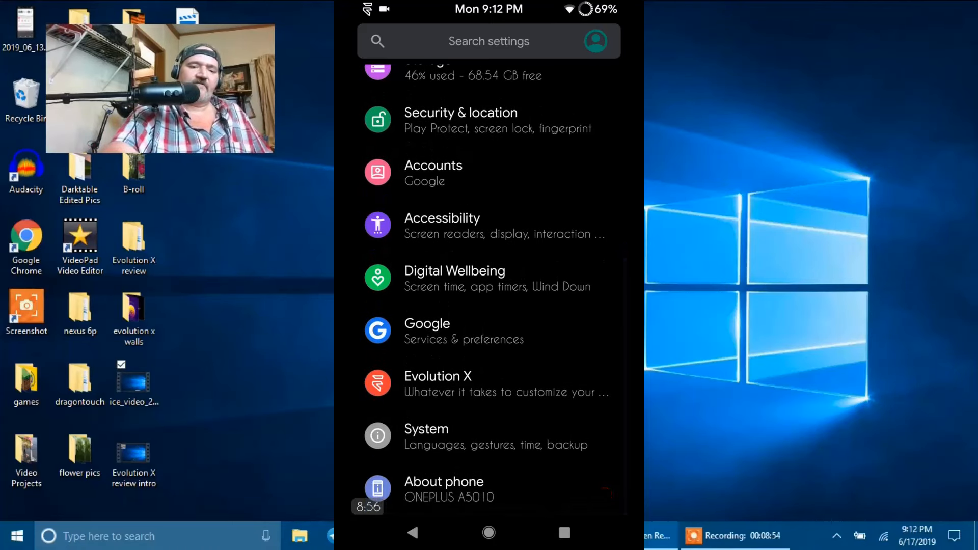
pyautogui.click(444, 482)
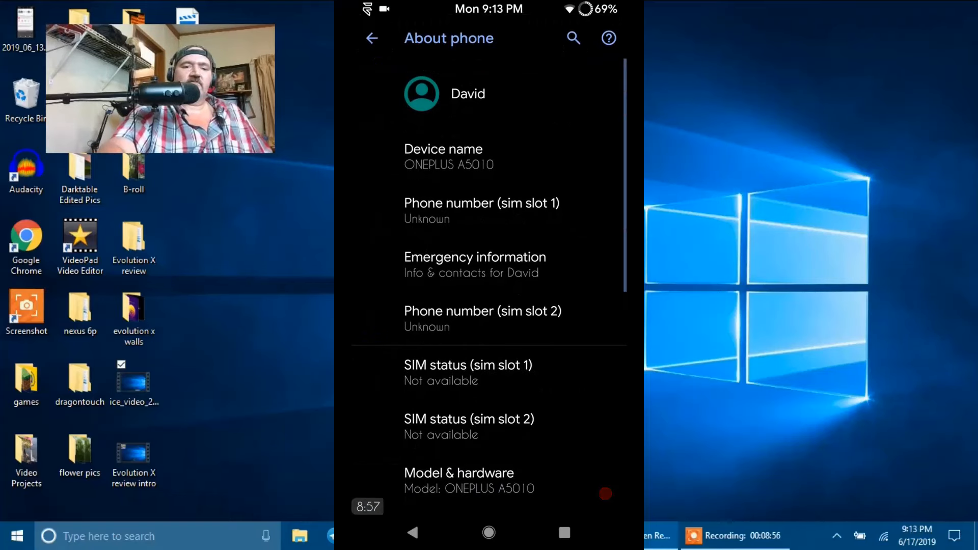
pyautogui.scroll(-3)
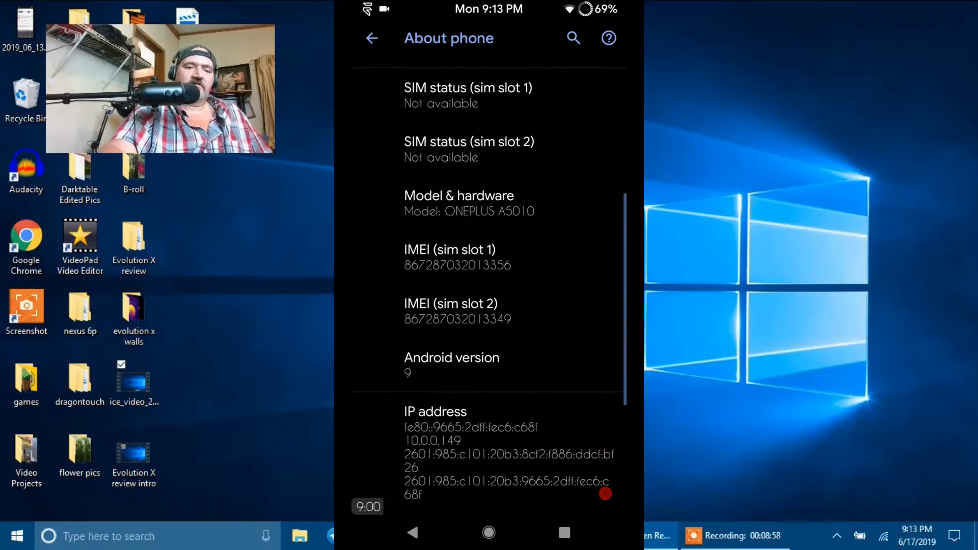
pyautogui.scroll(-3)
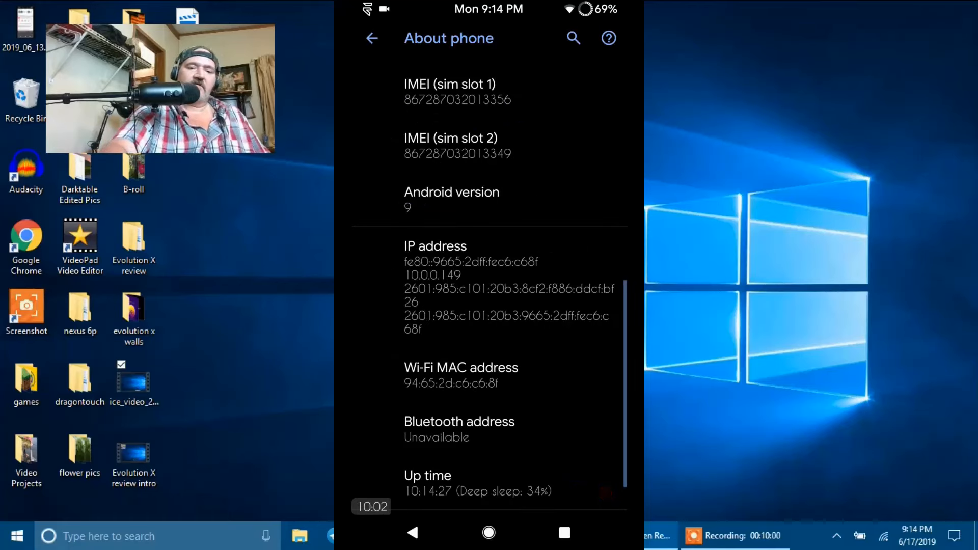
pyautogui.click(373, 39)
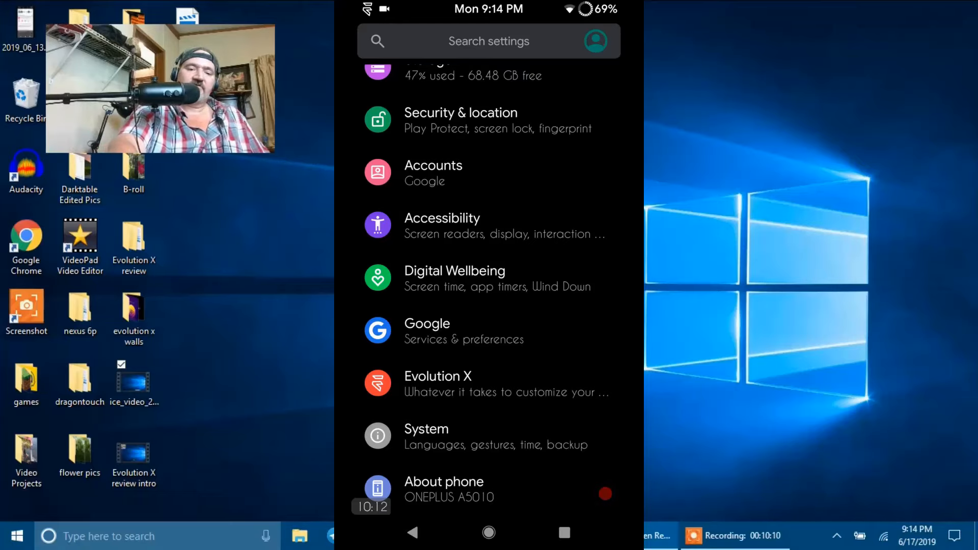
# Enter Evolution X > Status bar and review the Clock and Date options
pyautogui.click(438, 382)
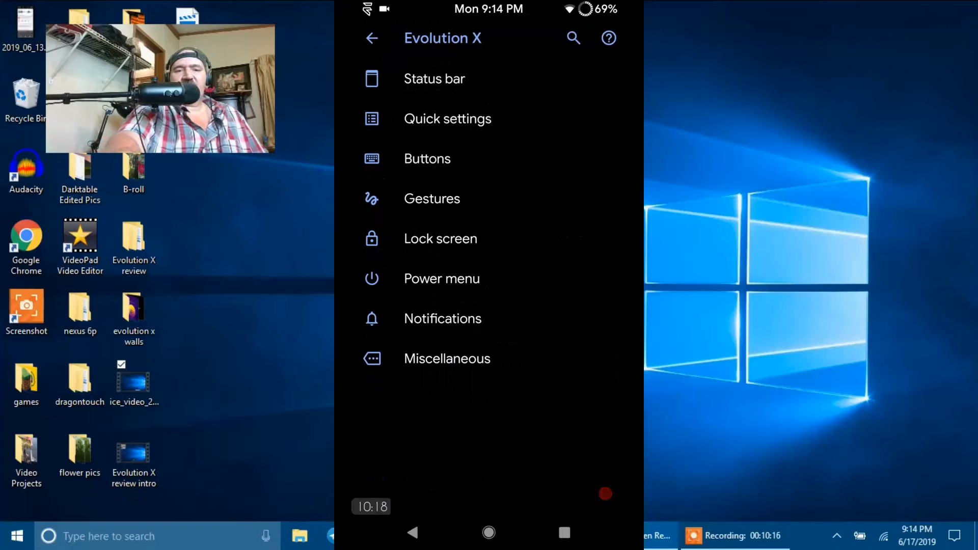
pyautogui.click(434, 78)
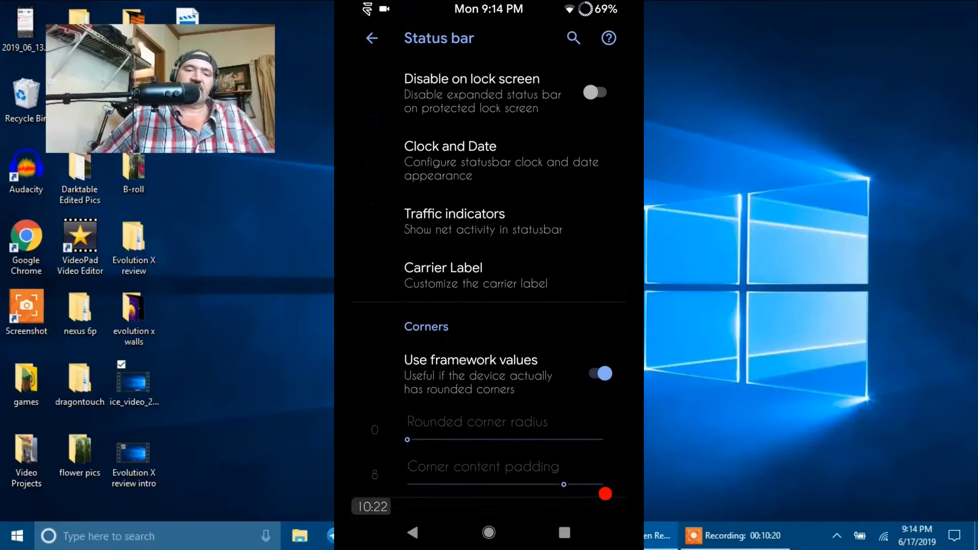
pyautogui.scroll(-3)
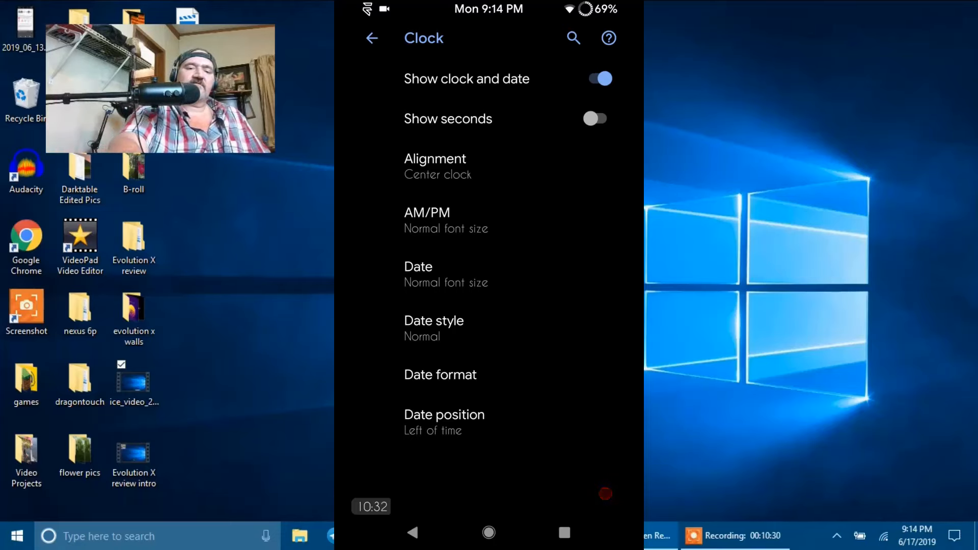
pyautogui.click(435, 165)
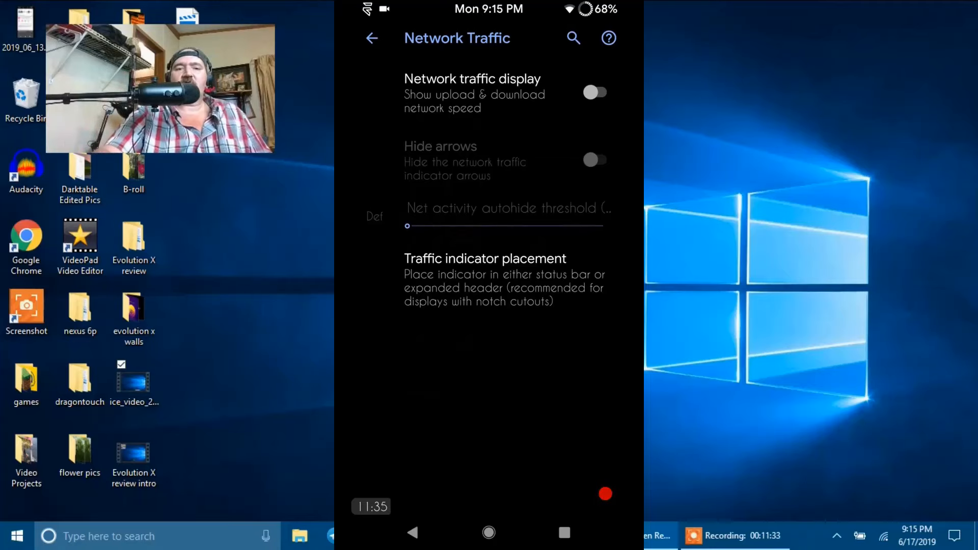
# Review the Traffic indicators and Carrier Label pages, returning to Status bar each time
pyautogui.click(370, 39)
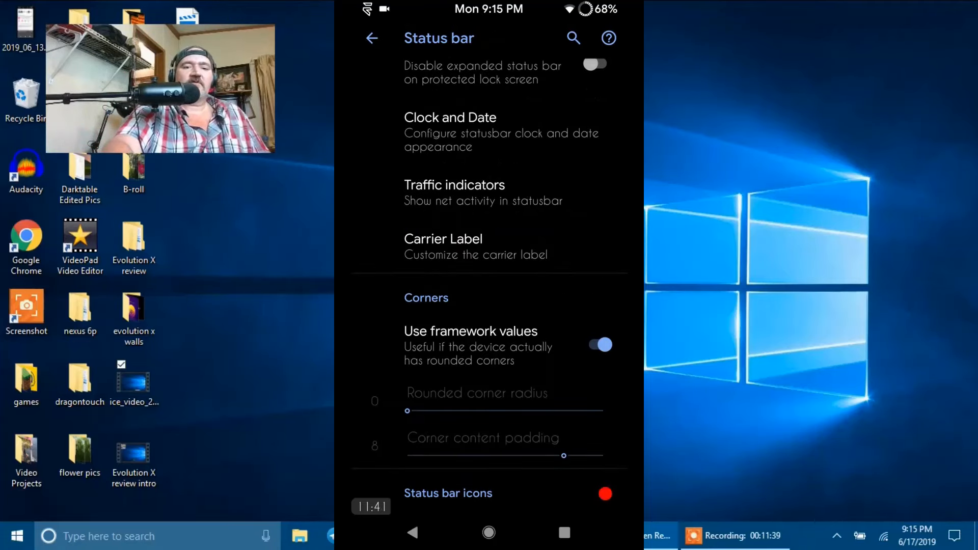
pyautogui.click(443, 246)
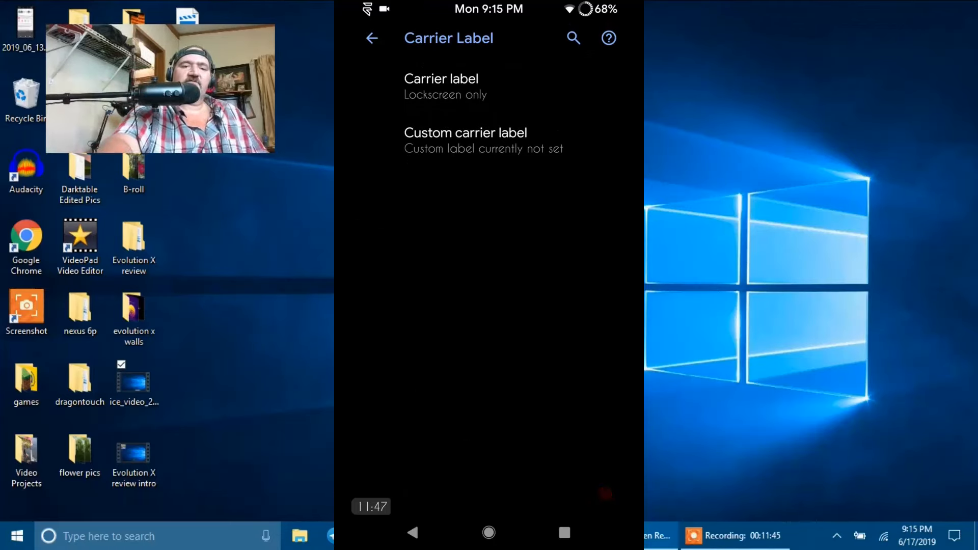
pyautogui.click(373, 39)
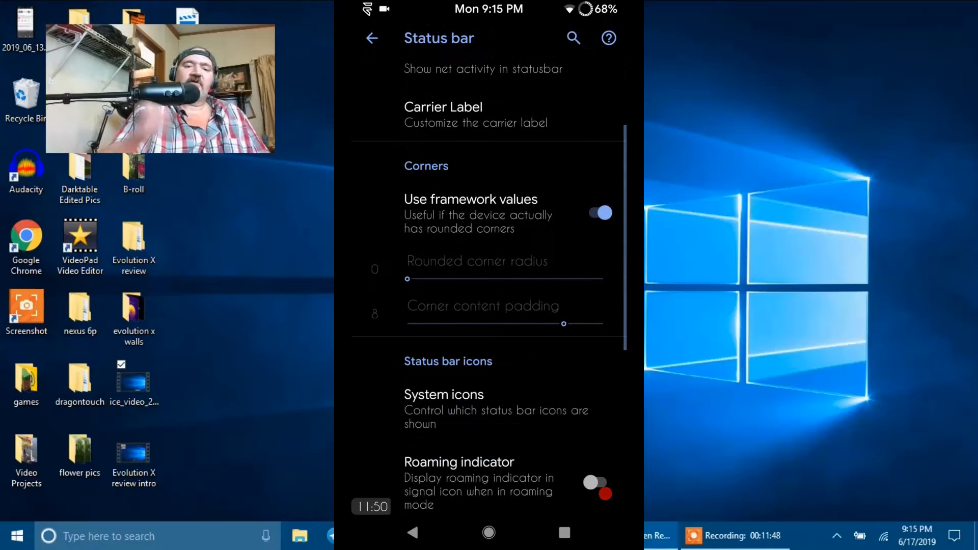
pyautogui.scroll(-3)
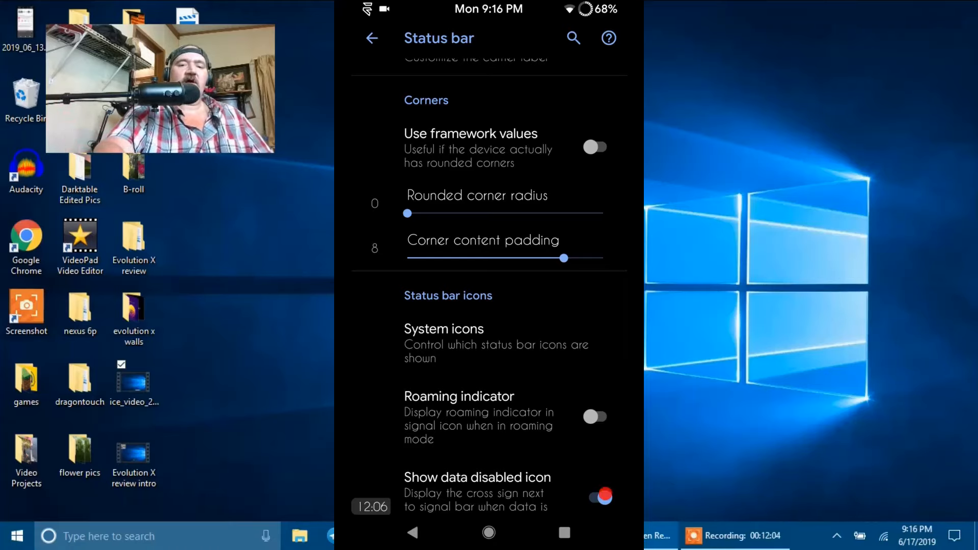
pyautogui.click(596, 146)
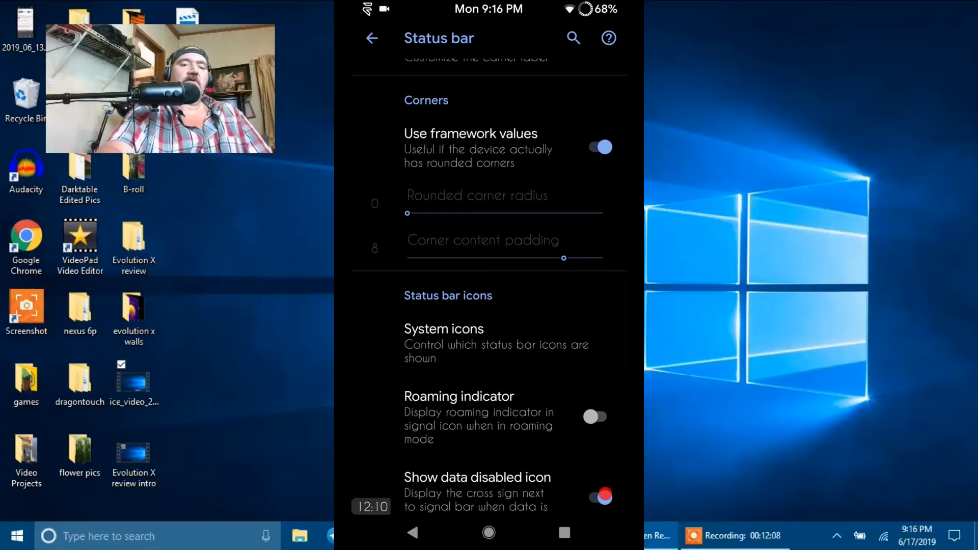
pyautogui.scroll(-3)
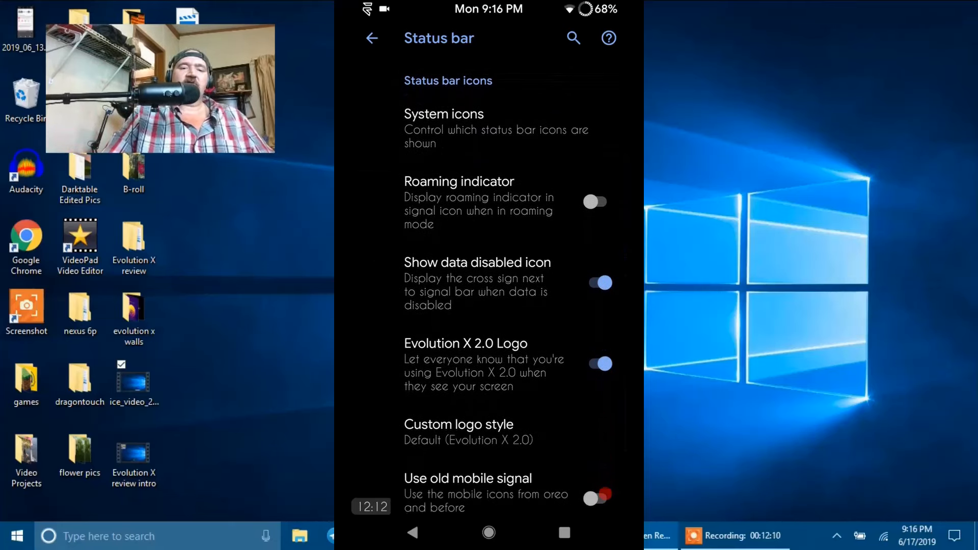
# Review which system icons are shown in the status bar
pyautogui.click(599, 495)
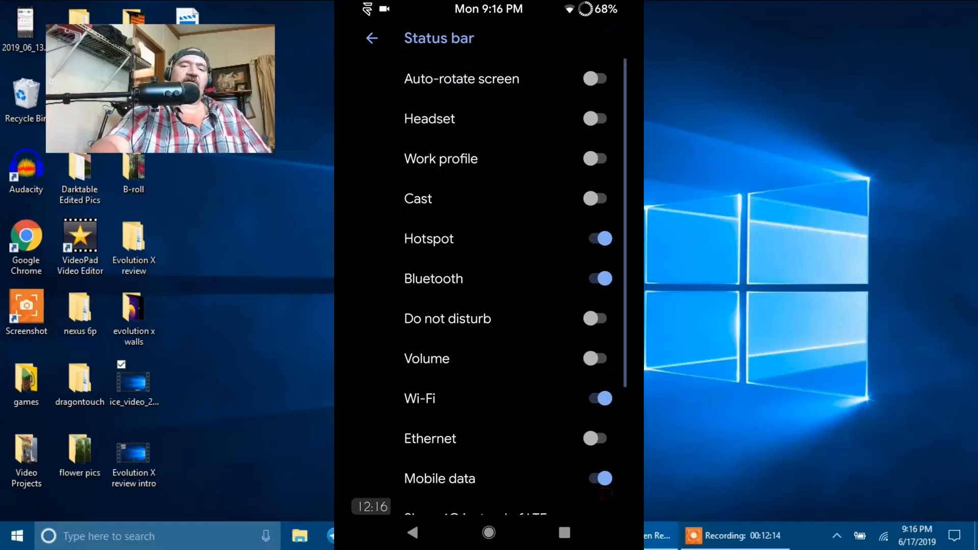
pyautogui.scroll(-3)
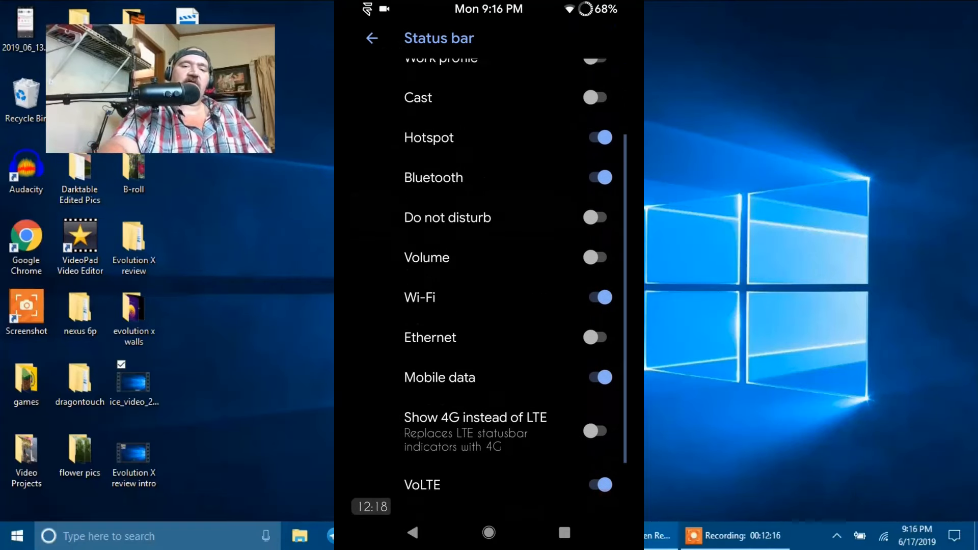
pyautogui.scroll(-3)
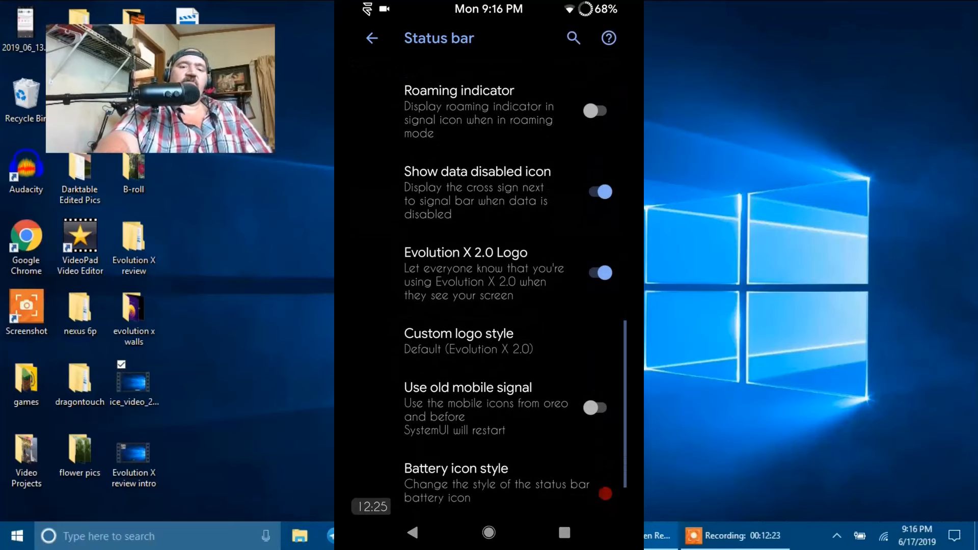
pyautogui.scroll(-3)
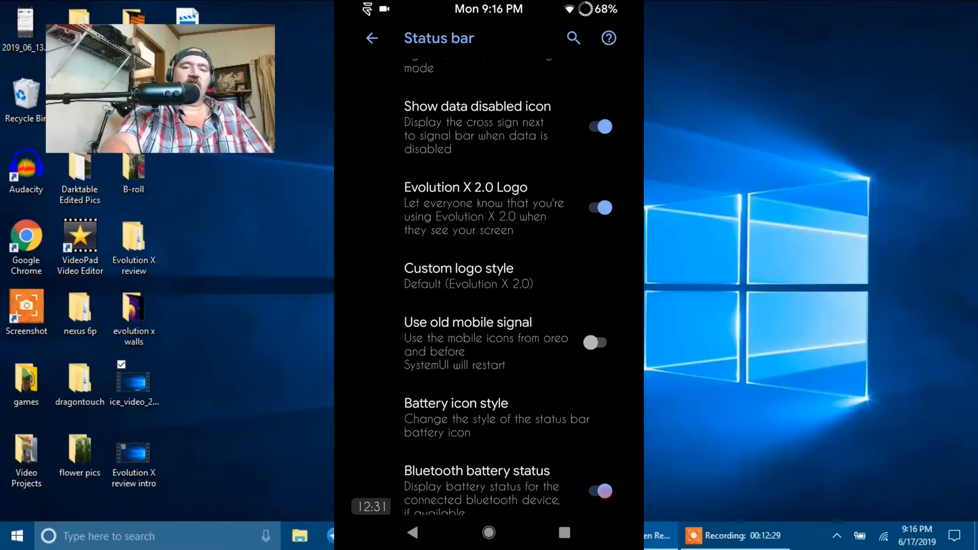
# Browse the custom logo style list and dismiss it without changing the style
pyautogui.click(458, 269)
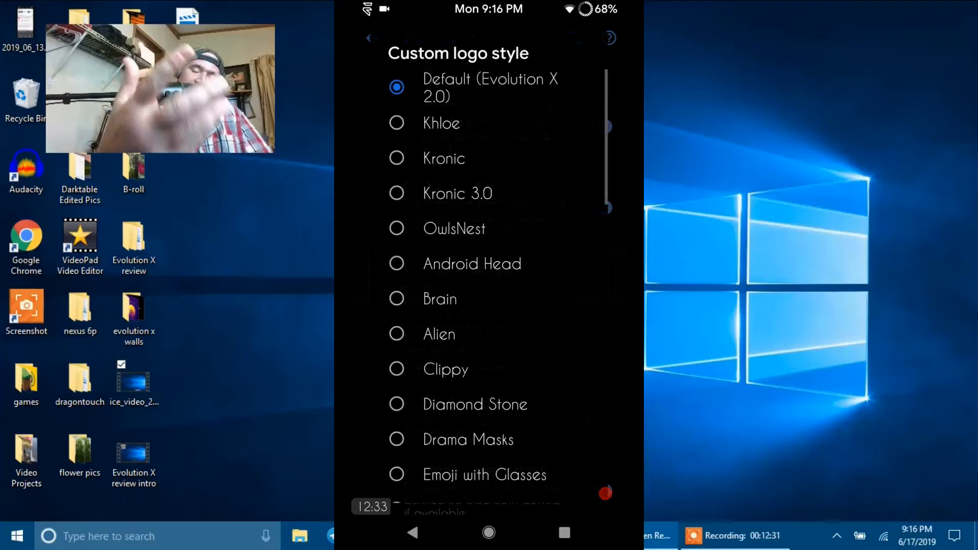
pyautogui.scroll(-3)
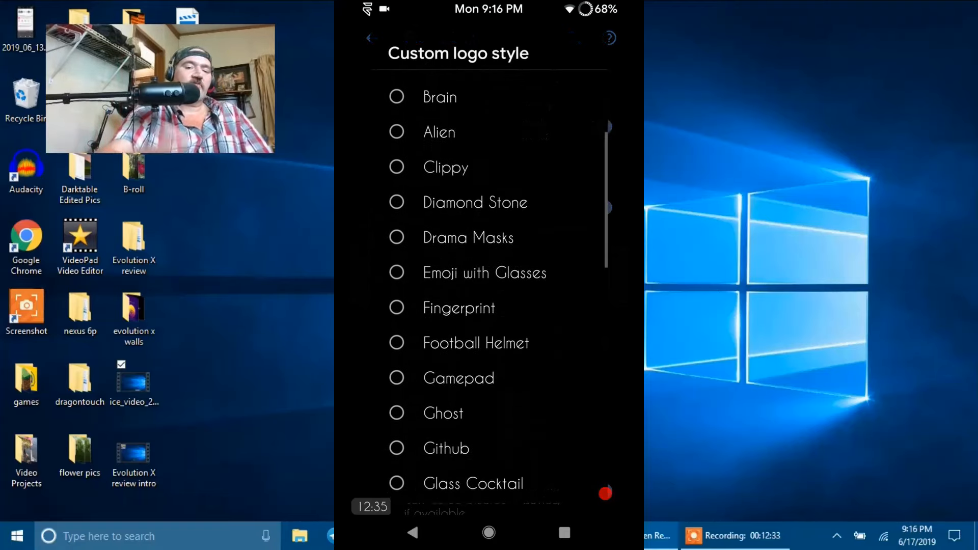
pyautogui.scroll(-3)
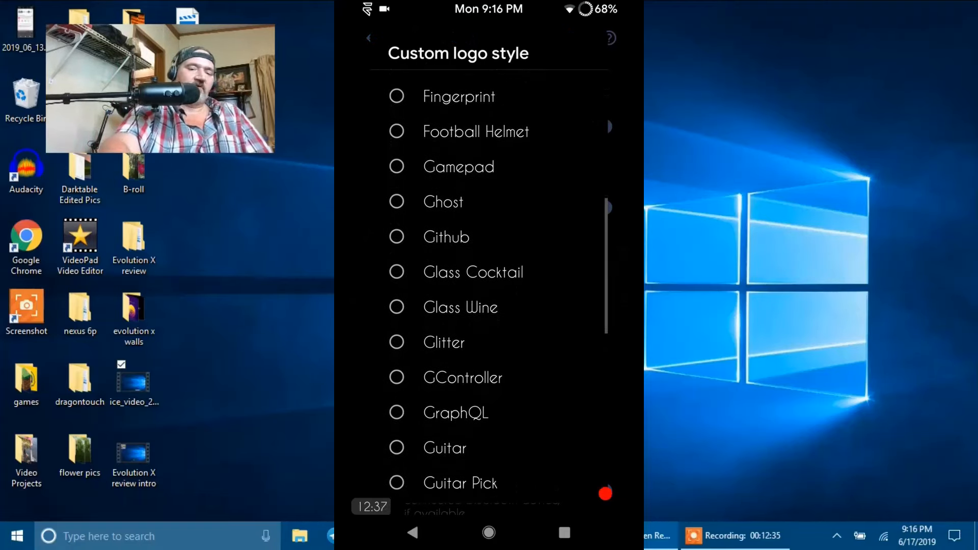
pyautogui.click(369, 37)
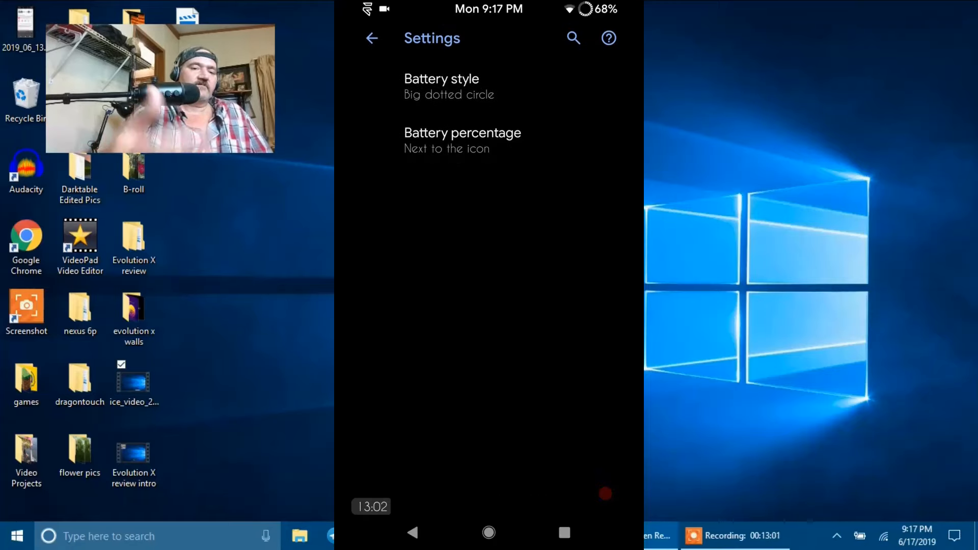
# View the battery icon style choices, keep Big dotted circle, and go back to the Evolution X menu
pyautogui.click(441, 79)
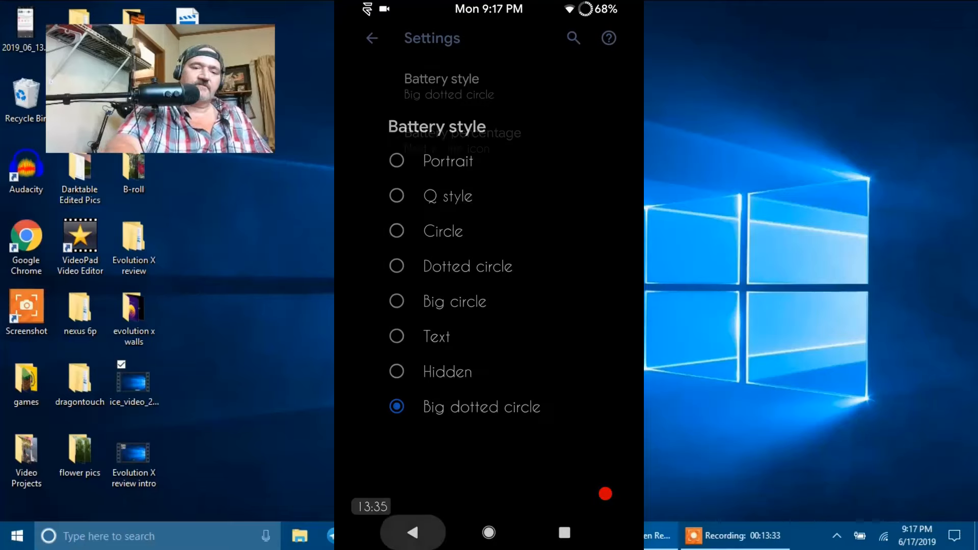
pyautogui.click(462, 140)
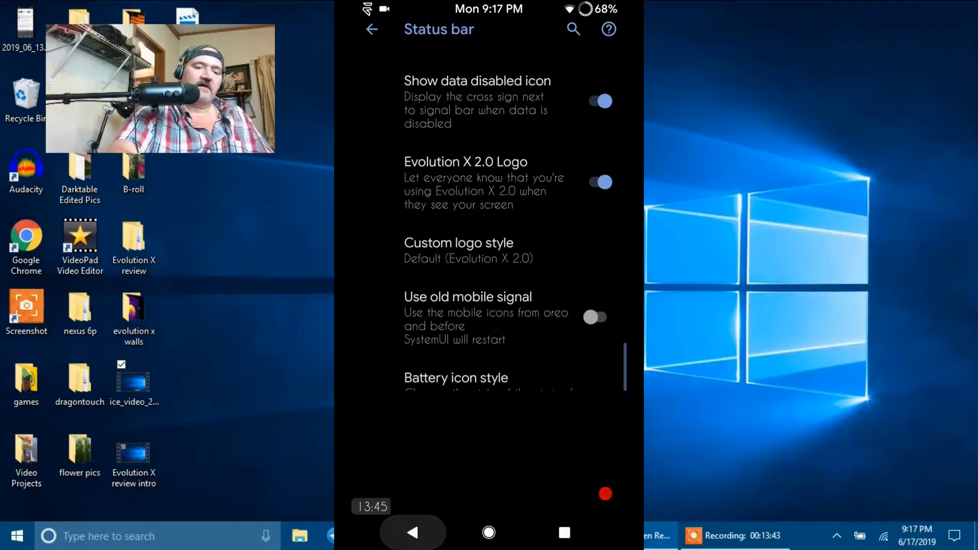
pyautogui.scroll(-3)
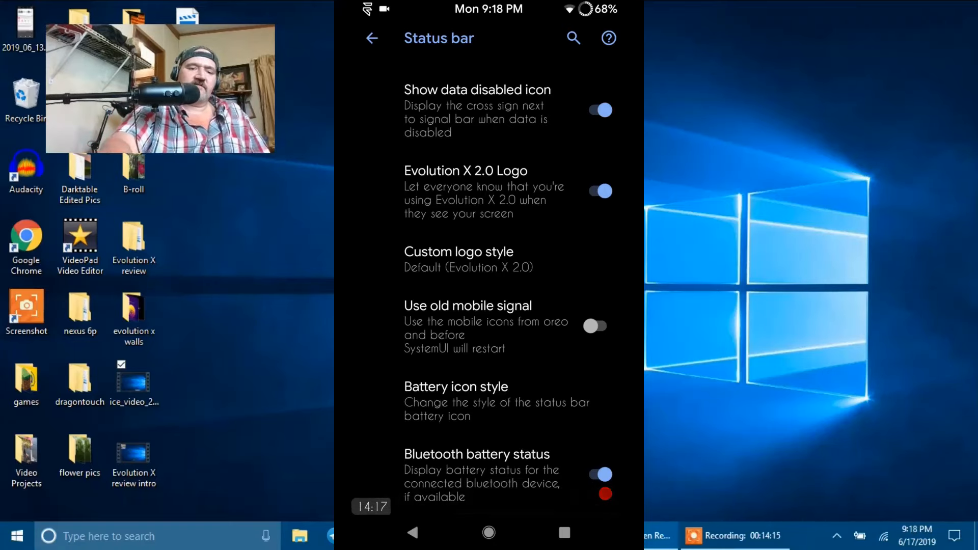
pyautogui.click(371, 39)
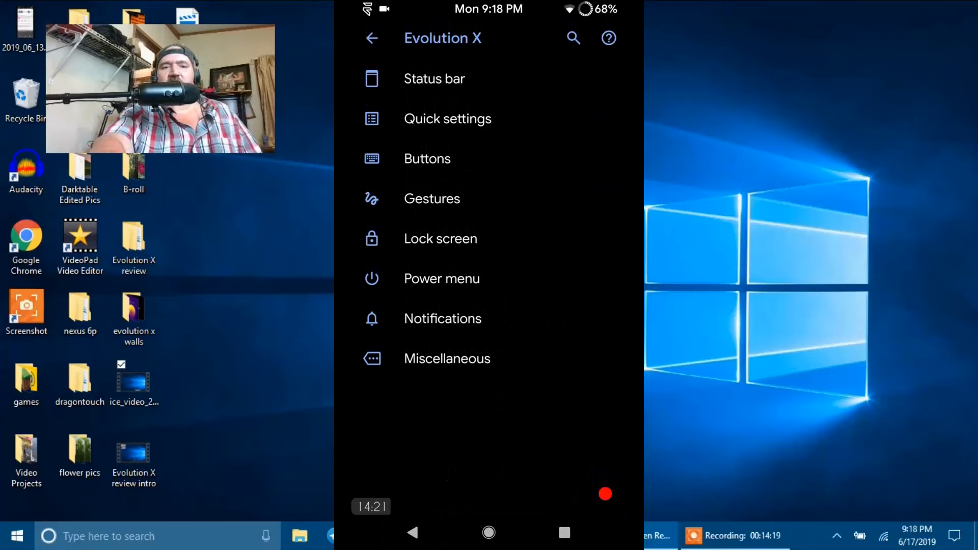
# In Quick settings, view the QS tile style list, keep Wavey, and pull down the quick settings shade
pyautogui.click(447, 118)
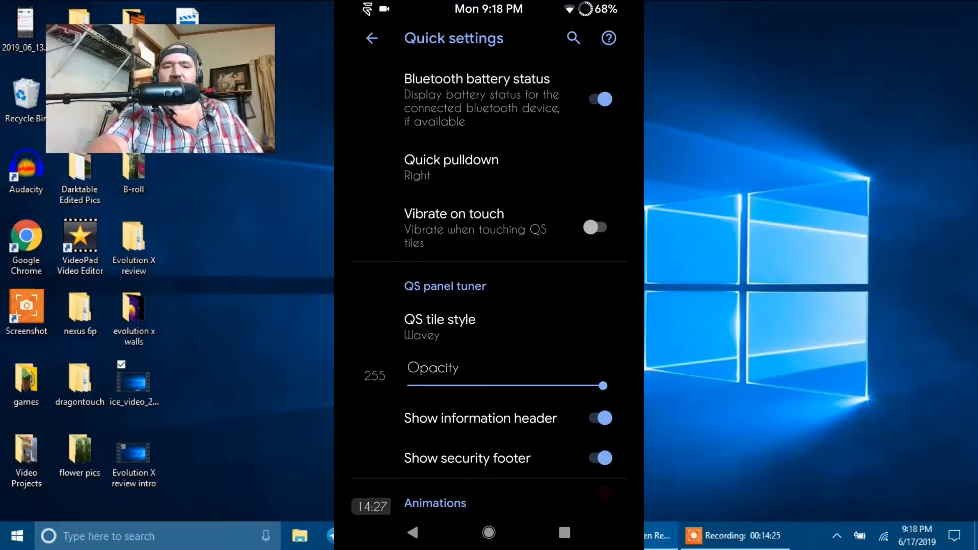
pyautogui.click(451, 167)
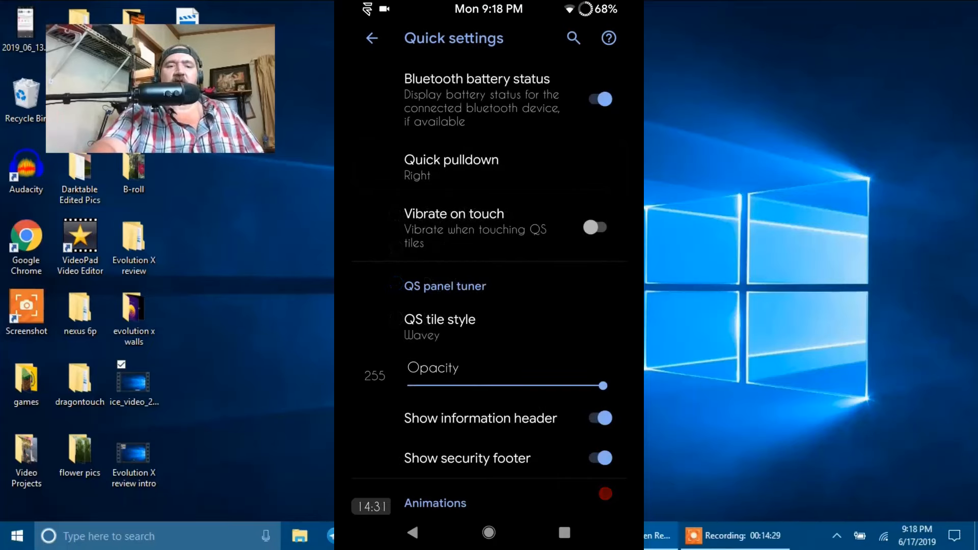
pyautogui.scroll(-3)
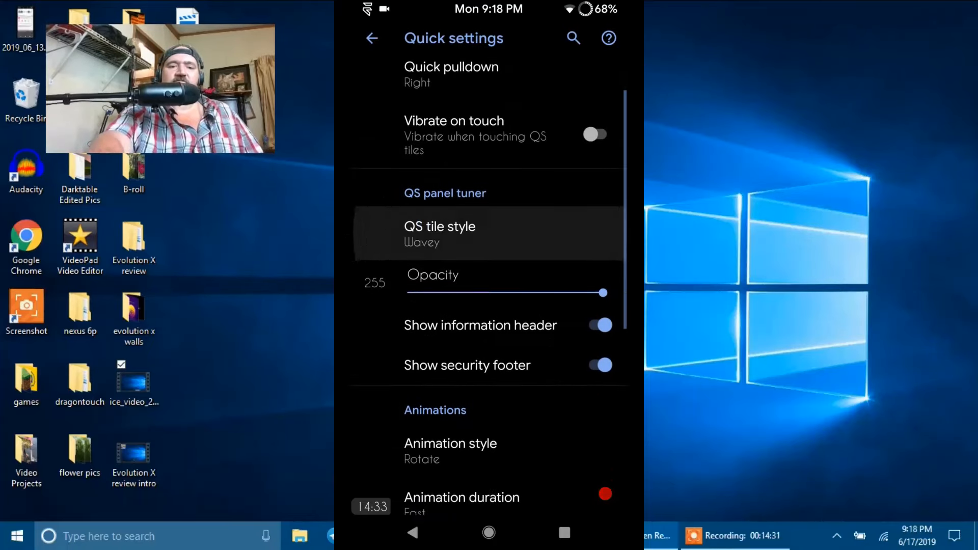
pyautogui.scroll(-3)
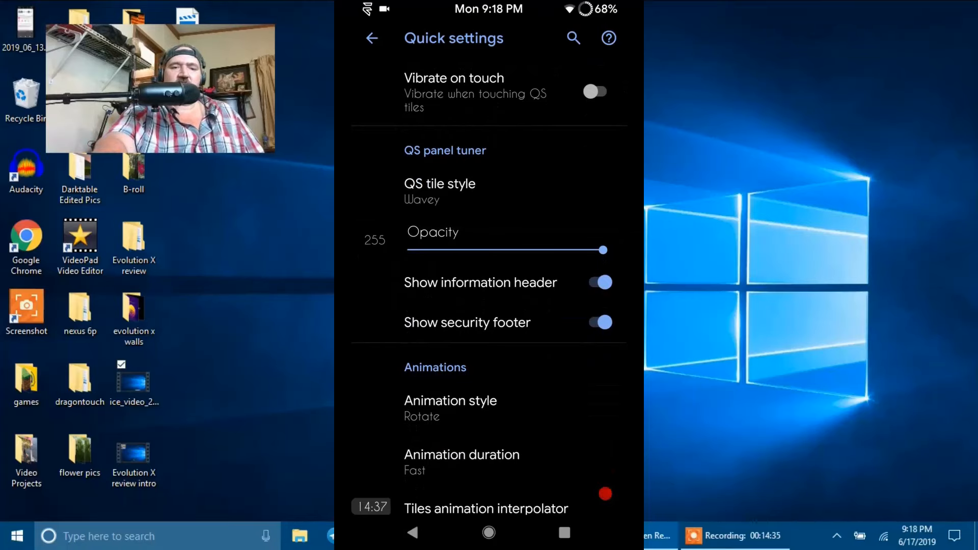
pyautogui.click(439, 183)
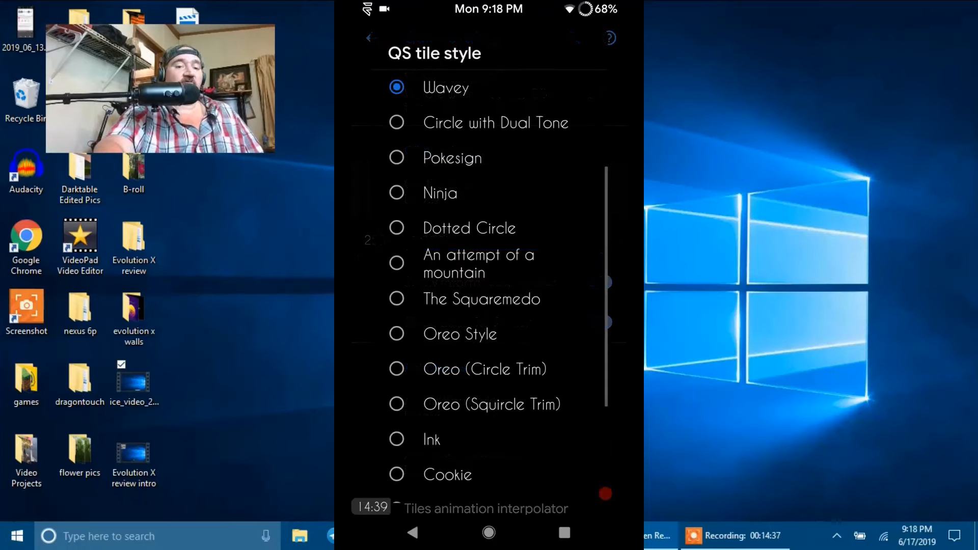
pyautogui.scroll(-3)
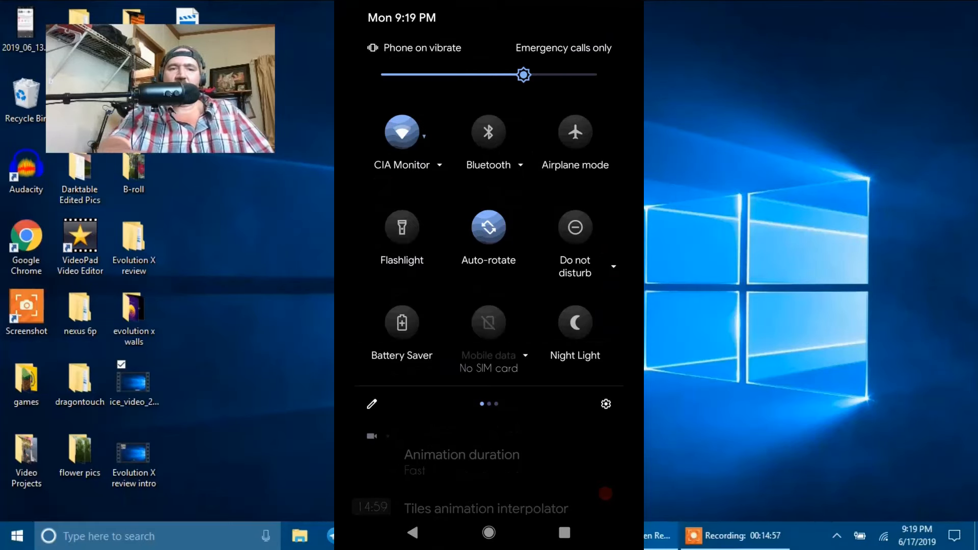
# Scroll through the quick settings animation and brightness slider options
pyautogui.scroll(-3)
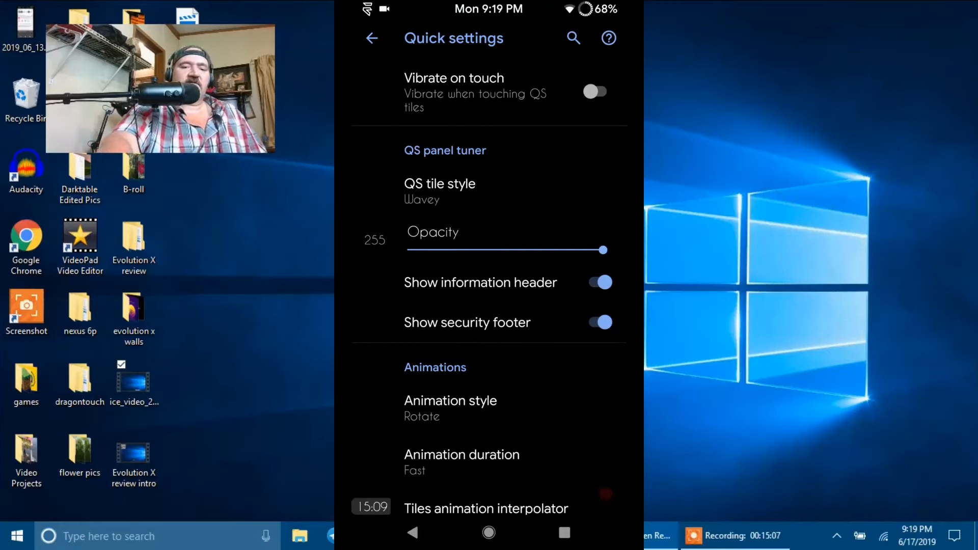
pyautogui.scroll(-3)
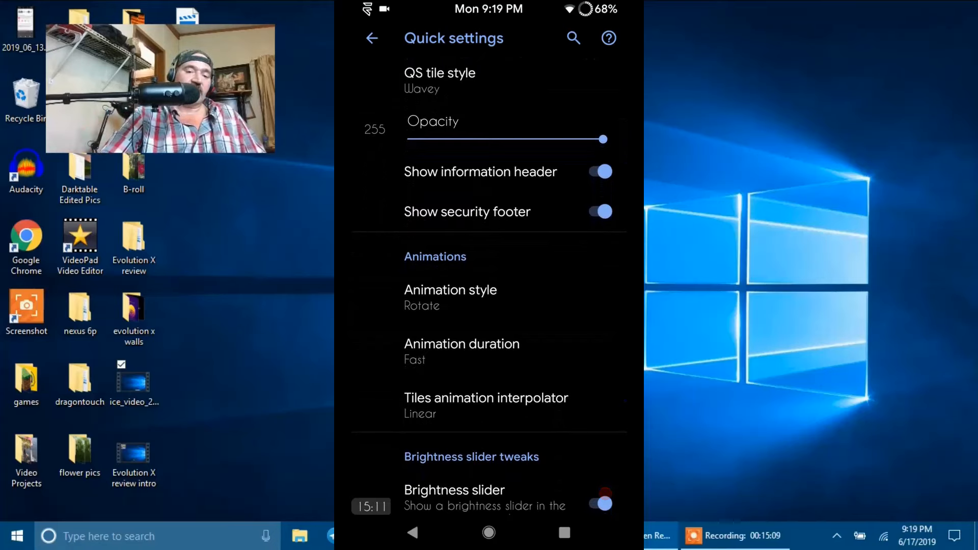
pyautogui.scroll(-3)
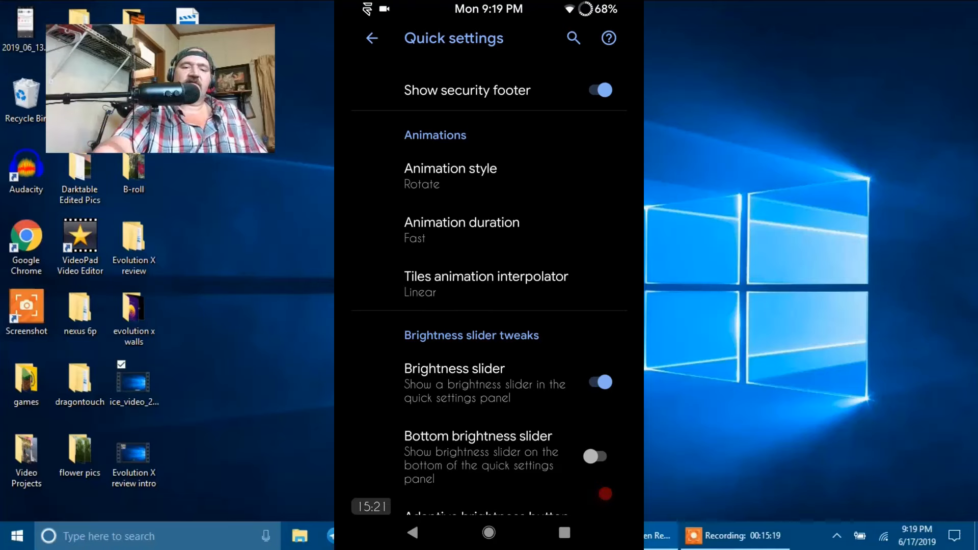
pyautogui.scroll(-3)
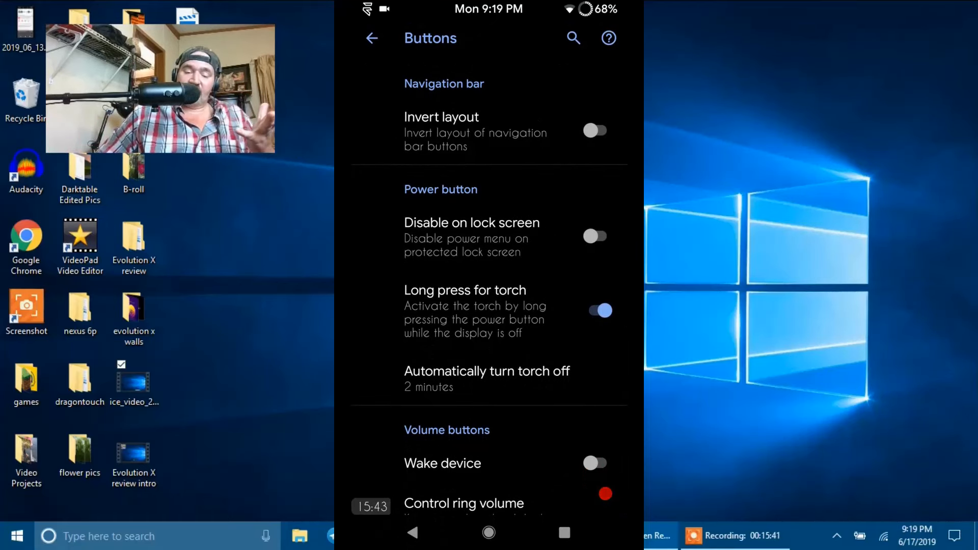
# Toggle Invert layout on and back off for the navigation bar
pyautogui.click(596, 130)
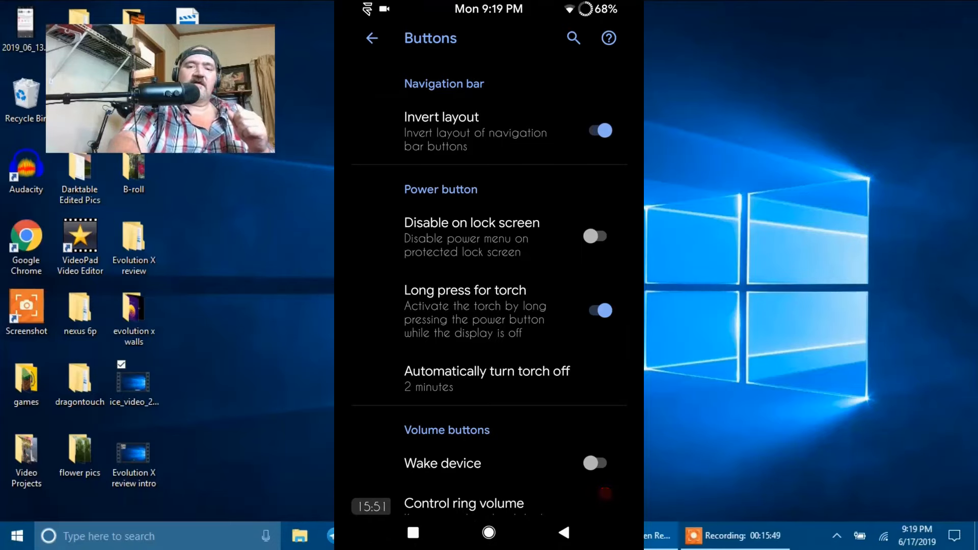
pyautogui.click(596, 130)
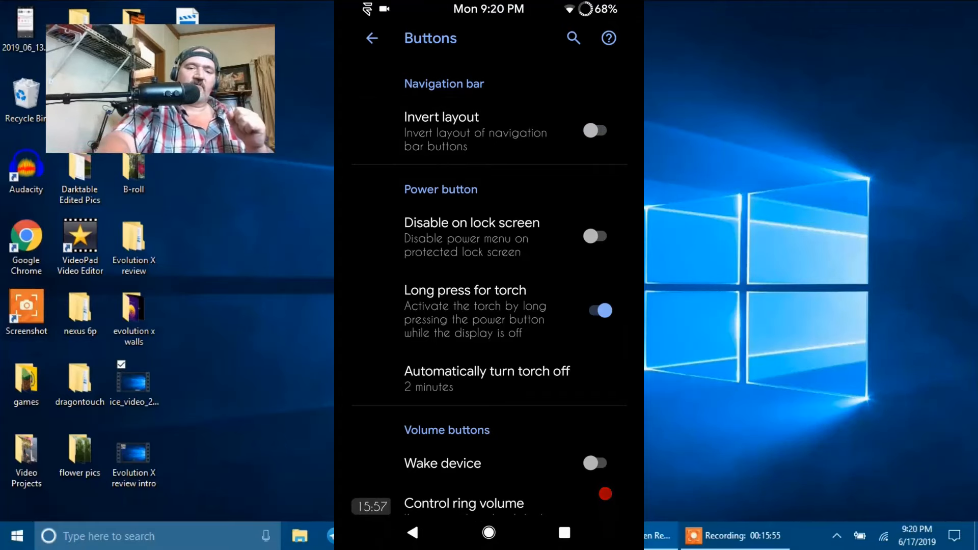
pyautogui.scroll(-3)
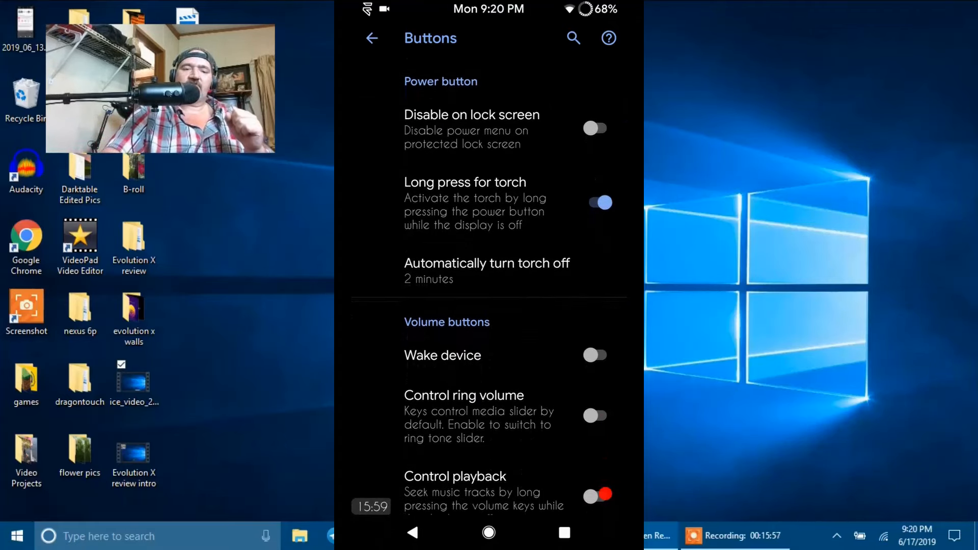
# Look through the Volume buttons options and go back to the Evolution X menu
pyautogui.click(487, 271)
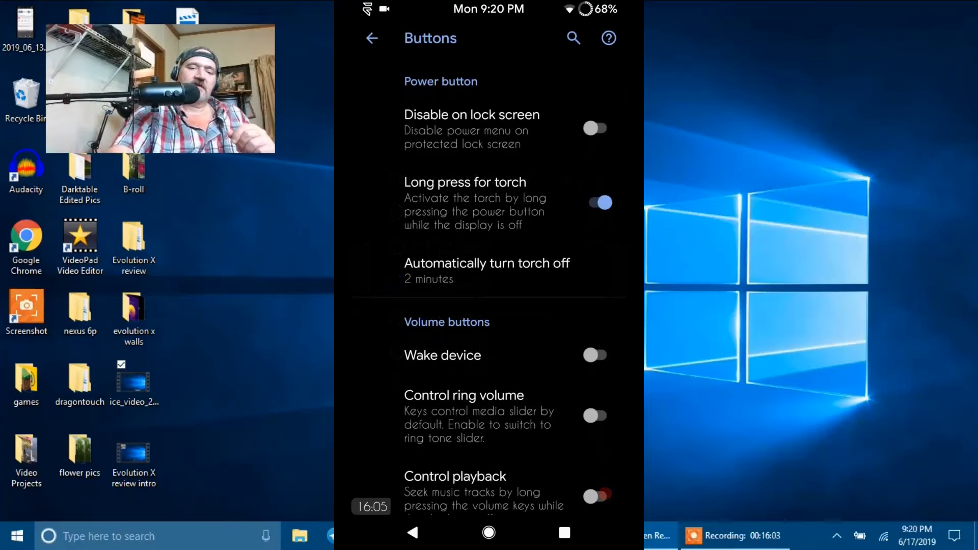
pyautogui.scroll(-3)
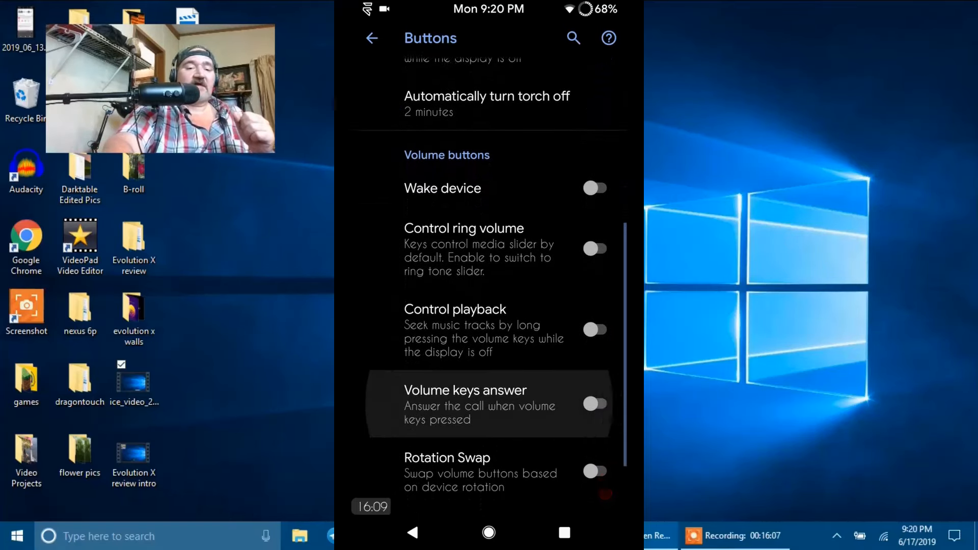
pyautogui.scroll(-3)
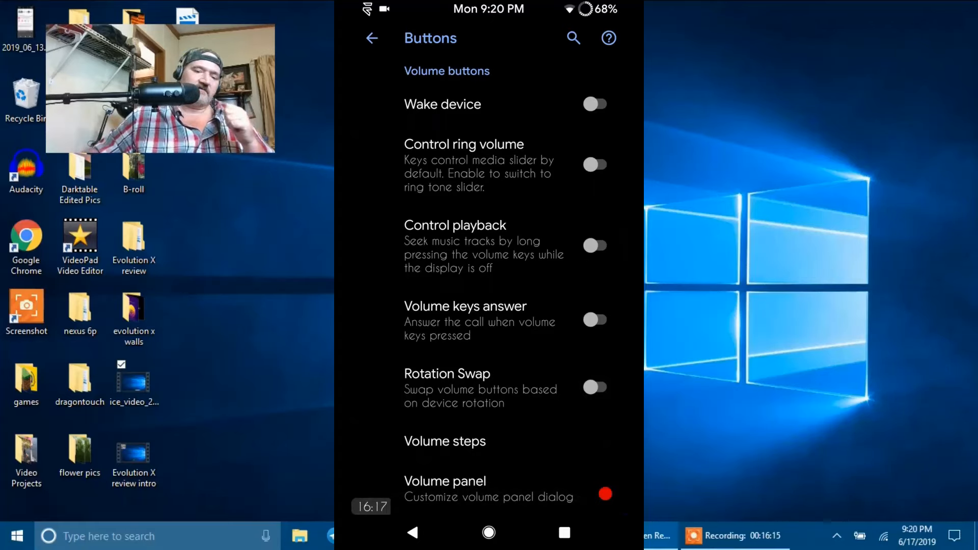
pyautogui.click(372, 39)
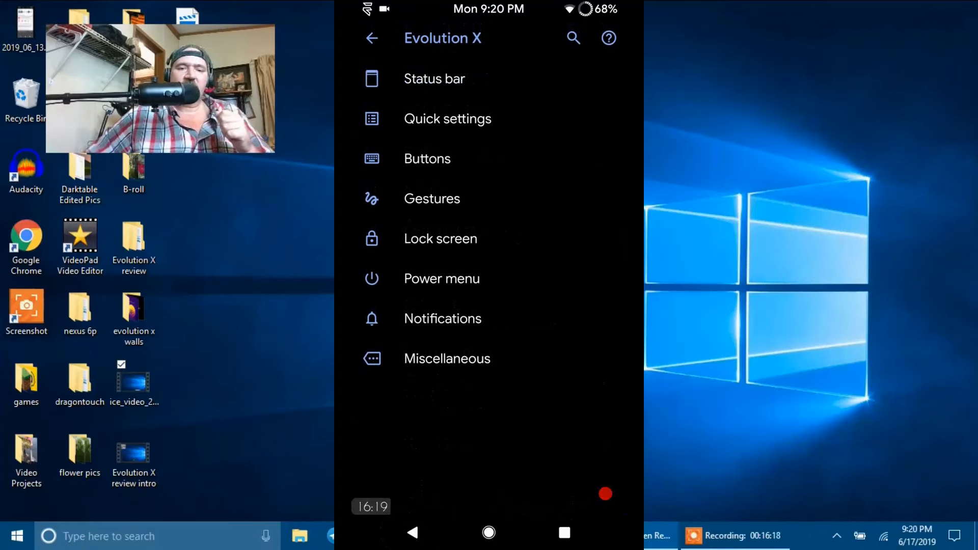
# View the Gestures page and its Swipe fingerprint for notifications options, returning to the list
pyautogui.click(432, 197)
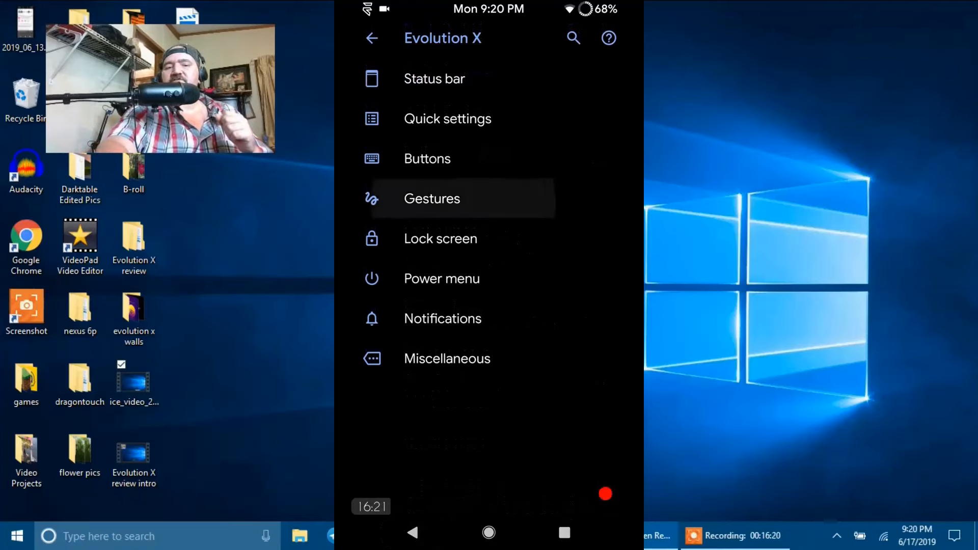
pyautogui.click(431, 199)
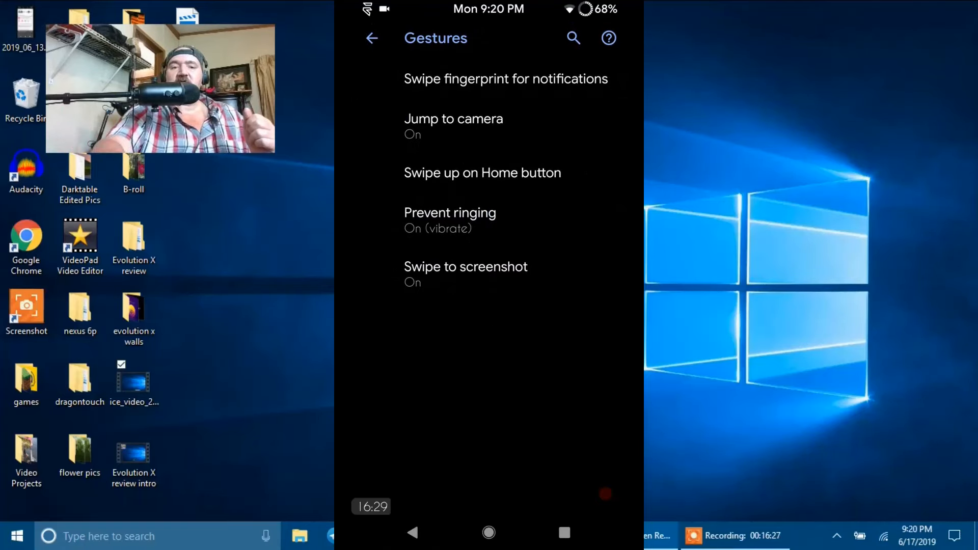
pyautogui.click(505, 78)
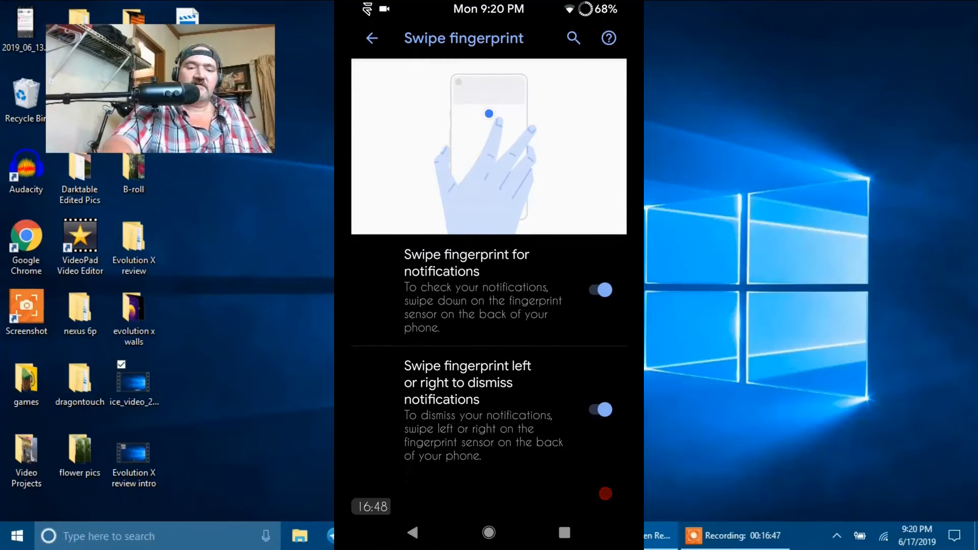
pyautogui.click(372, 37)
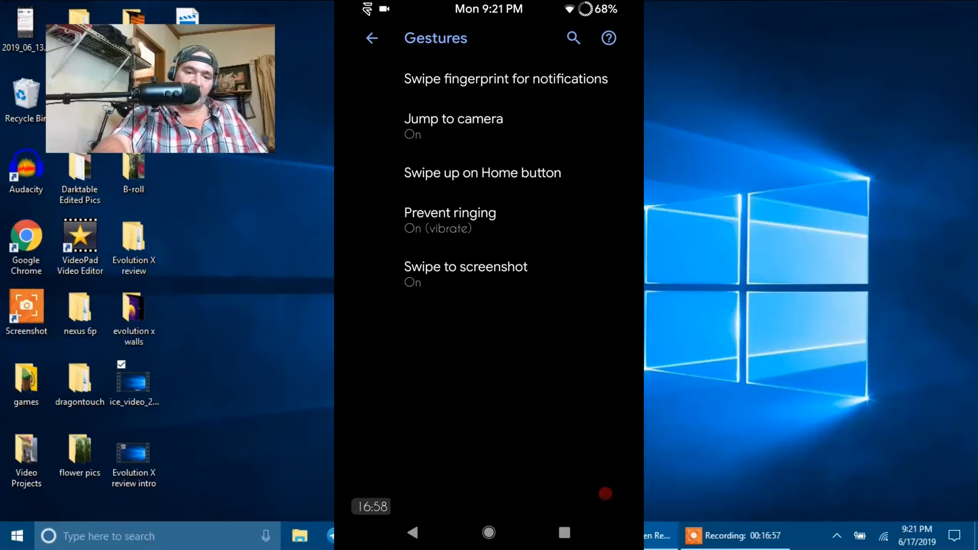
# Bring up the Swipe up on Home button gesture options
pyautogui.click(482, 172)
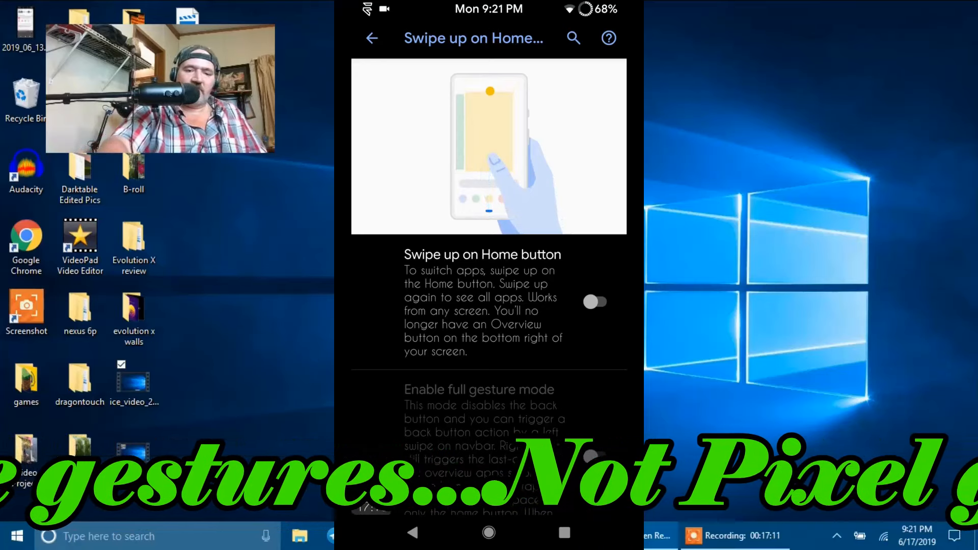
# Switch on Swipe up on Home button and Enable full gesture mode, then return to Gestures
pyautogui.click(597, 301)
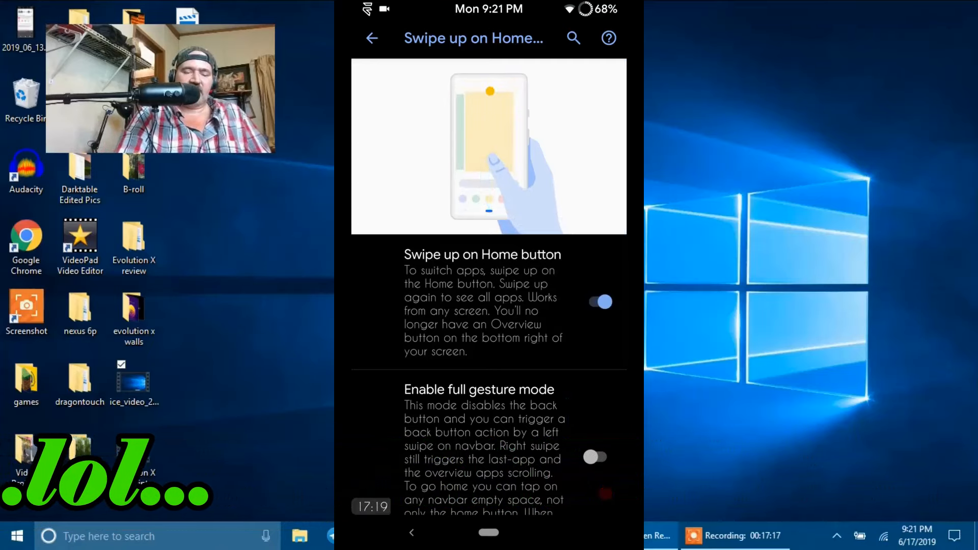
pyautogui.scroll(-3)
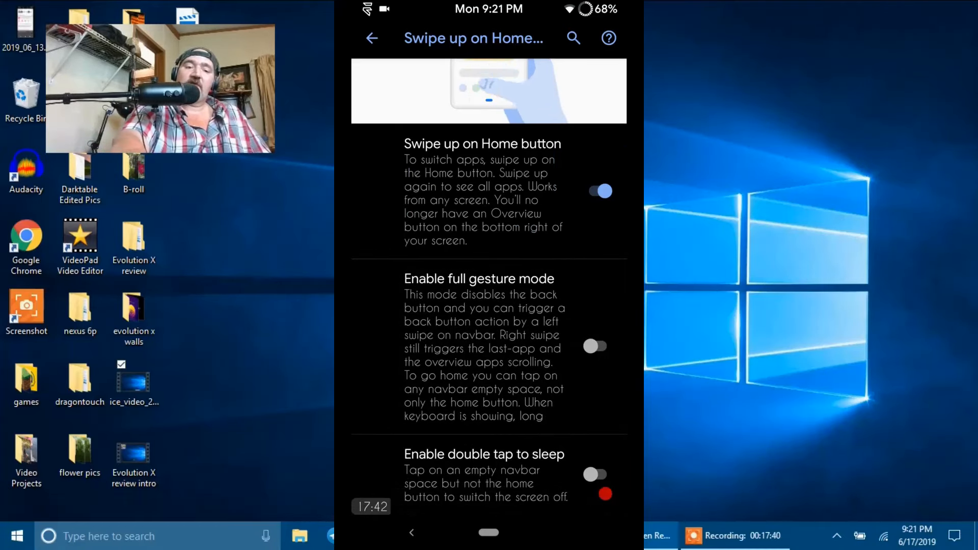
pyautogui.click(596, 346)
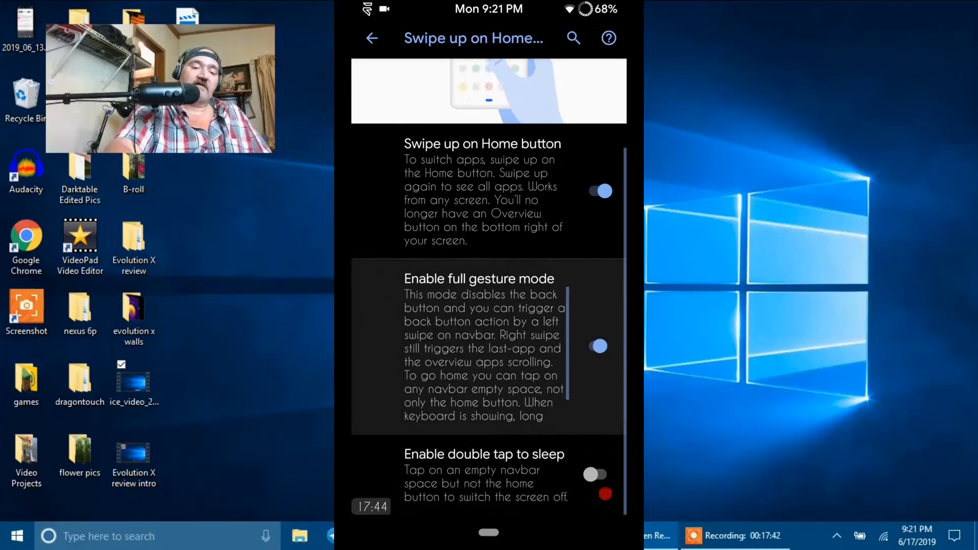
pyautogui.click(599, 346)
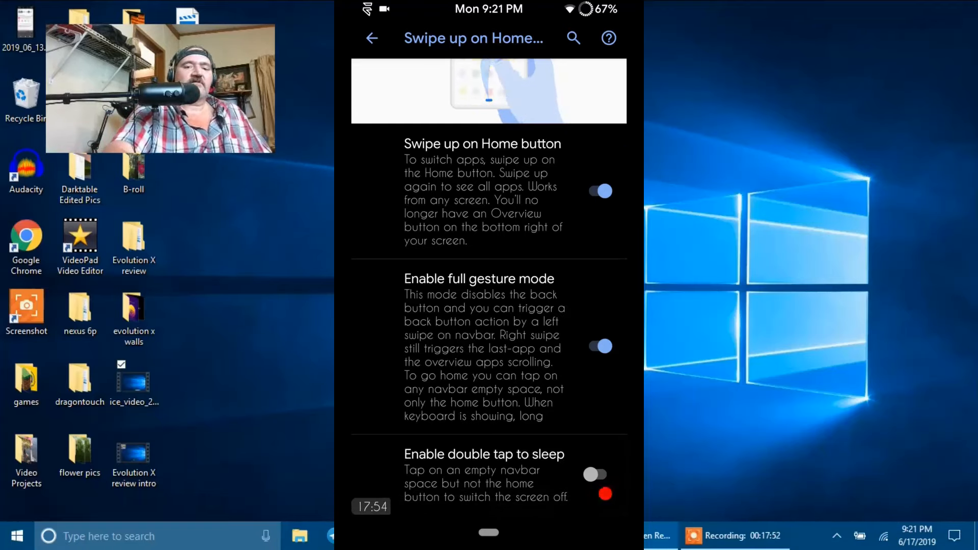
pyautogui.click(599, 191)
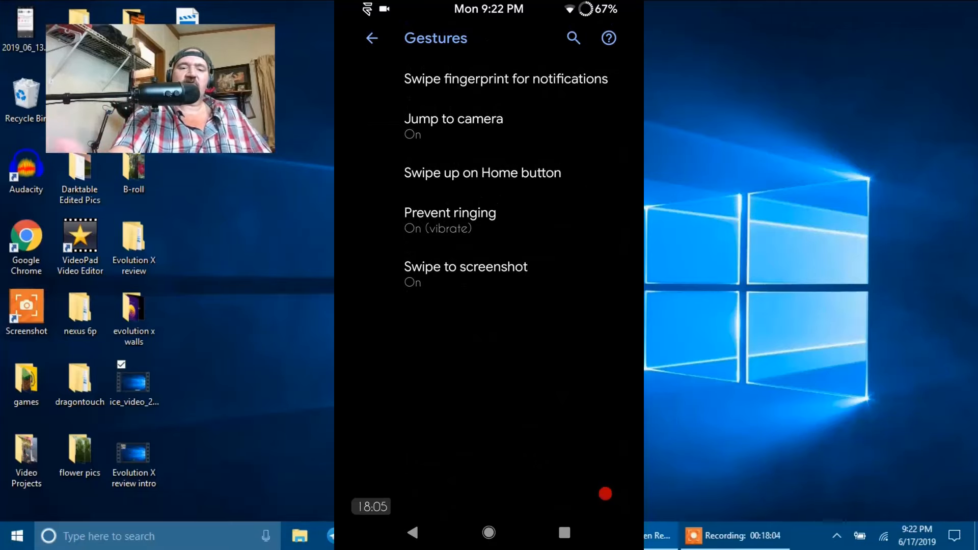
# View Swipe to screenshot, then go back through Gestures to the Evolution X menu
pyautogui.click(466, 267)
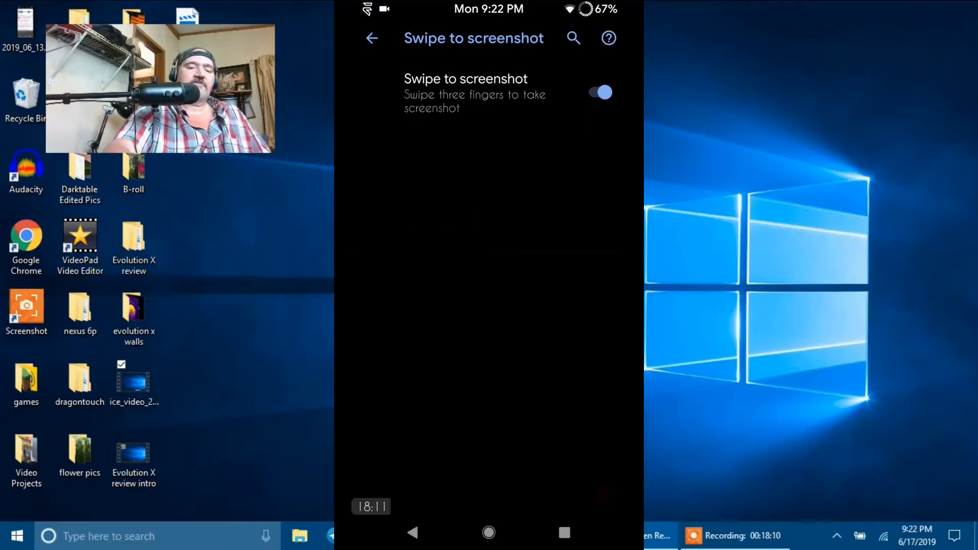
pyautogui.click(372, 38)
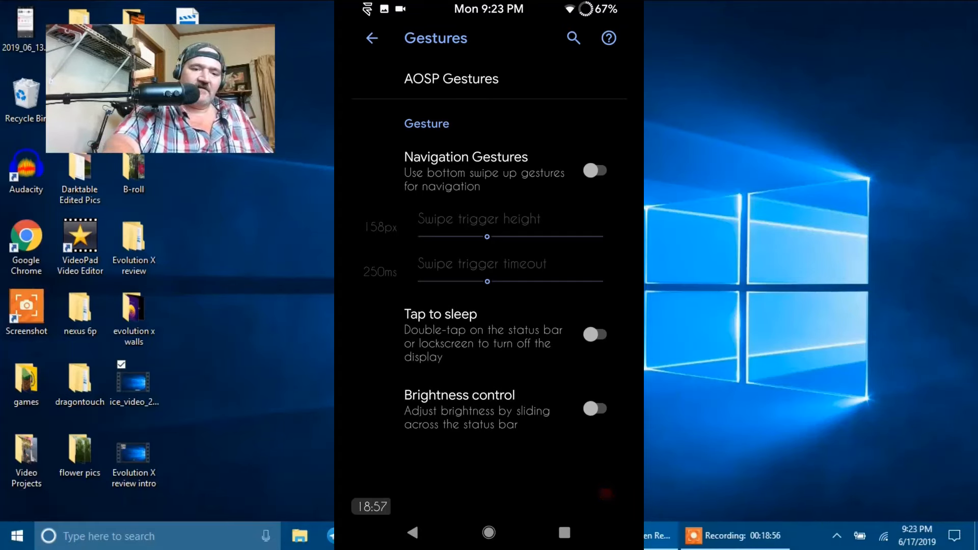
pyautogui.click(372, 38)
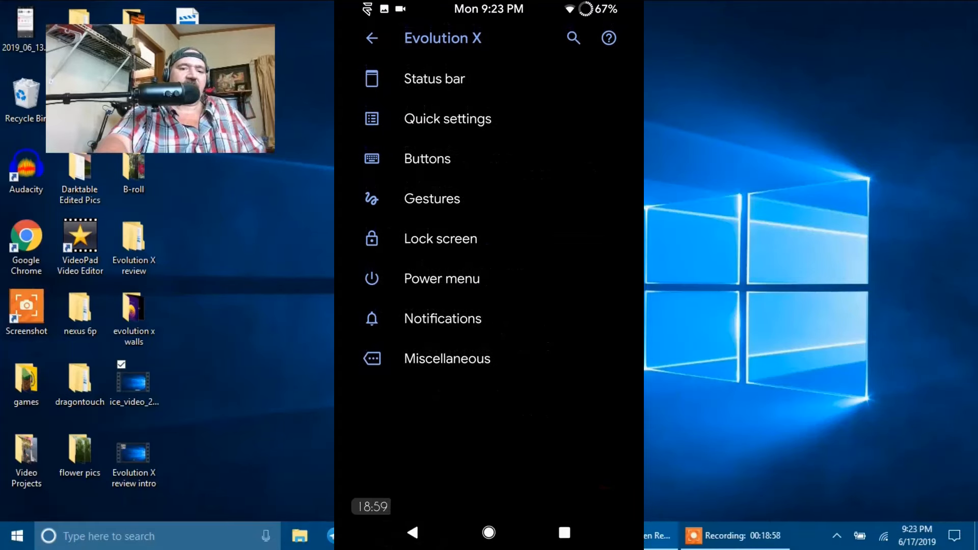
# View the Lock screen clock style choices, keeping Full gradient clock unchanged
pyautogui.click(440, 238)
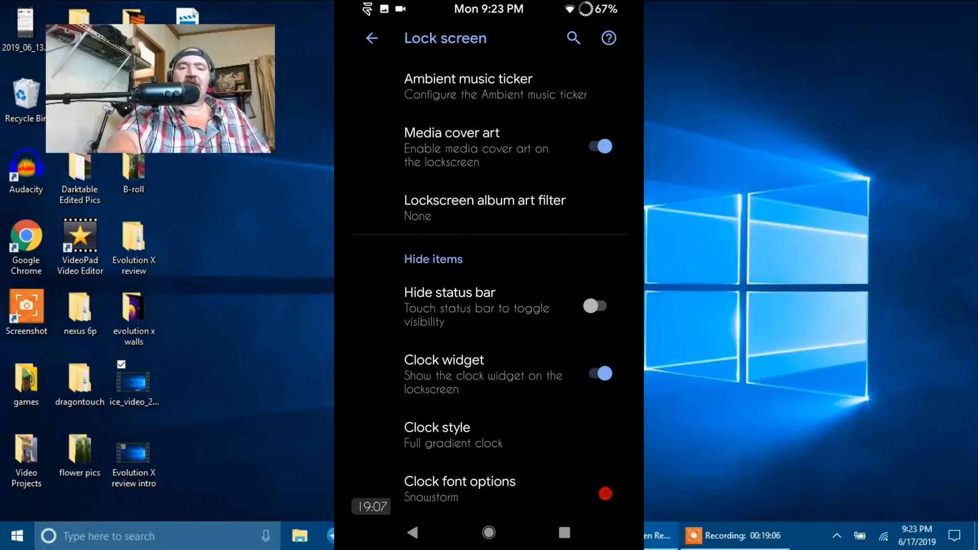
pyautogui.scroll(-3)
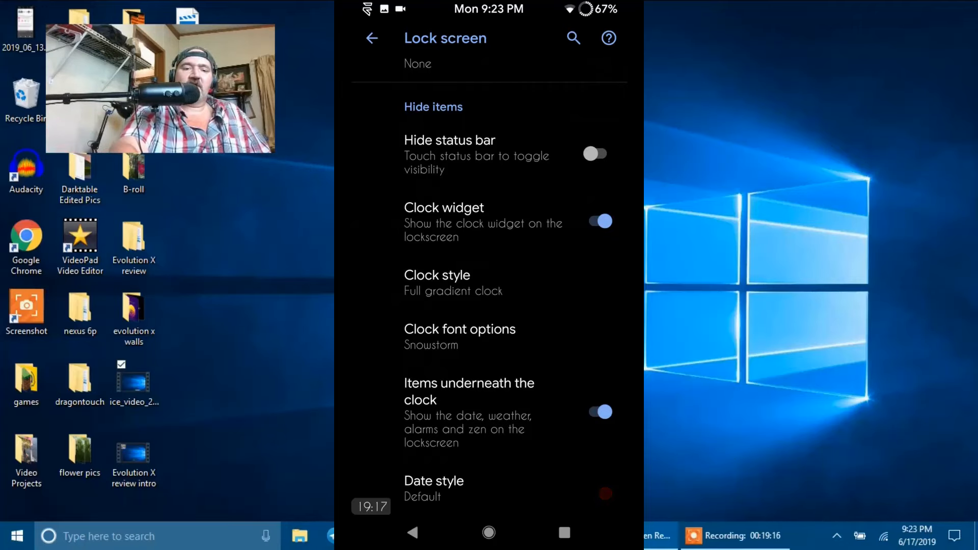
pyautogui.click(436, 275)
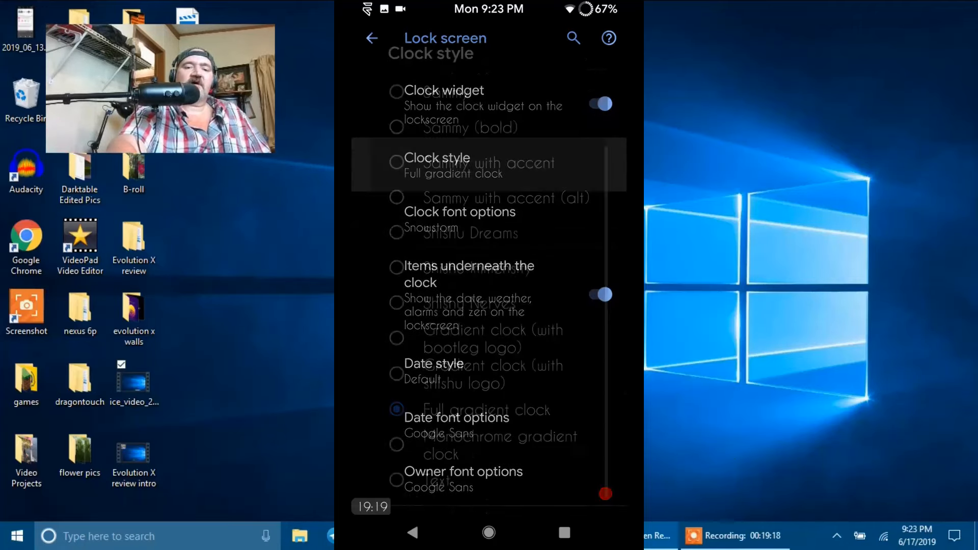
pyautogui.click(436, 163)
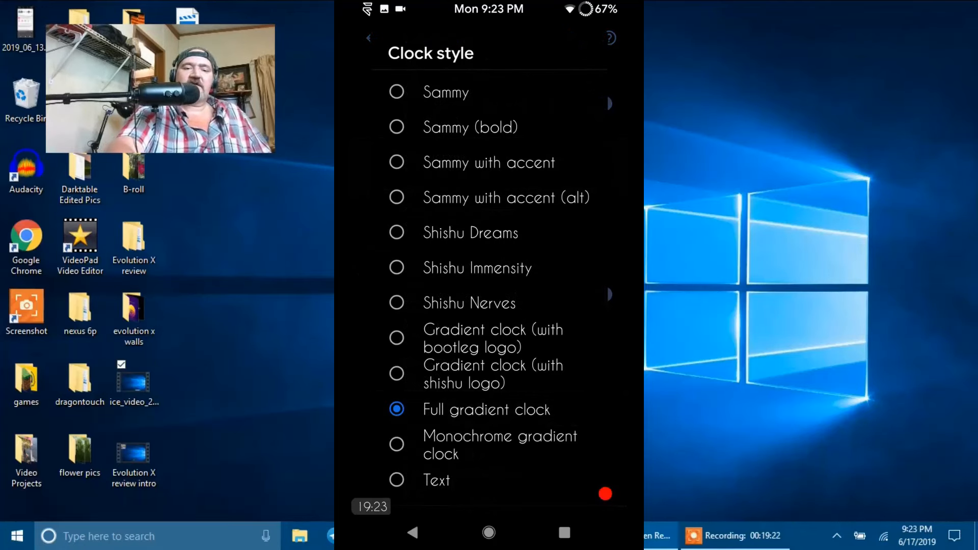
pyautogui.click(368, 37)
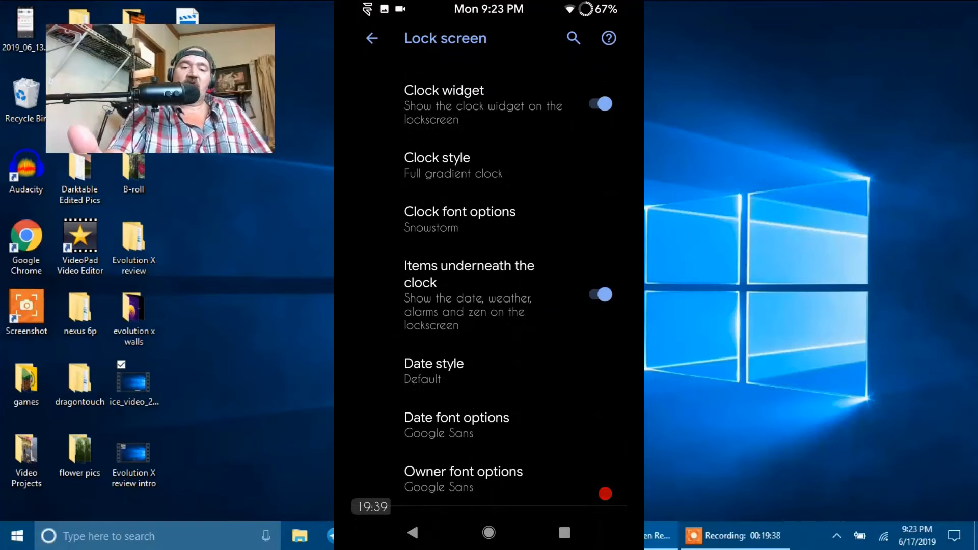
# View the lock clock font choices, keeping Snowstorm, then scroll down to Visualizer
pyautogui.click(459, 211)
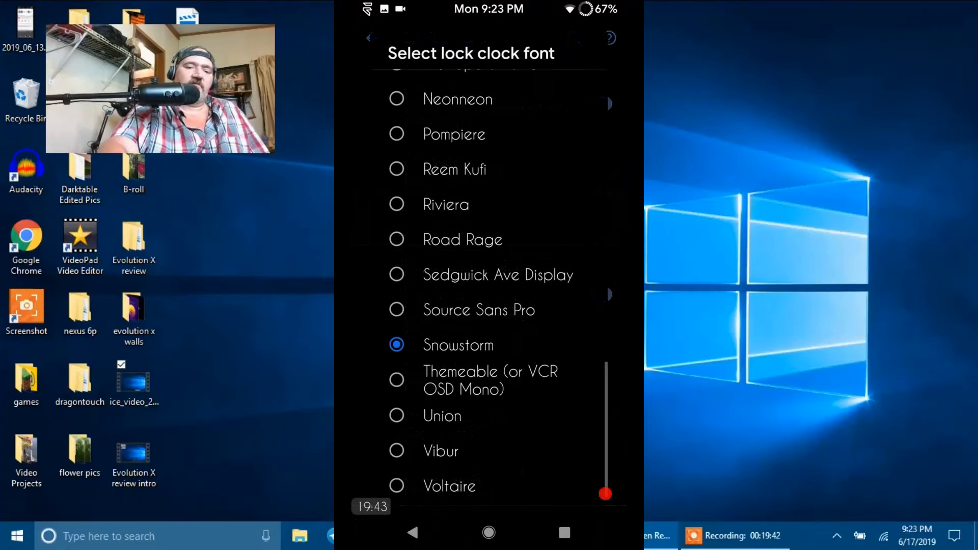
pyautogui.scroll(3)
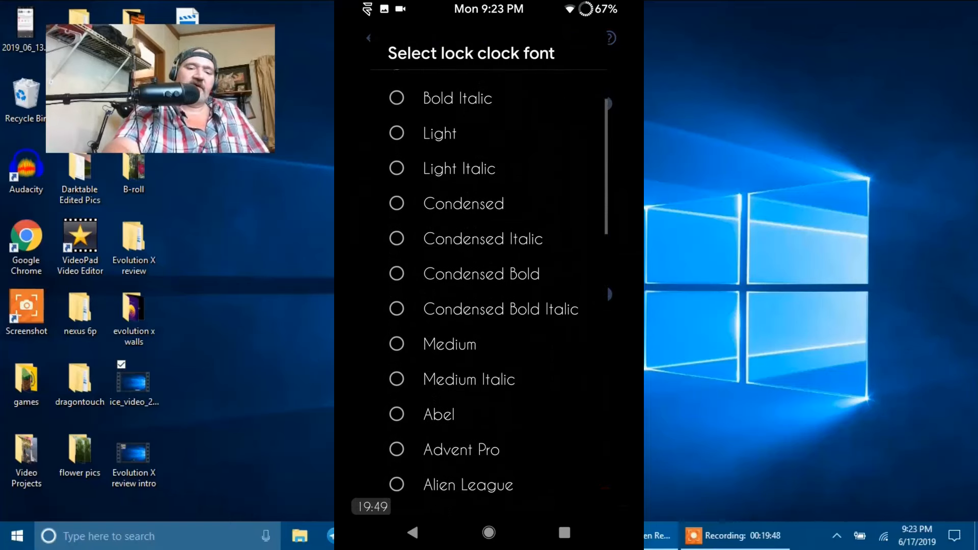
pyautogui.click(368, 38)
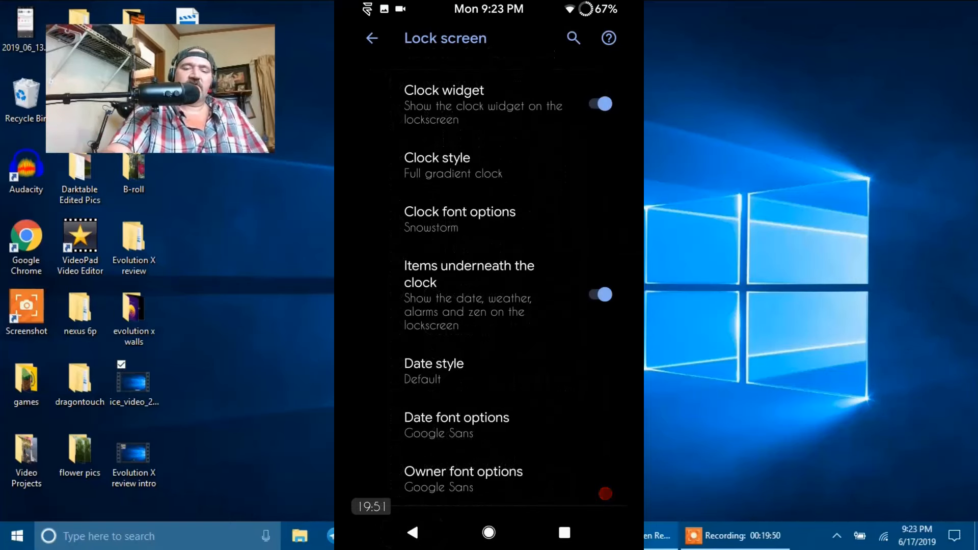
pyautogui.scroll(-3)
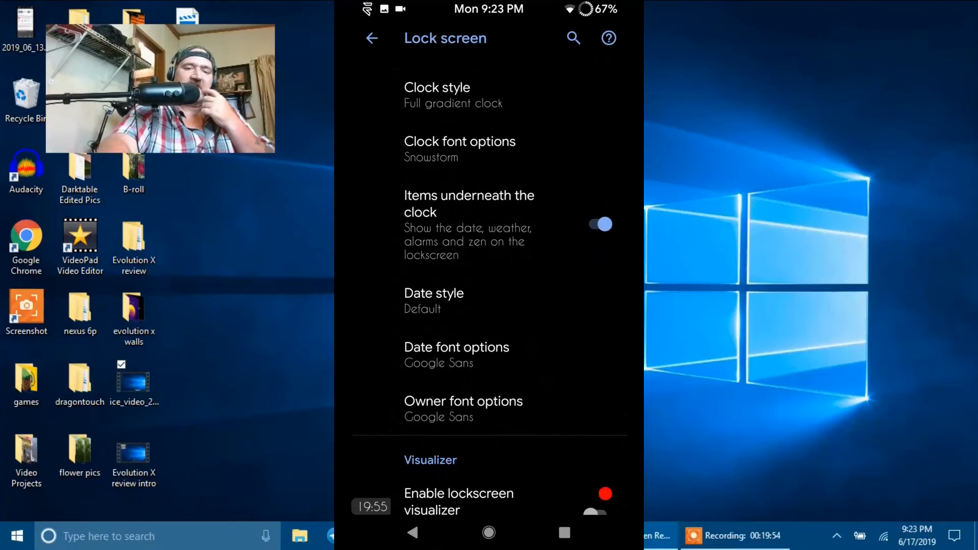
pyautogui.scroll(-3)
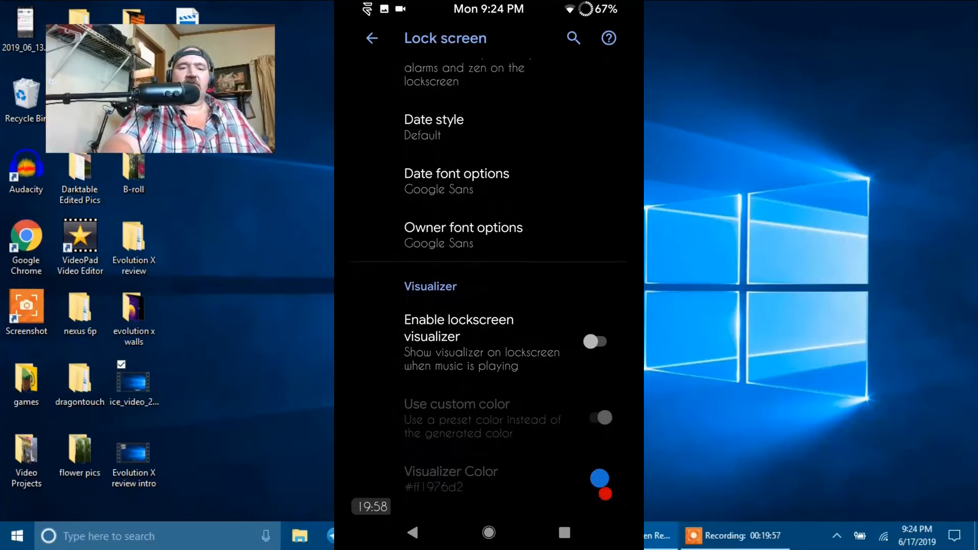
pyautogui.click(434, 119)
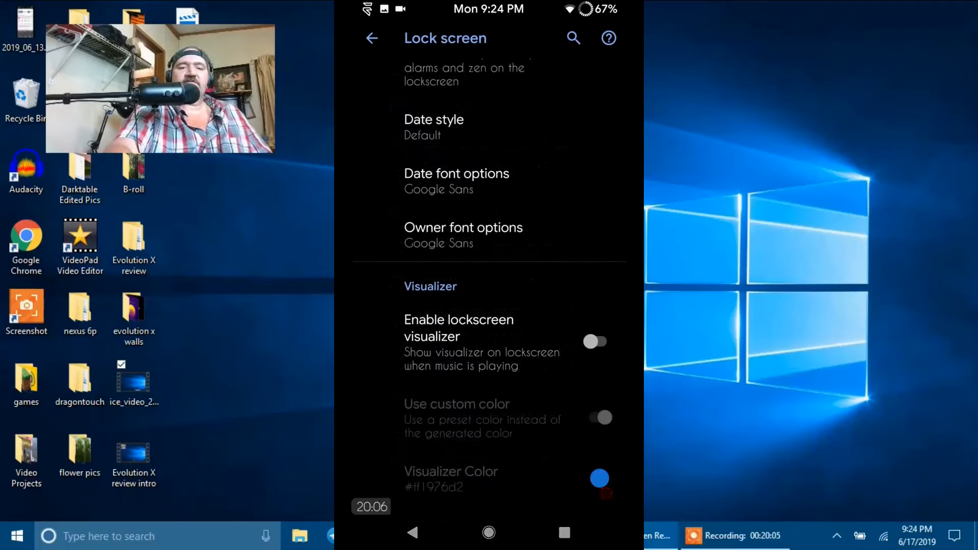
pyautogui.click(463, 228)
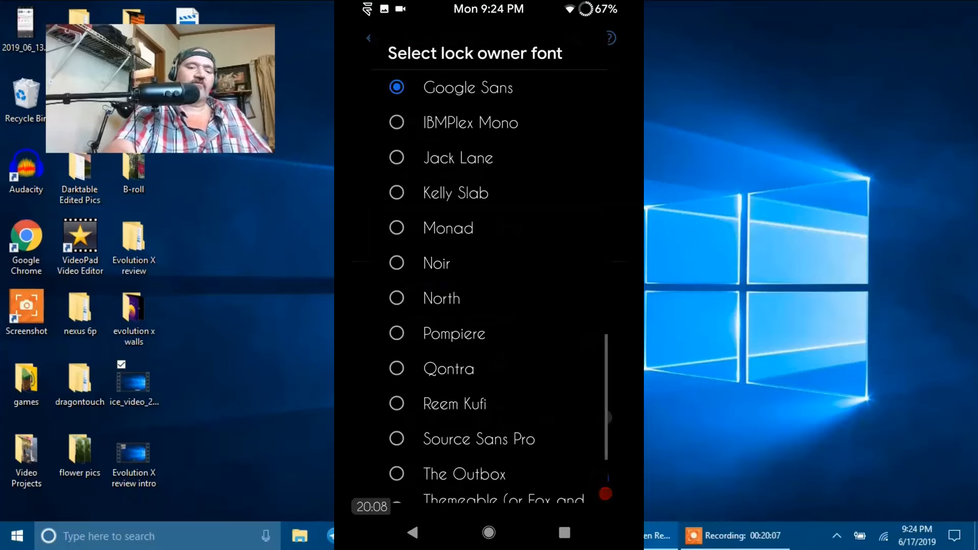
pyautogui.scroll(-3)
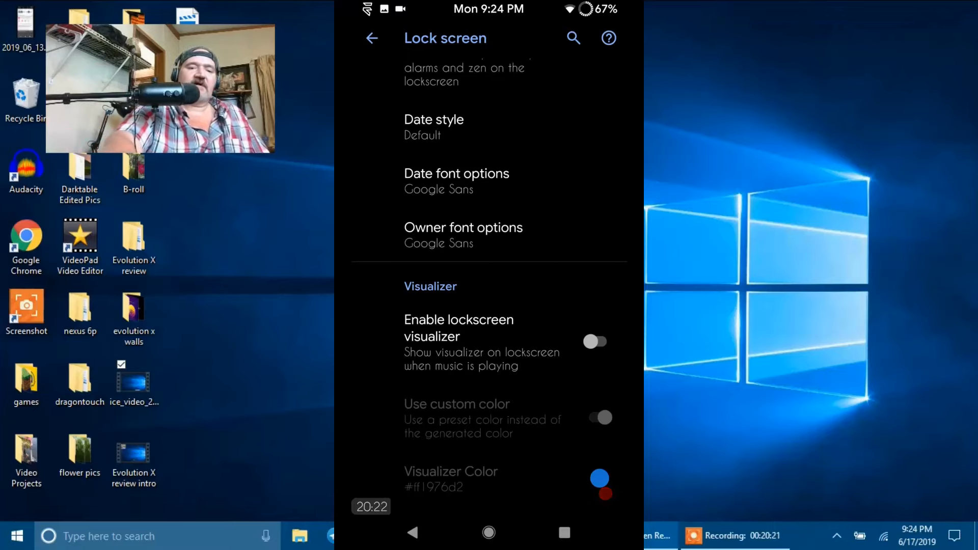
pyautogui.scroll(-3)
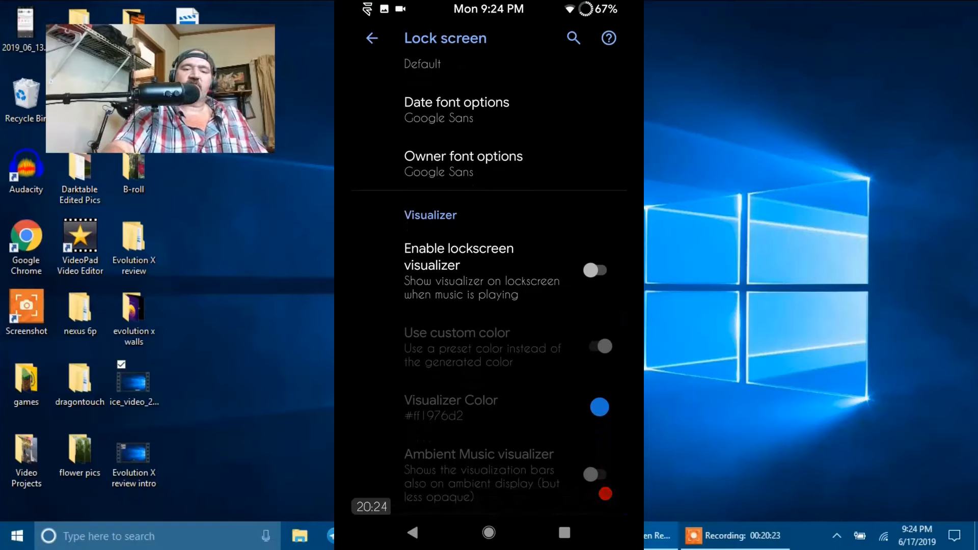
pyautogui.click(599, 270)
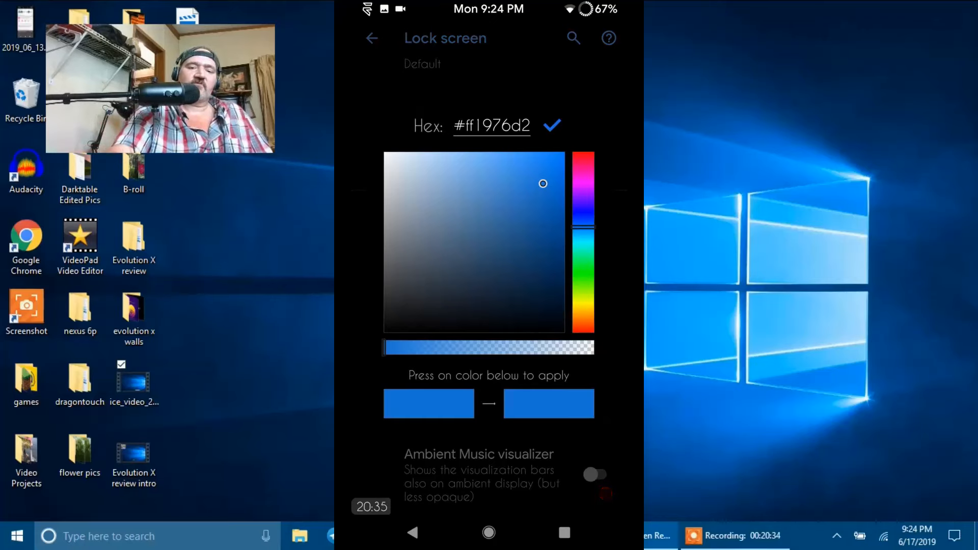
pyautogui.click(554, 126)
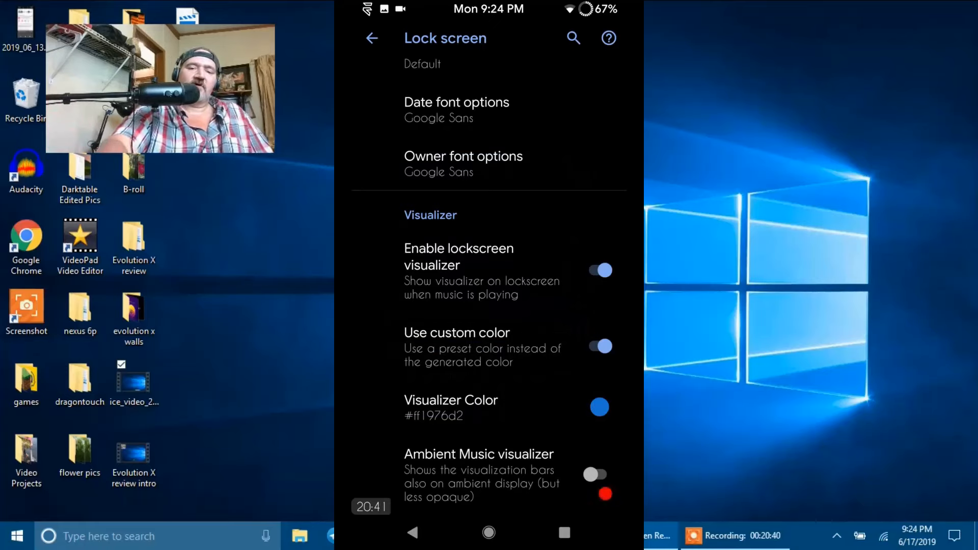
pyautogui.click(597, 271)
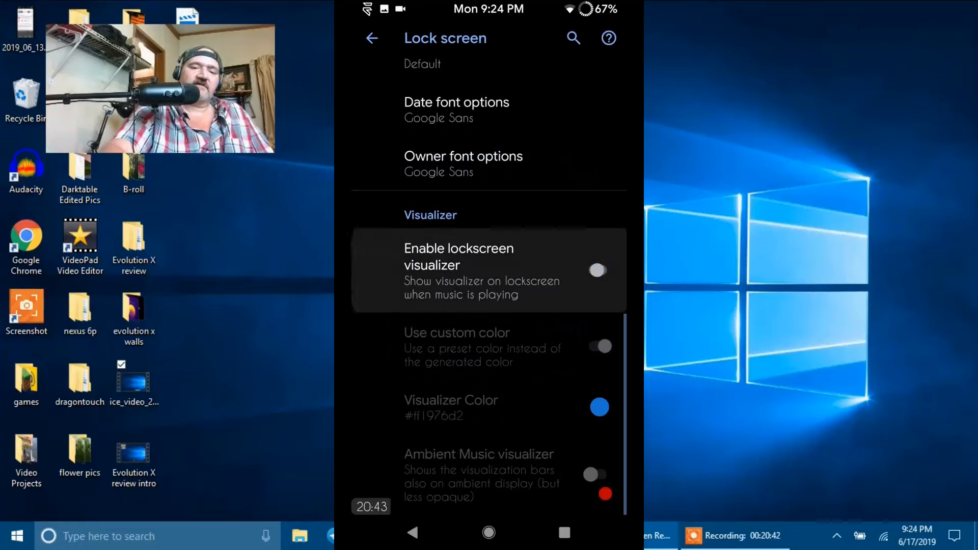
# View the Evolution X Power menu page, scrolling through its toggles, all left enabled
pyautogui.click(371, 38)
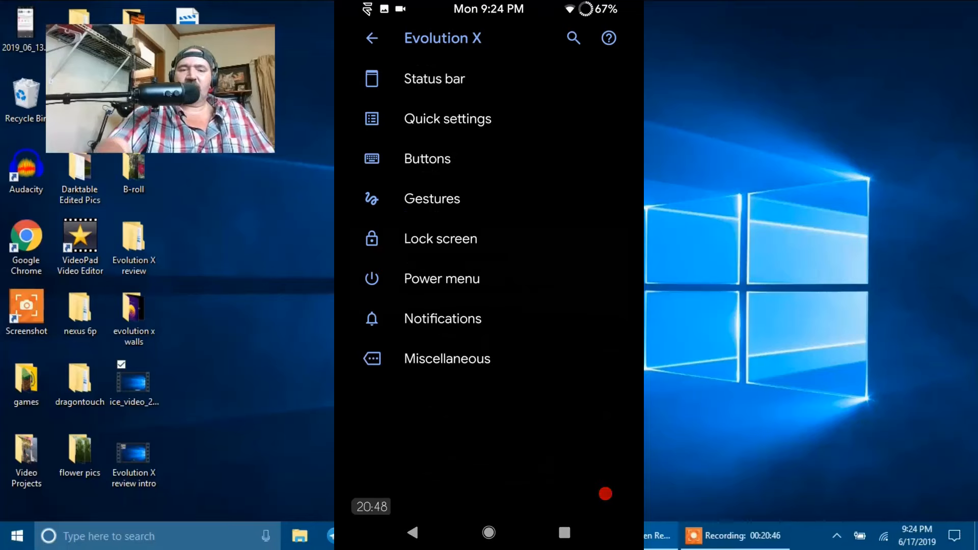
pyautogui.click(442, 278)
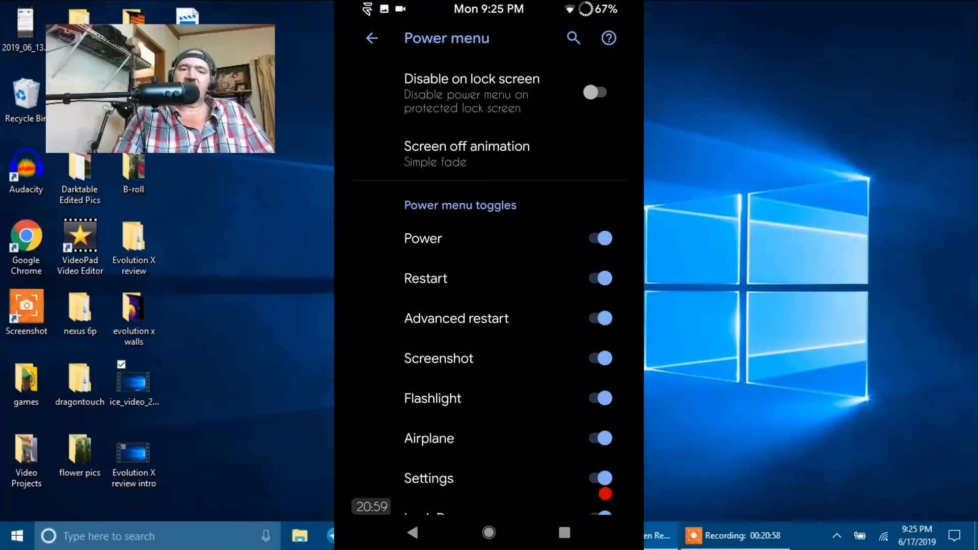
pyautogui.scroll(-3)
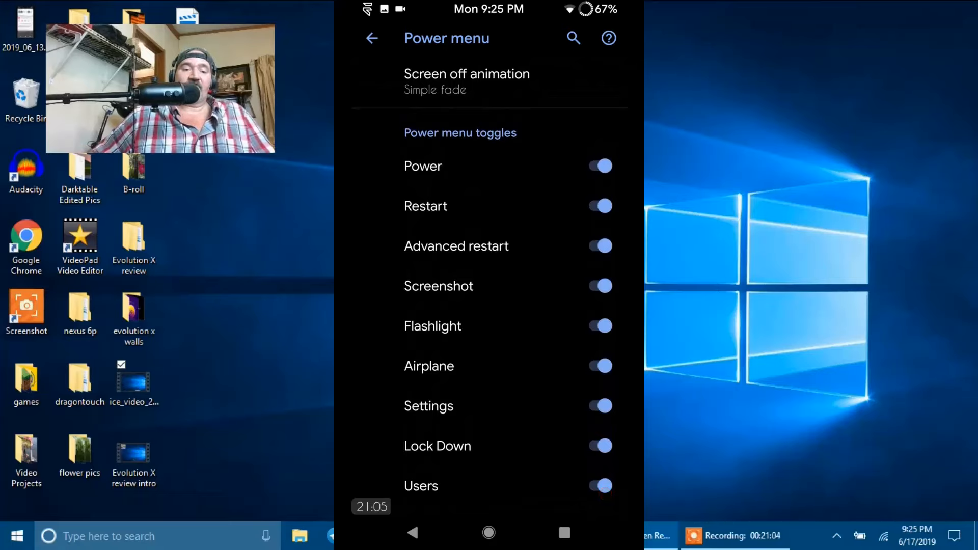
pyautogui.click(603, 497)
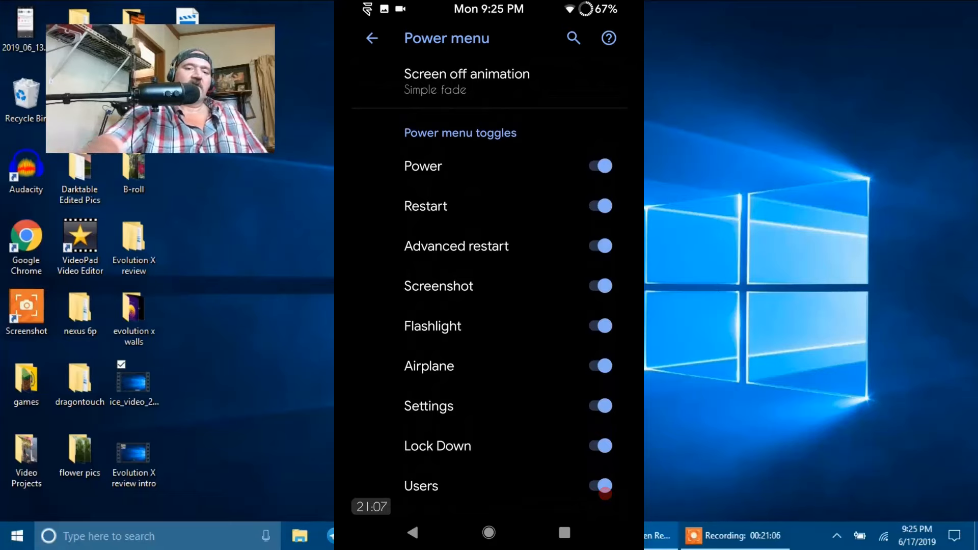
pyautogui.scroll(-3)
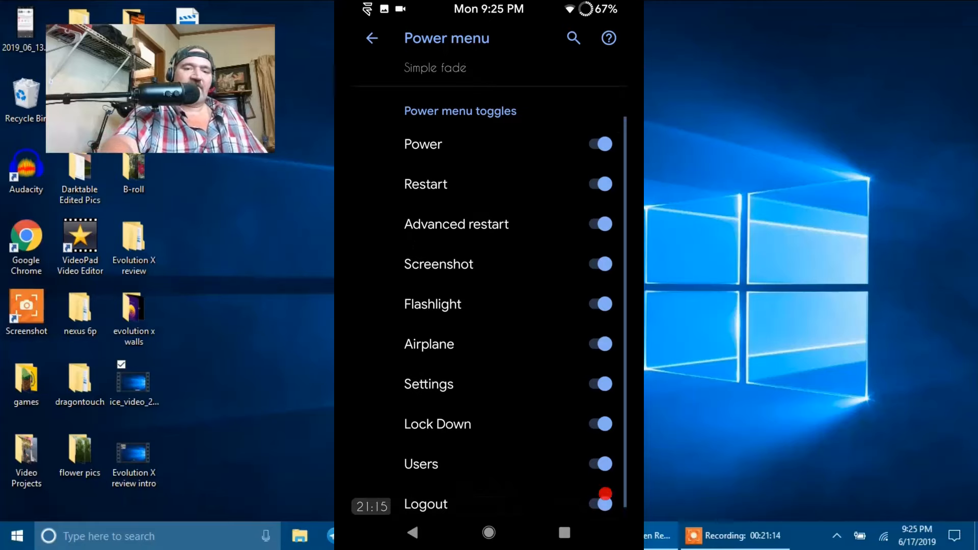
pyautogui.scroll(-3)
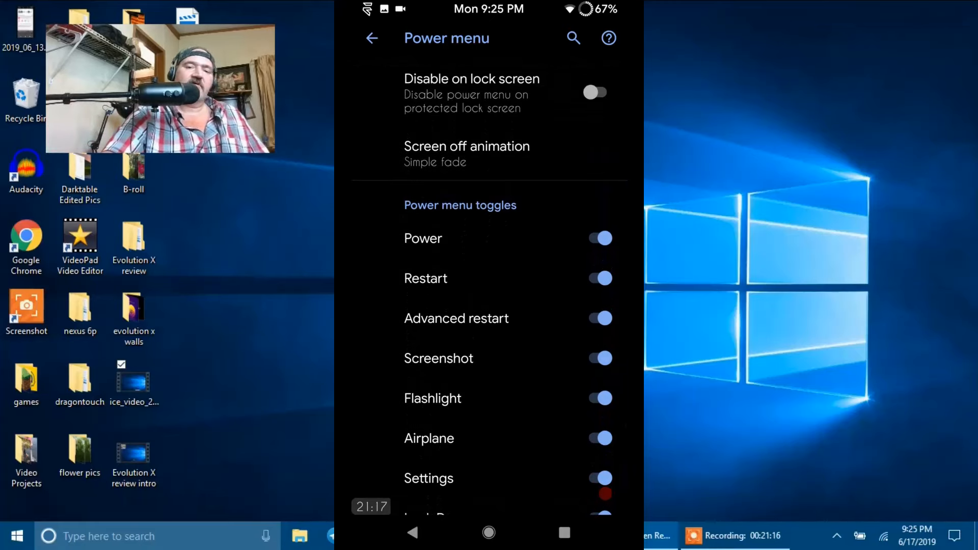
# View the Evolution X Notifications page with heads-up notifications enabled
pyautogui.click(371, 39)
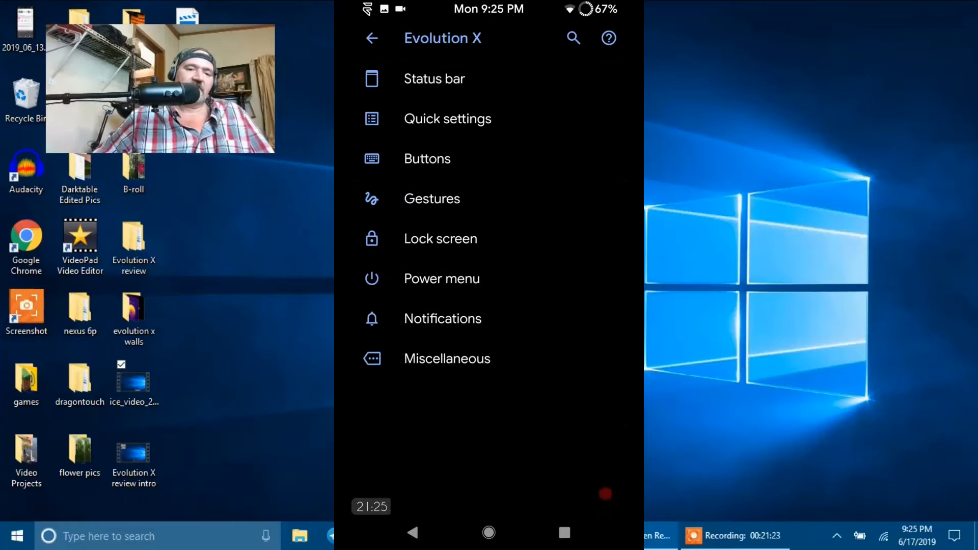
pyautogui.click(442, 318)
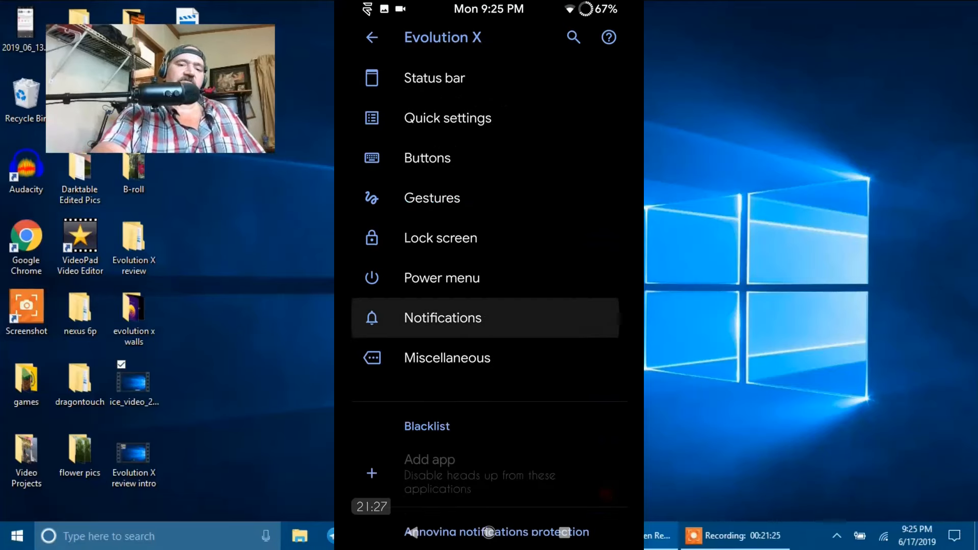
pyautogui.click(442, 317)
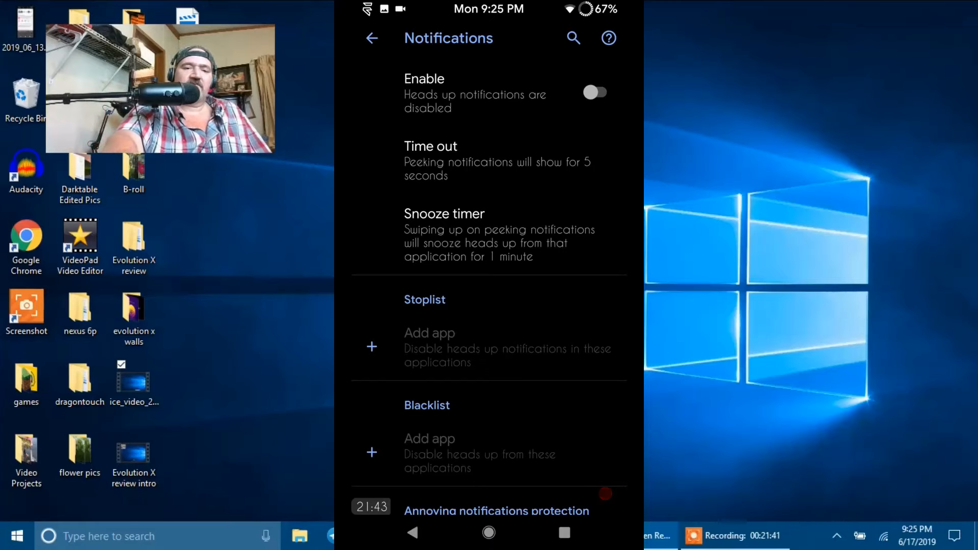
pyautogui.scroll(-3)
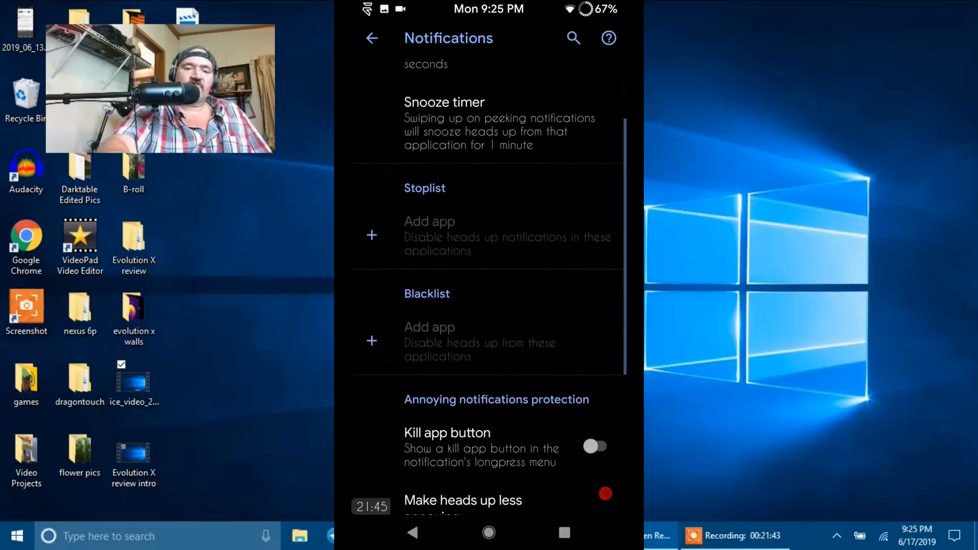
pyautogui.scroll(-3)
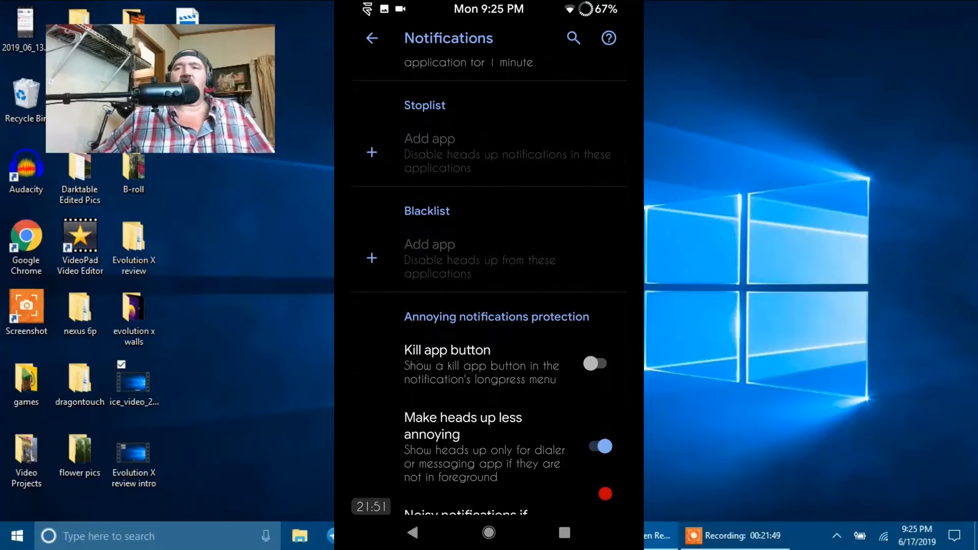
pyautogui.scroll(-3)
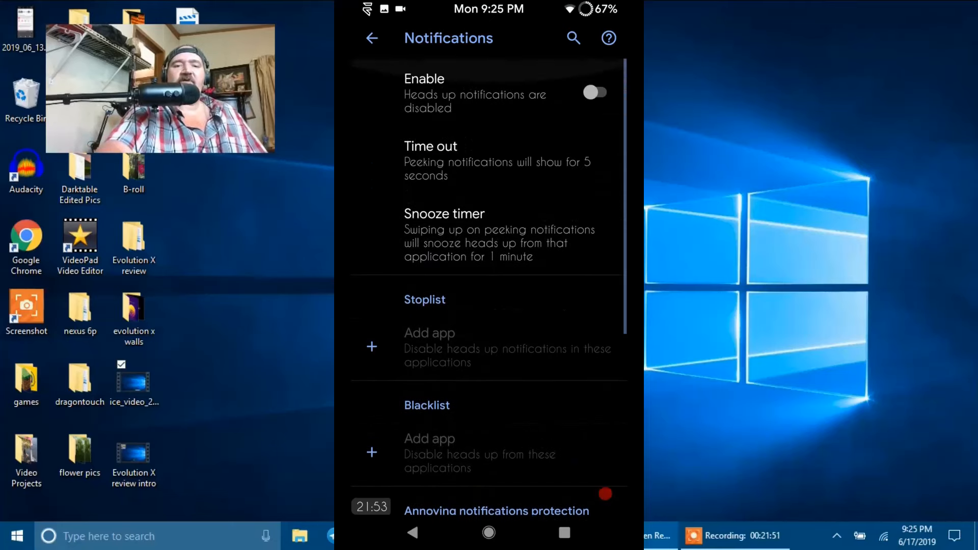
# Switch on the Kill app button in the notification long-press menu
pyautogui.scroll(-3)
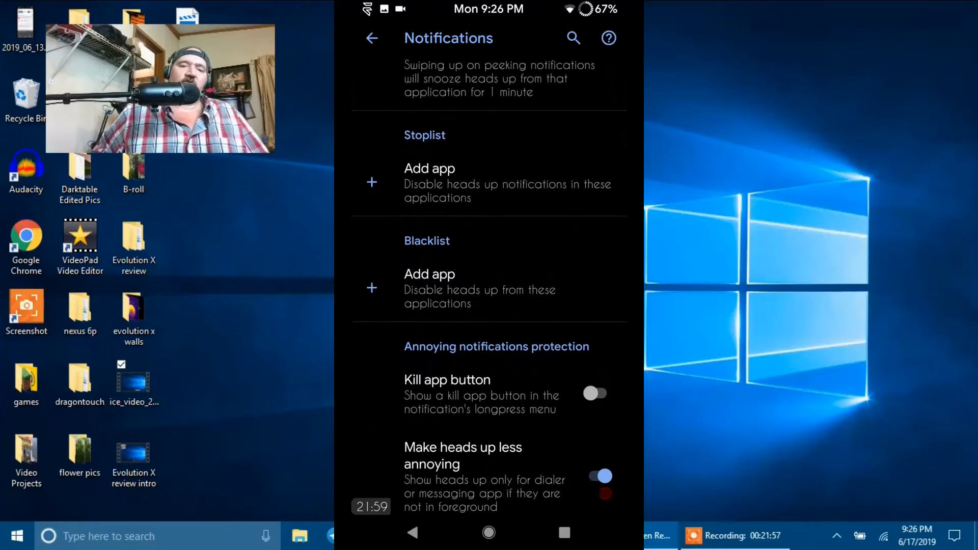
pyautogui.scroll(-3)
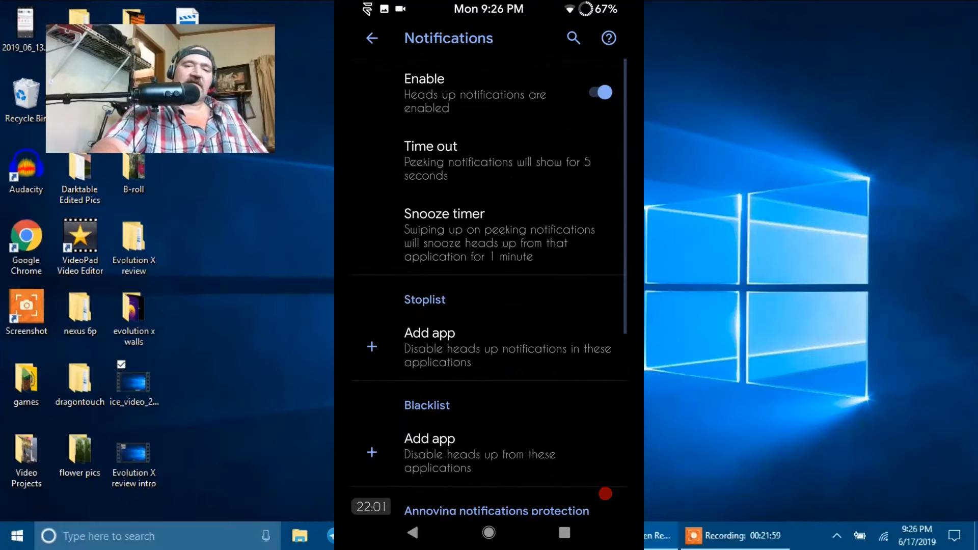
pyautogui.scroll(-3)
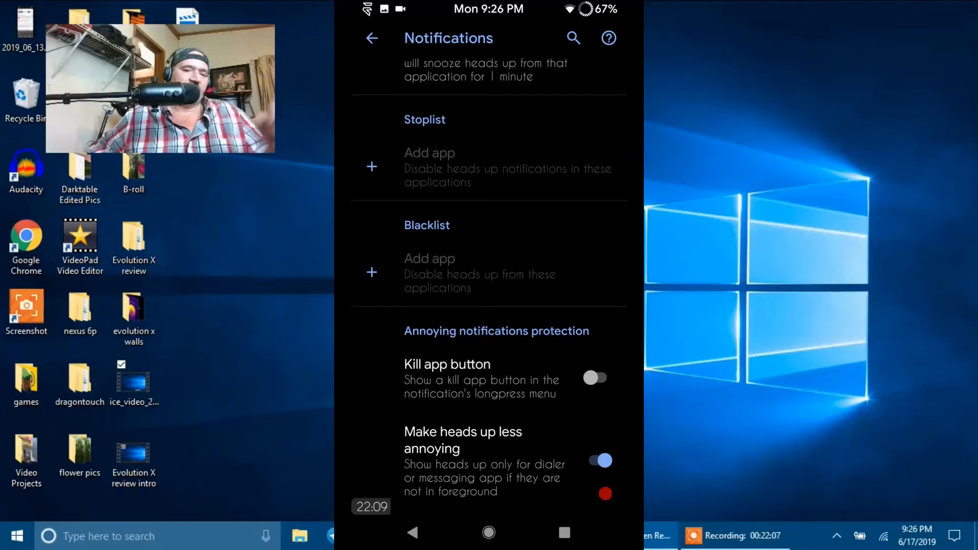
pyautogui.scroll(-3)
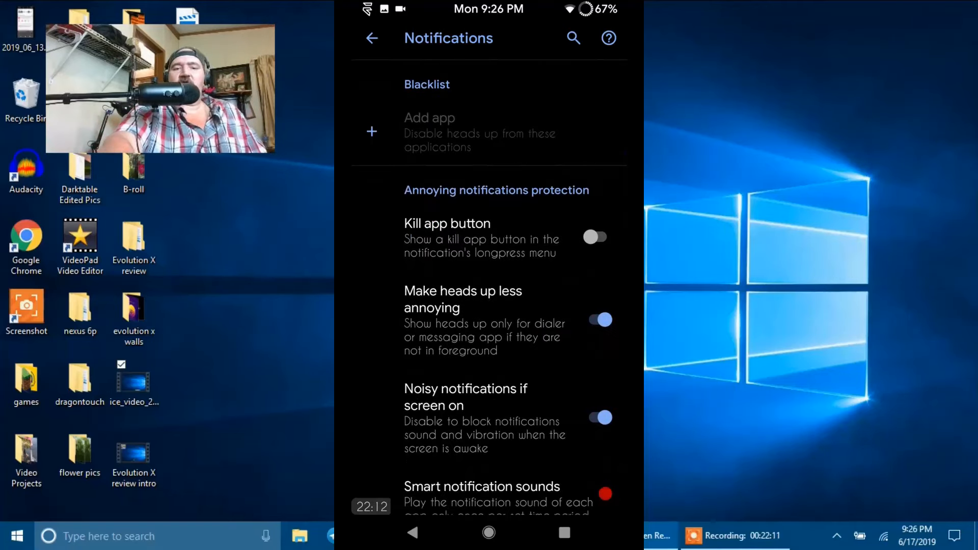
pyautogui.scroll(-3)
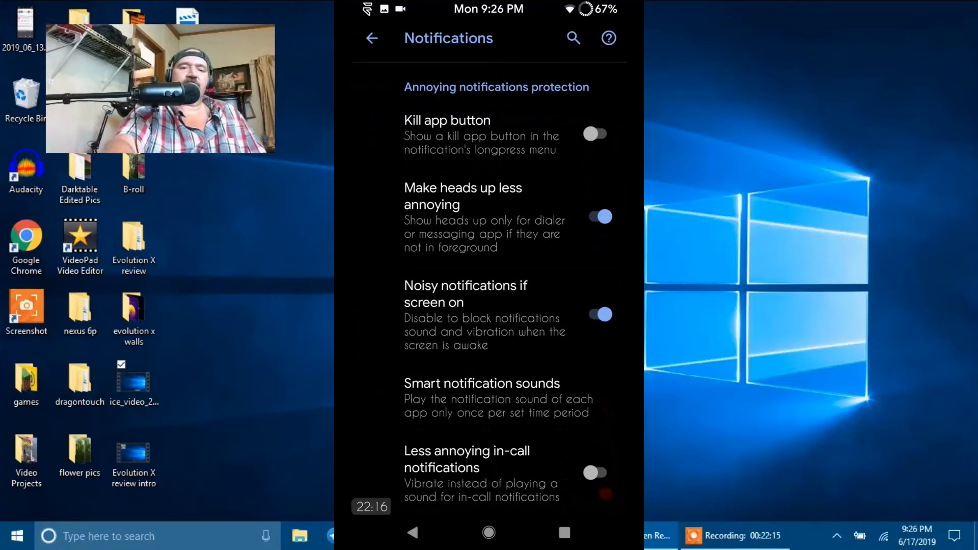
pyautogui.click(596, 135)
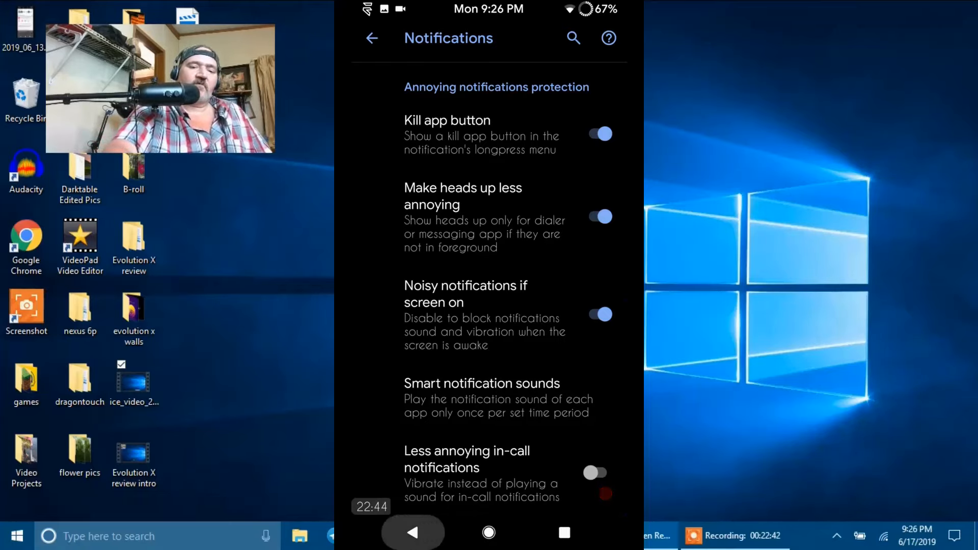
# Go back to main Settings and bring up the Display settings
pyautogui.click(370, 53)
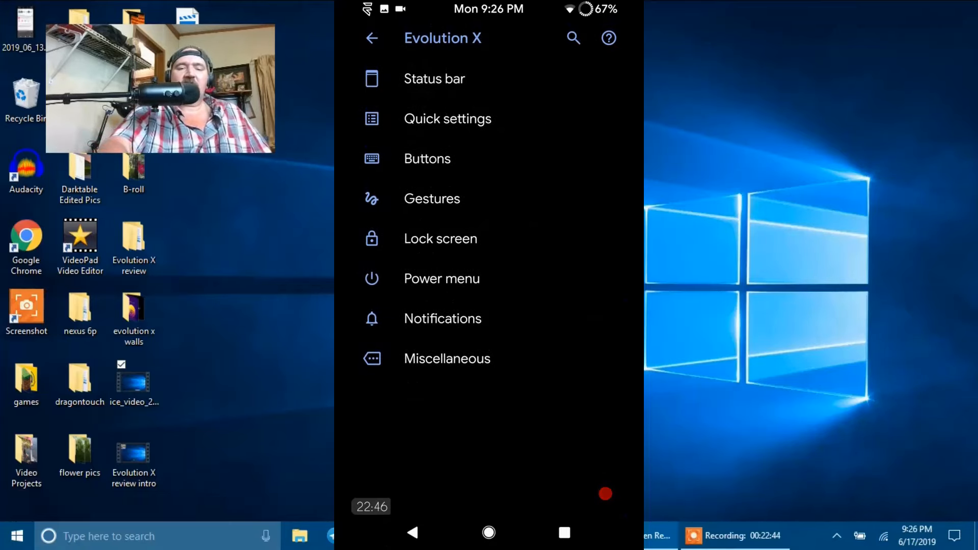
pyautogui.click(446, 359)
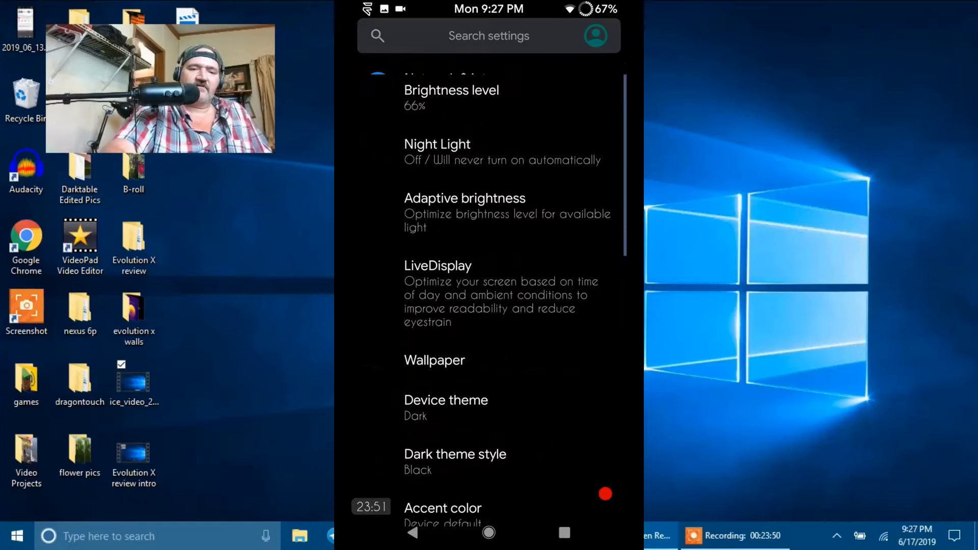
# Change the Accent color to Cyan and return to the main settings list
pyautogui.scroll(-3)
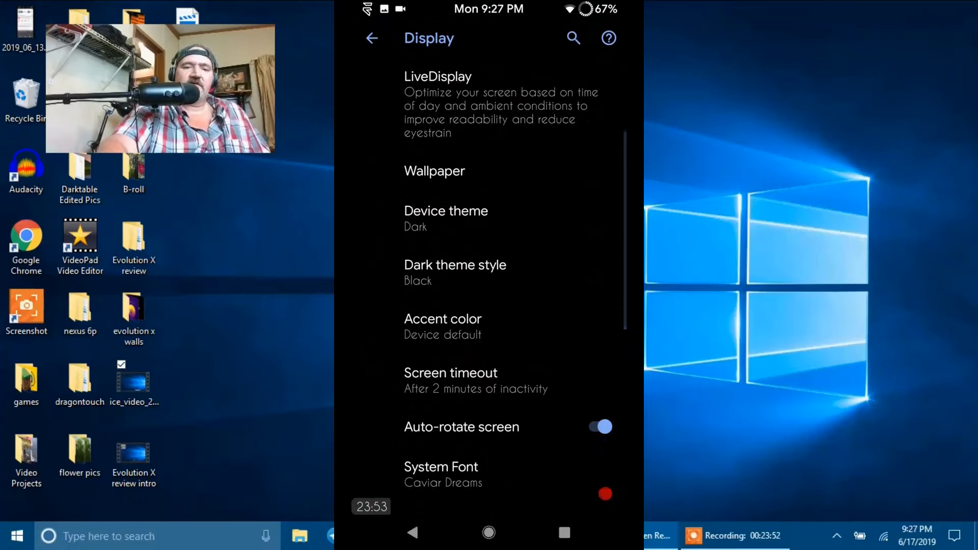
pyautogui.click(442, 319)
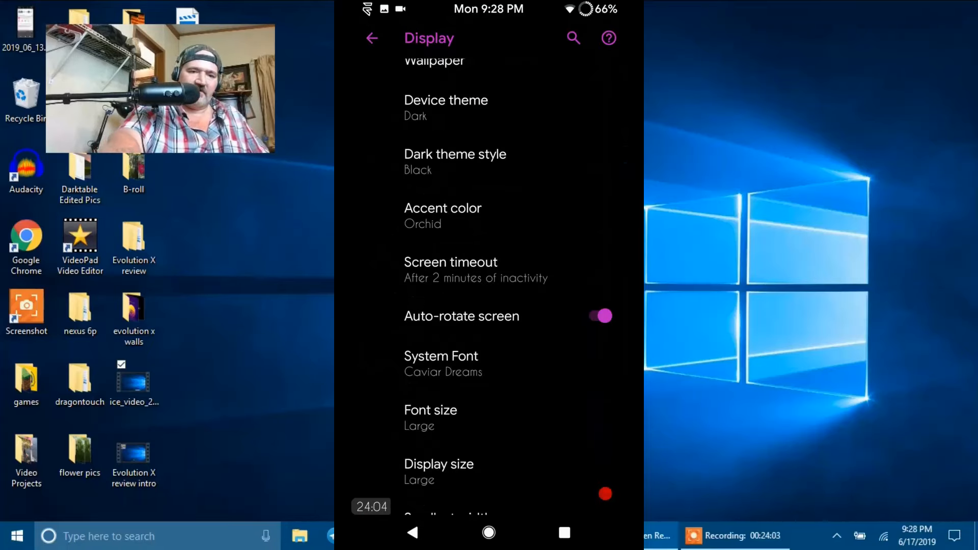
pyautogui.click(442, 208)
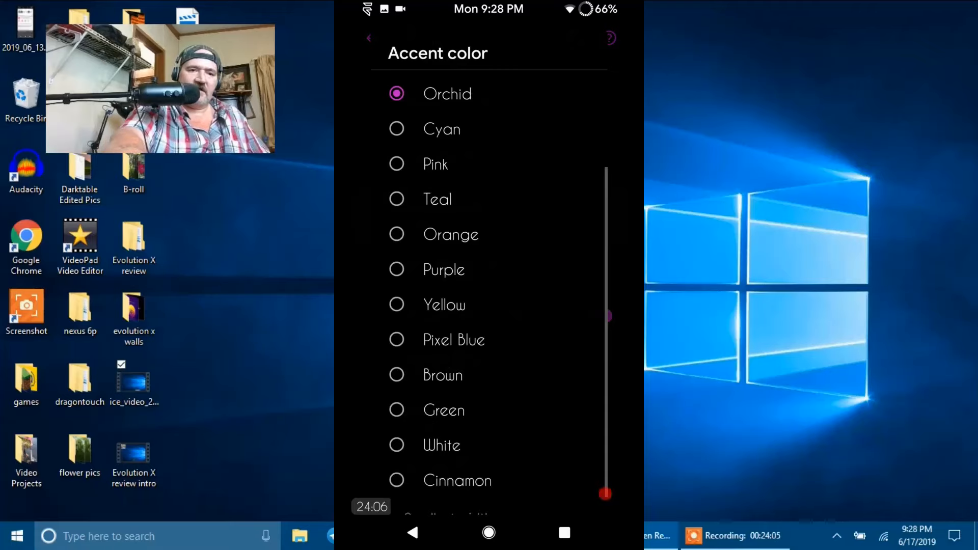
pyautogui.click(369, 36)
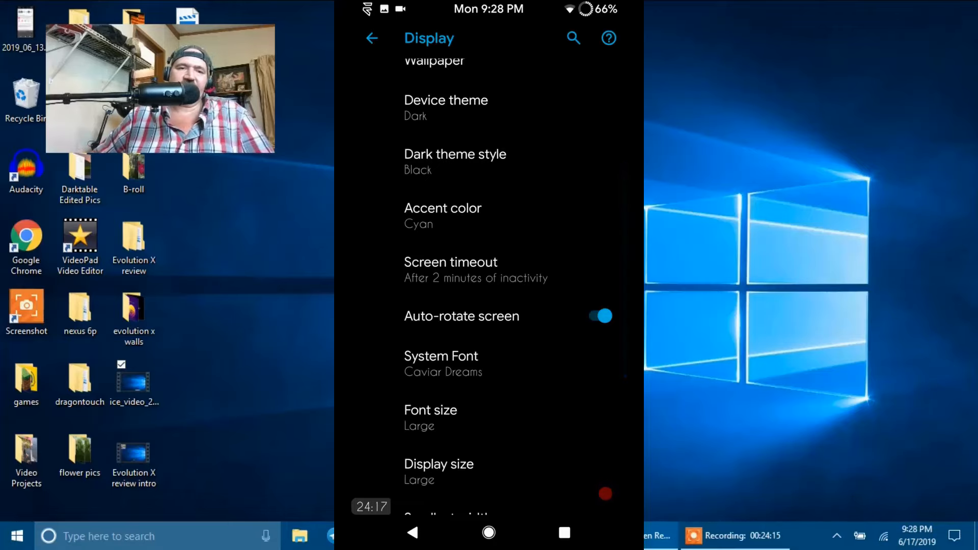
pyautogui.click(373, 37)
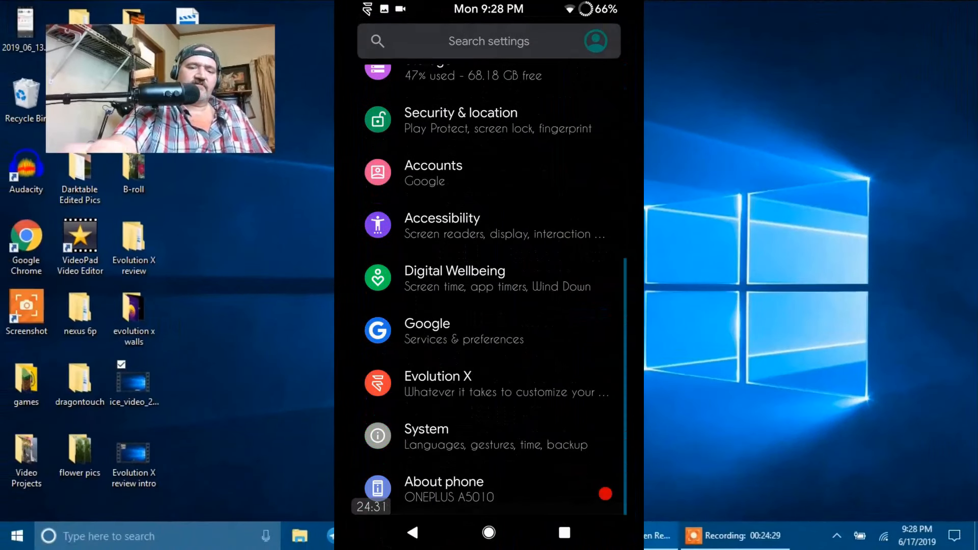
# Go through System and Advanced to the OnePlus Settings page with alert slider and gesture options
pyautogui.click(425, 435)
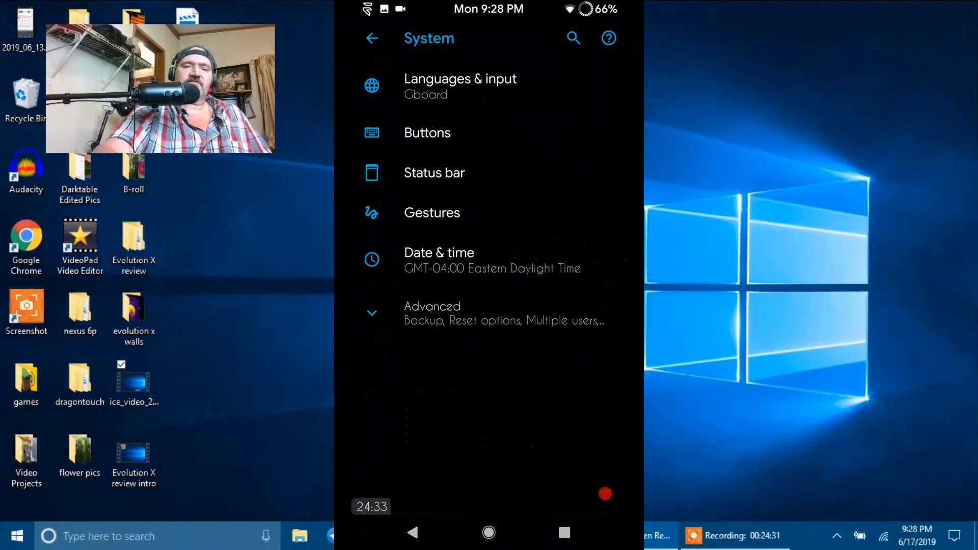
pyautogui.click(432, 313)
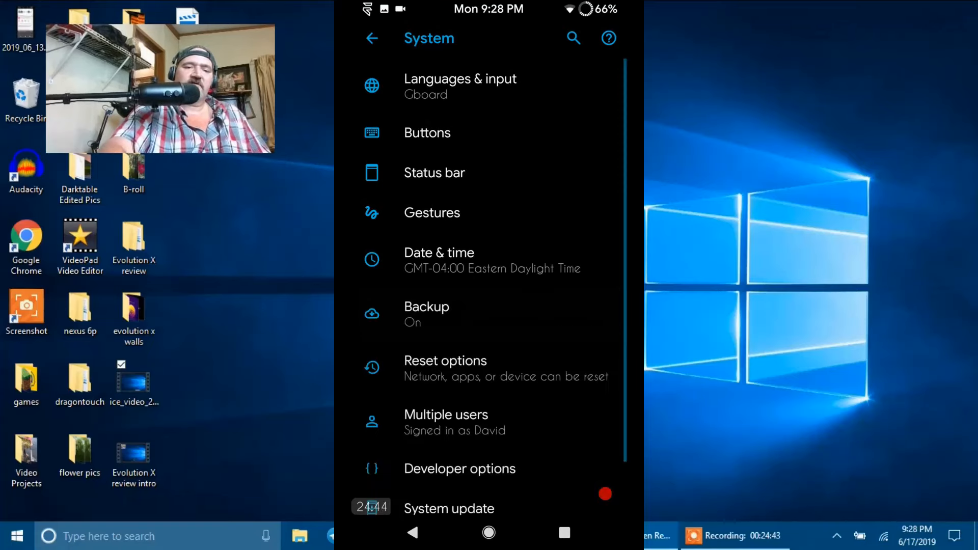
pyautogui.scroll(-3)
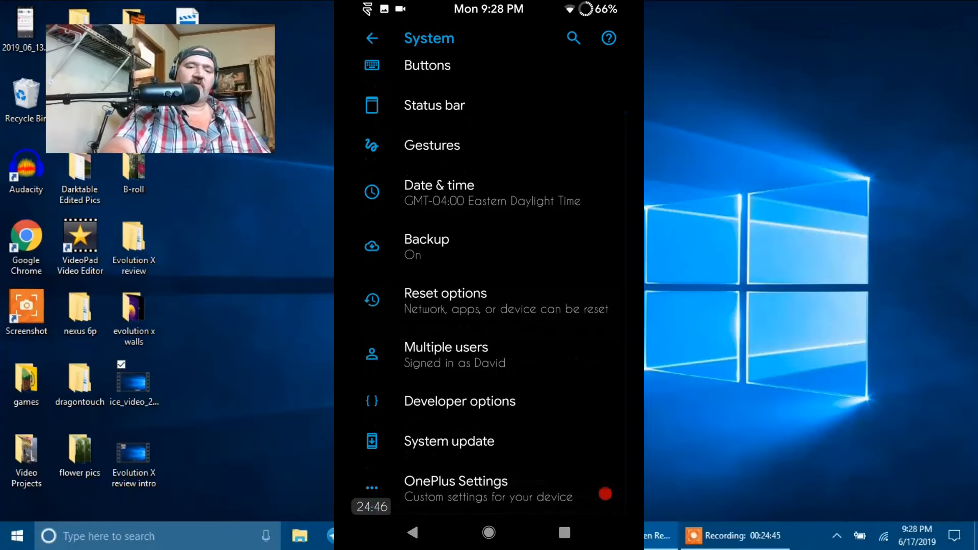
pyautogui.click(456, 481)
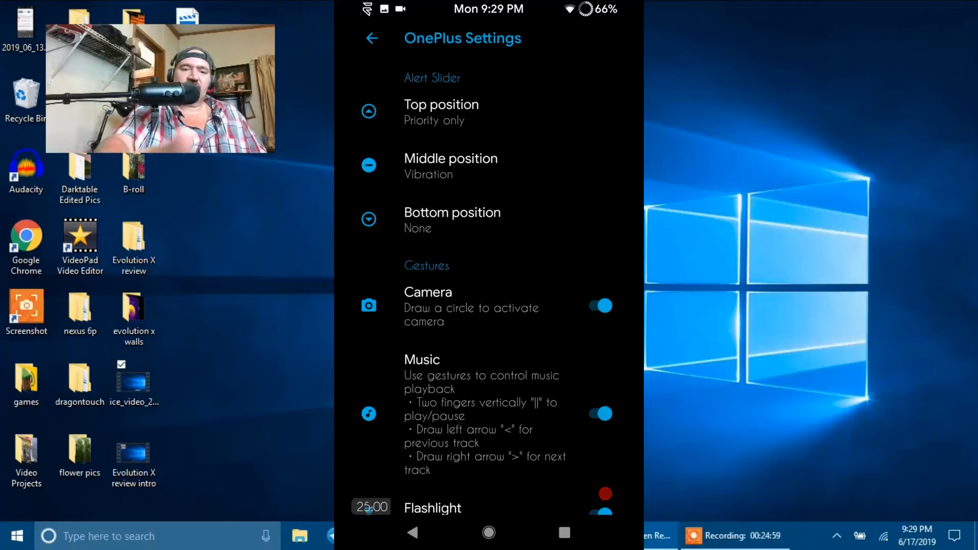
pyautogui.scroll(-3)
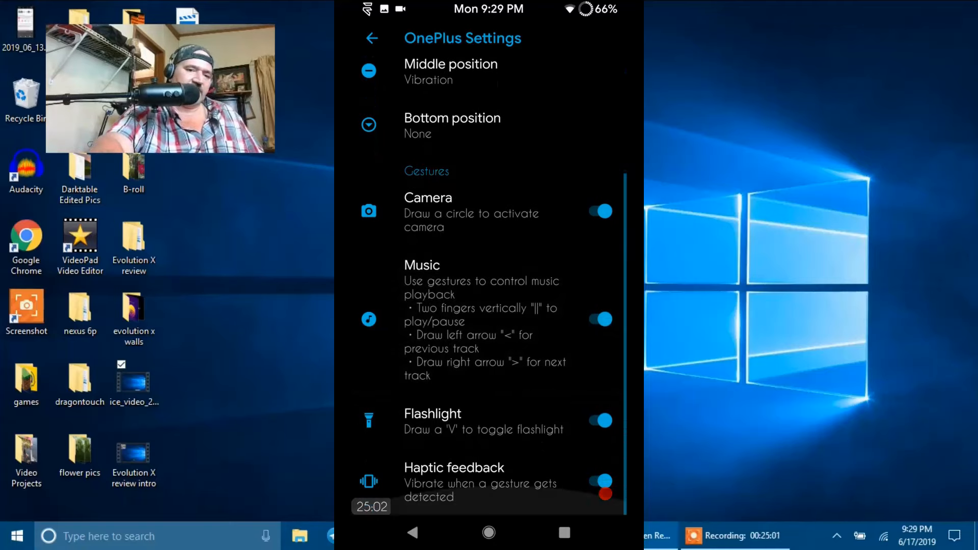